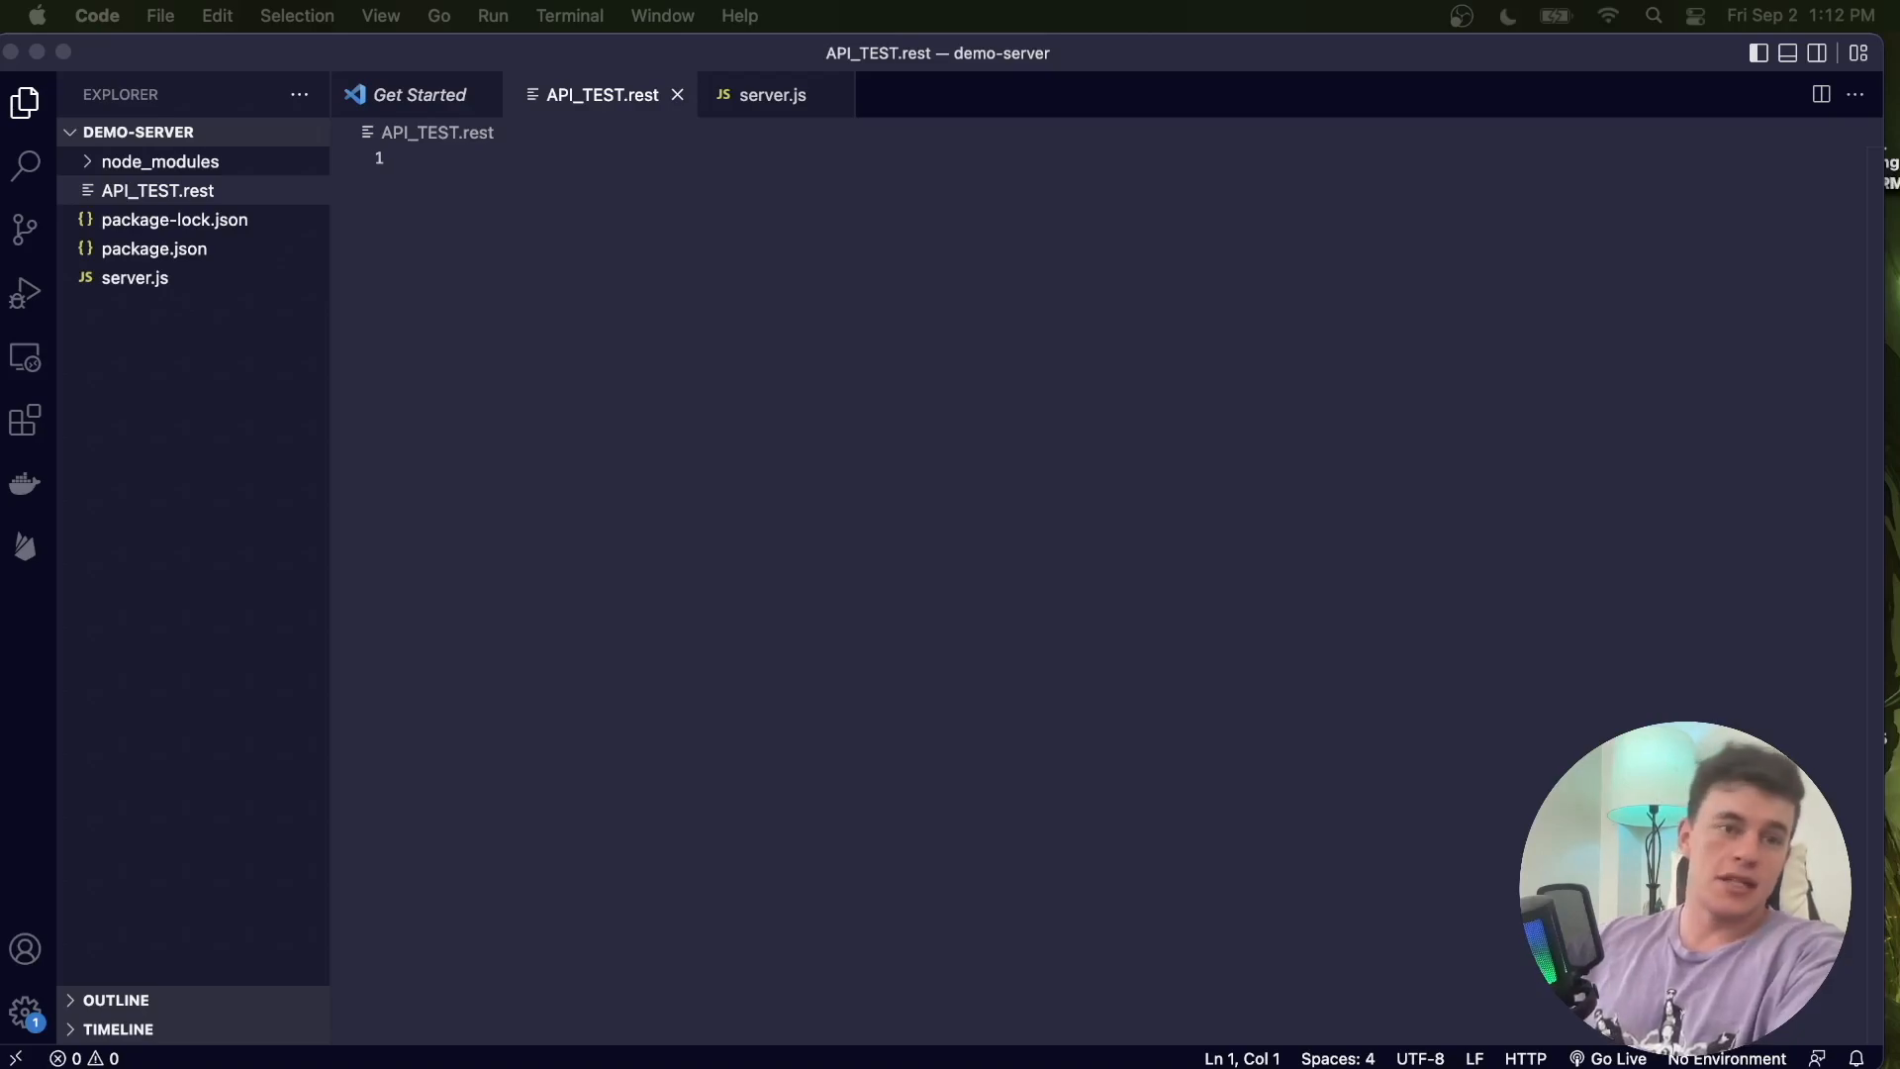
{"action": "mouse_move", "coordinate": [25, 421]}
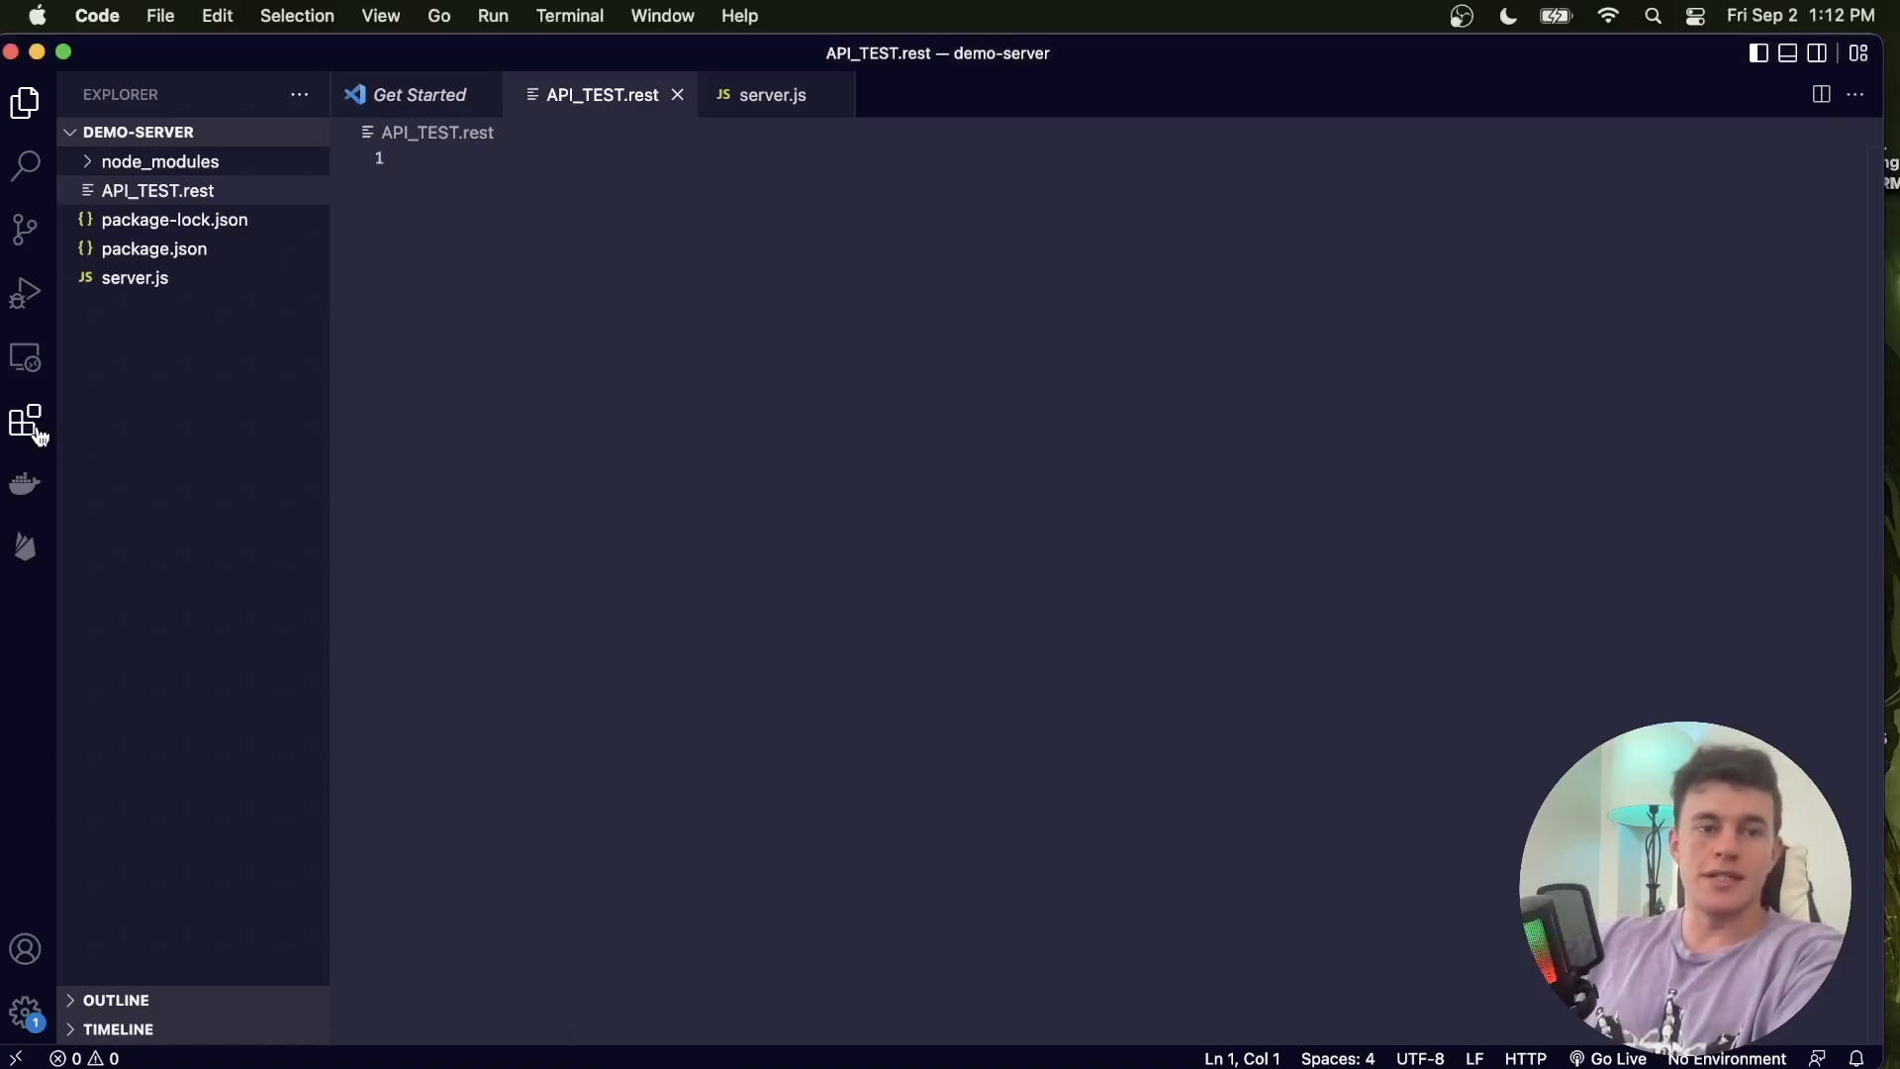
Confirm the REST Client extension is installed and enabled, then close its details page
{"action": "left_click", "coordinate": [25, 421]}
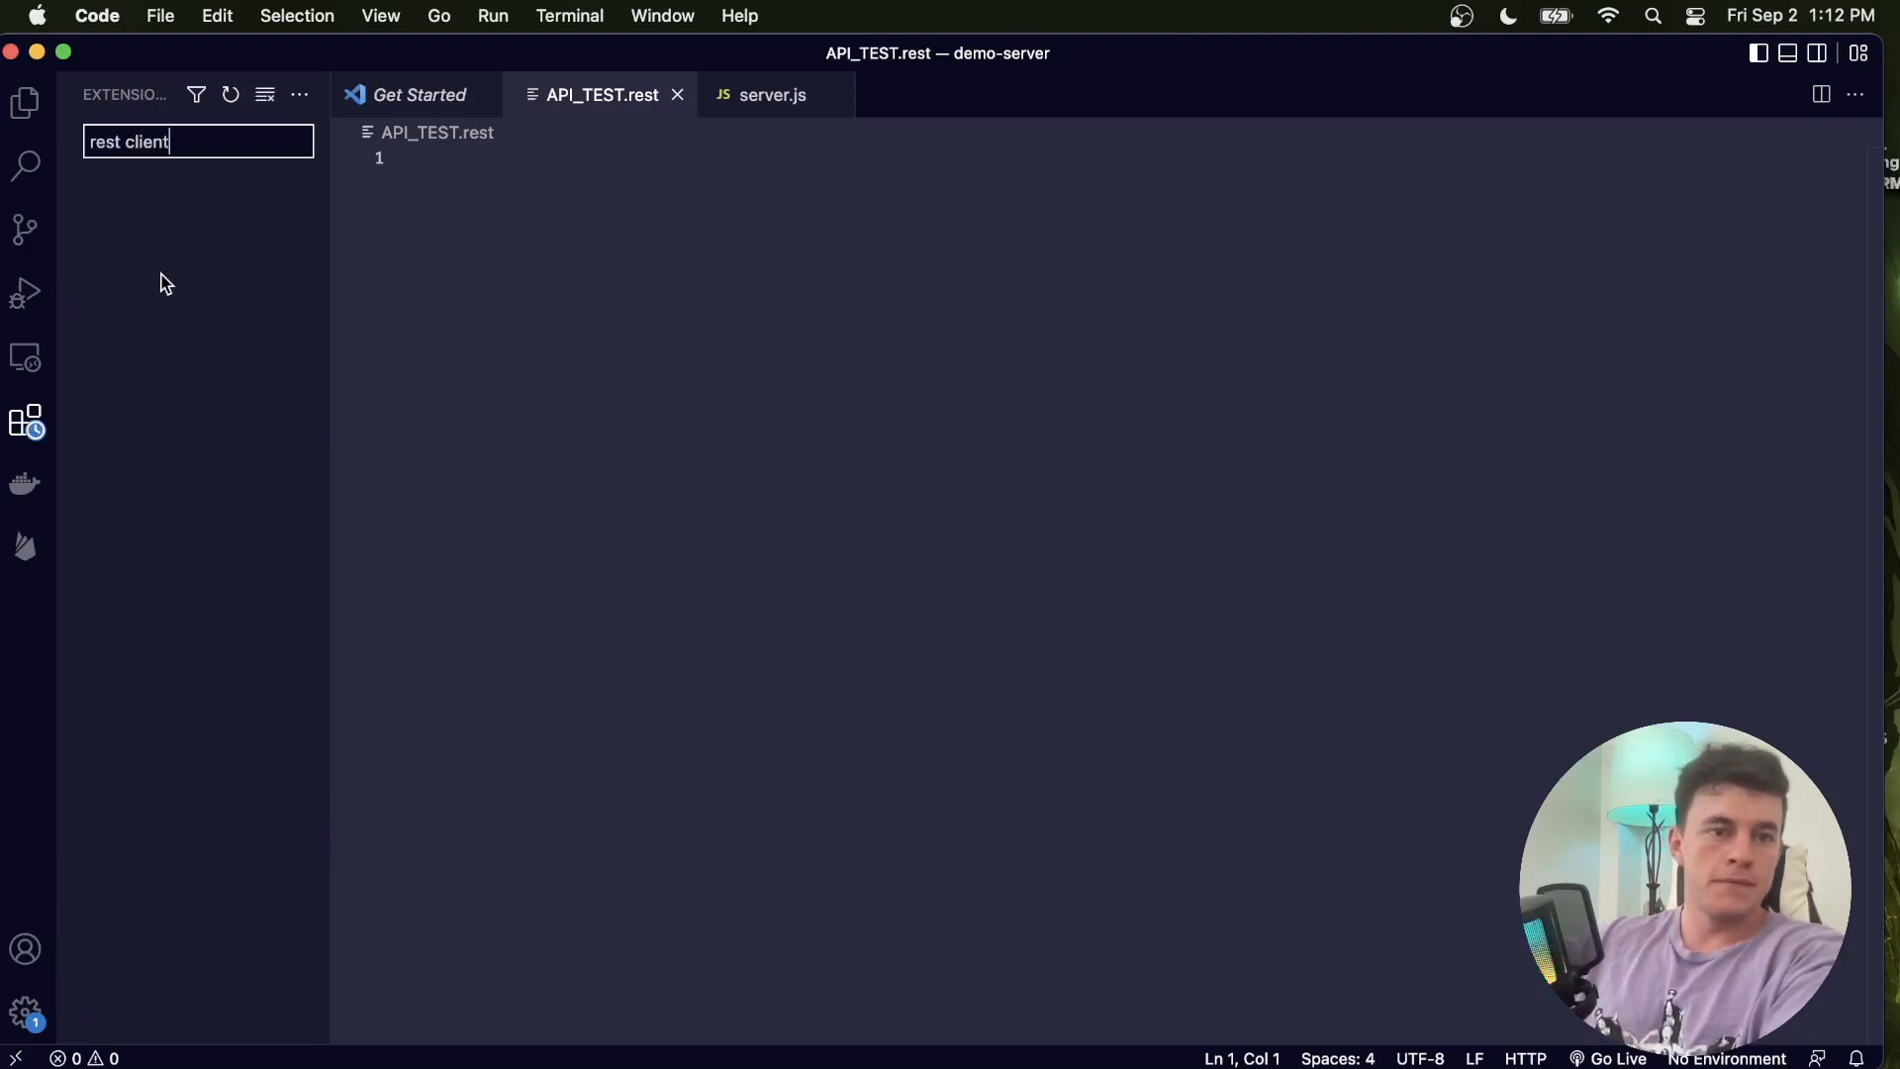
{"action": "left_click", "coordinate": [188, 212]}
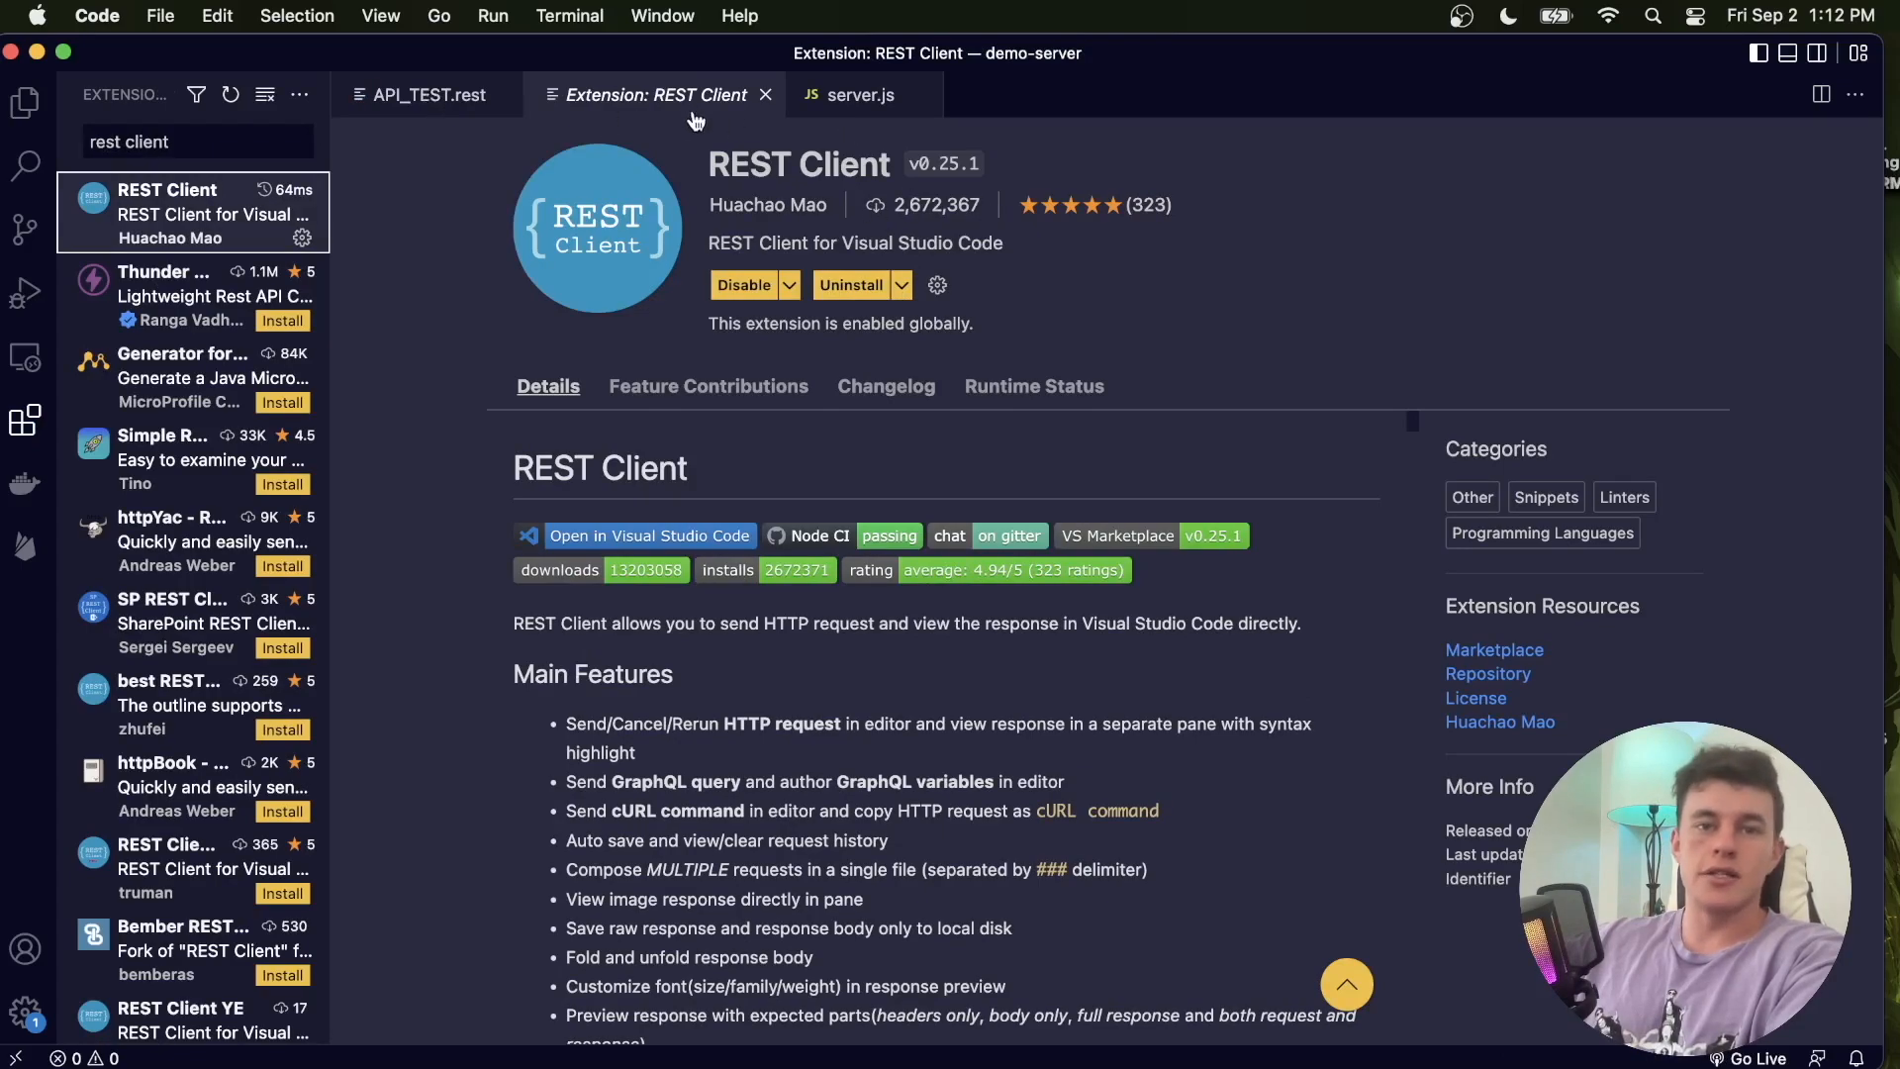
{"action": "mouse_move", "coordinate": [691, 109]}
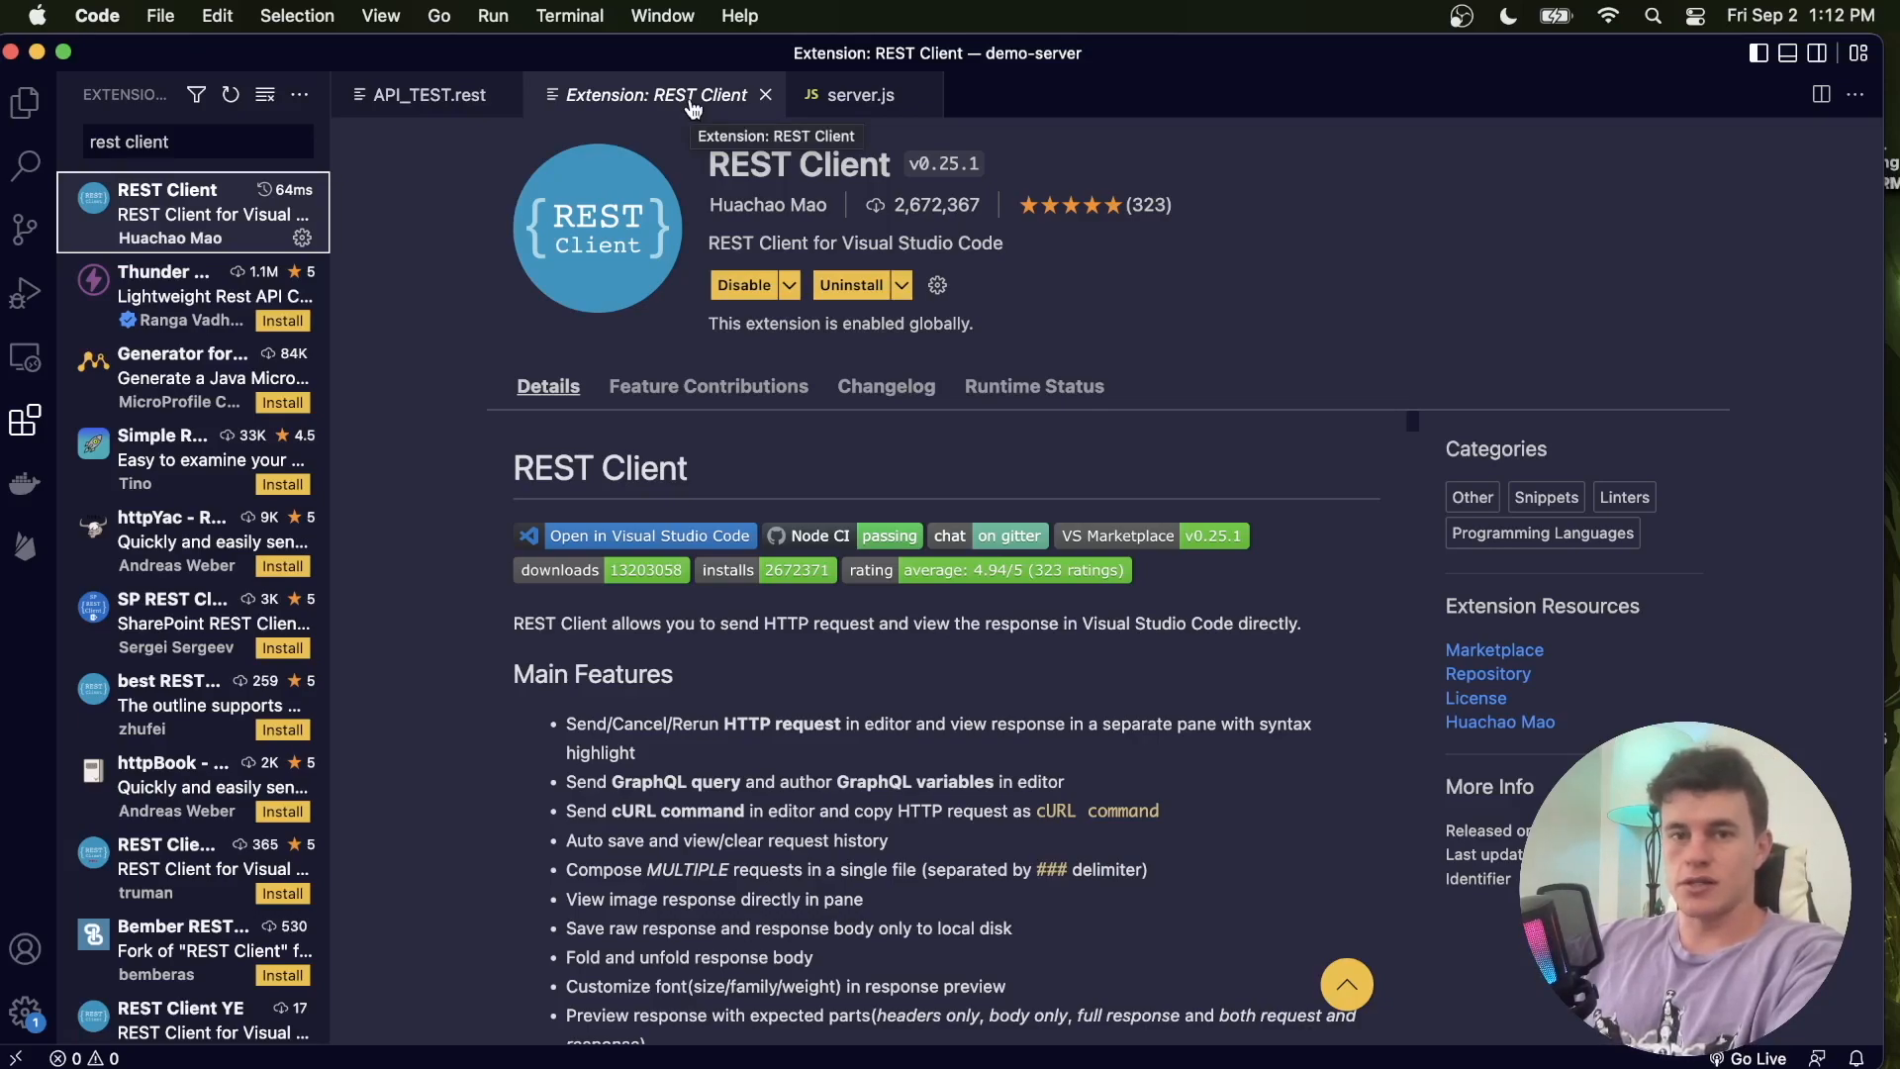
{"action": "left_click", "coordinate": [765, 95]}
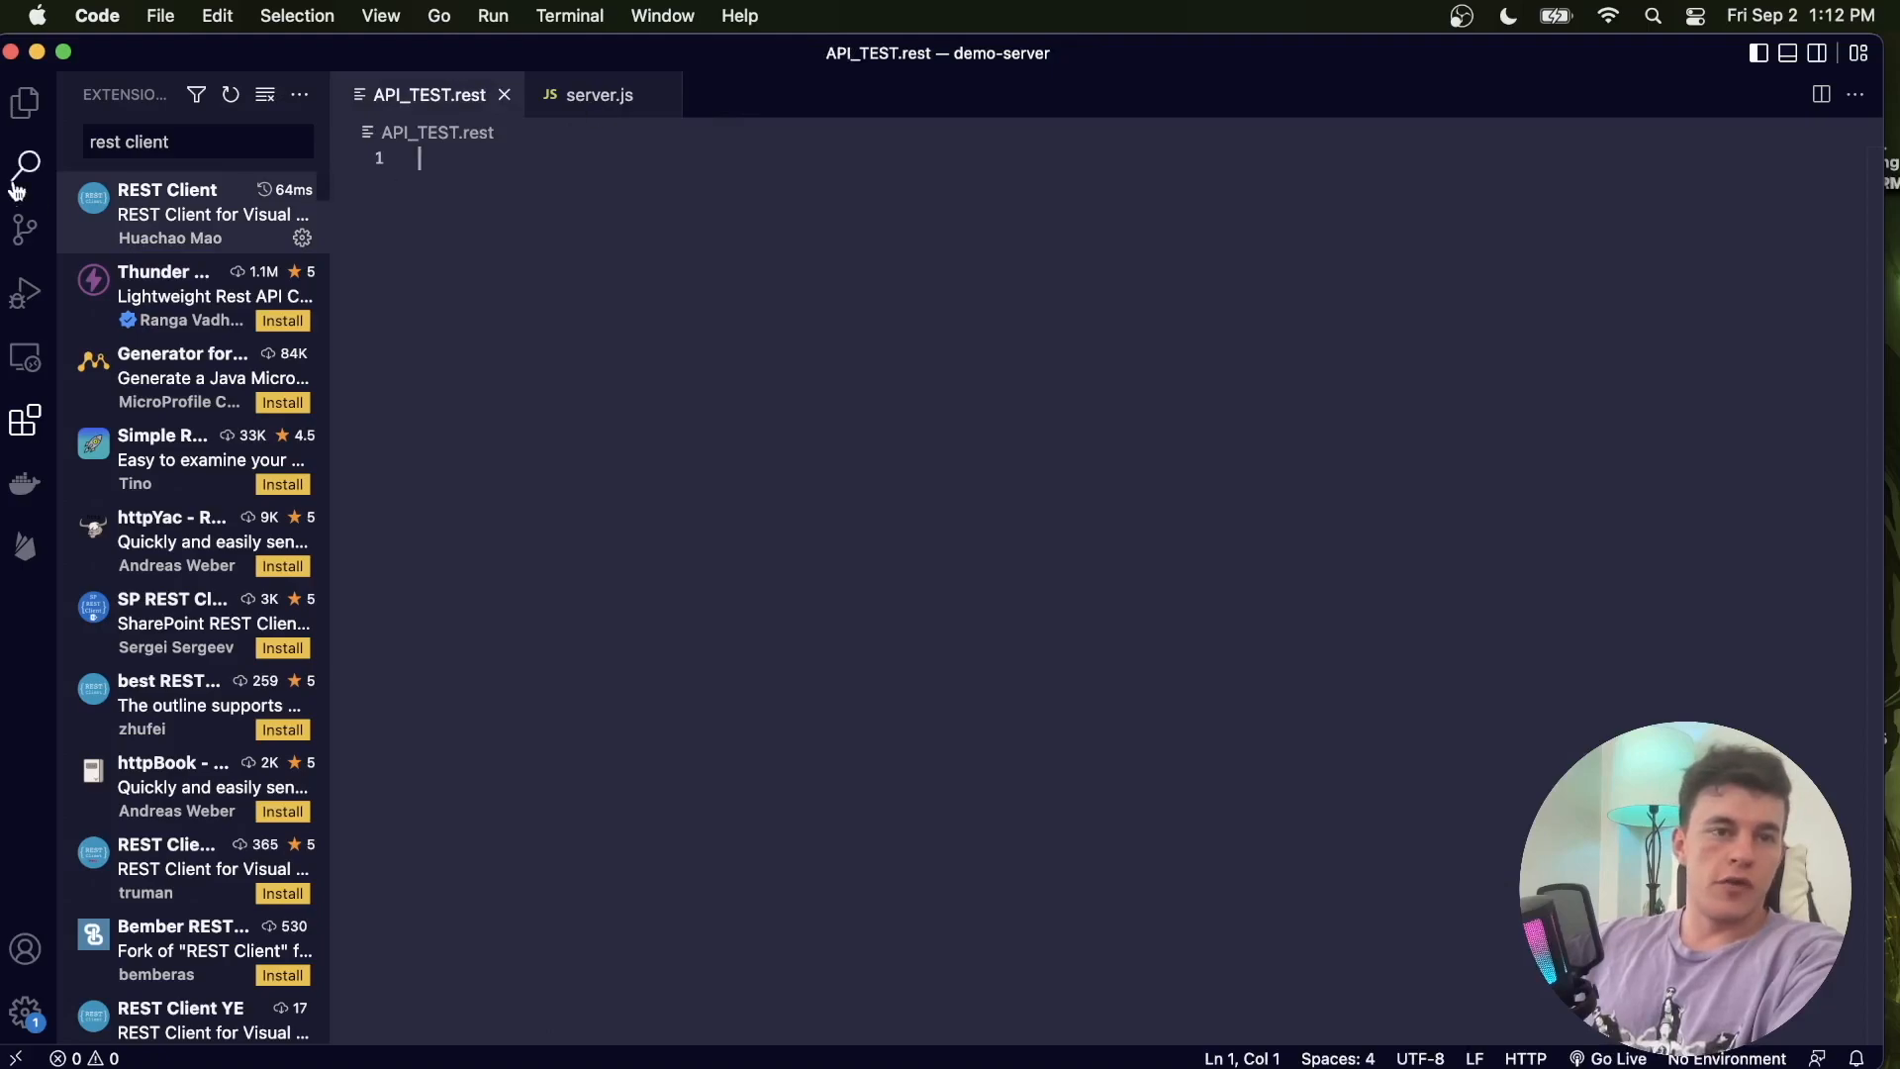
Change server.js's POST route to /user/:id, reading user, pass and id, then return to API_TEST.rest
{"action": "left_click", "coordinate": [599, 95]}
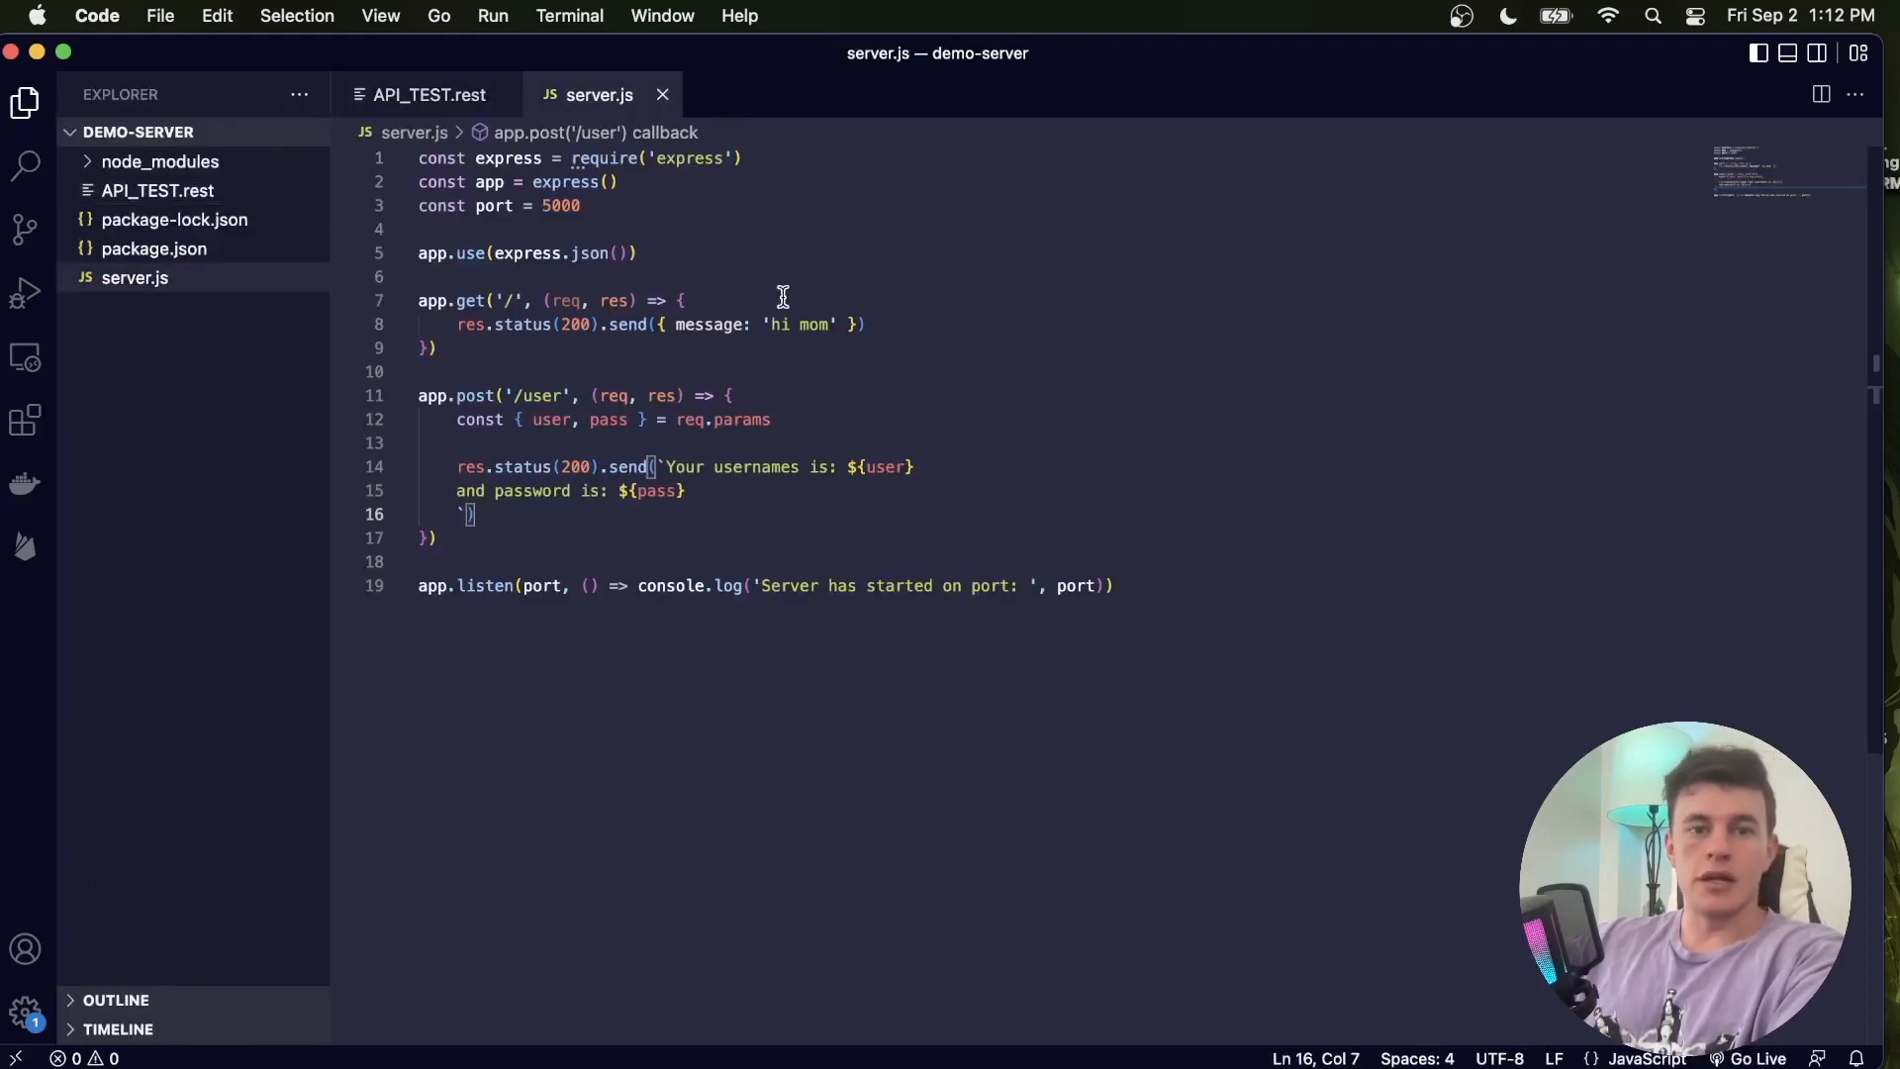
{"action": "mouse_move", "coordinate": [776, 339]}
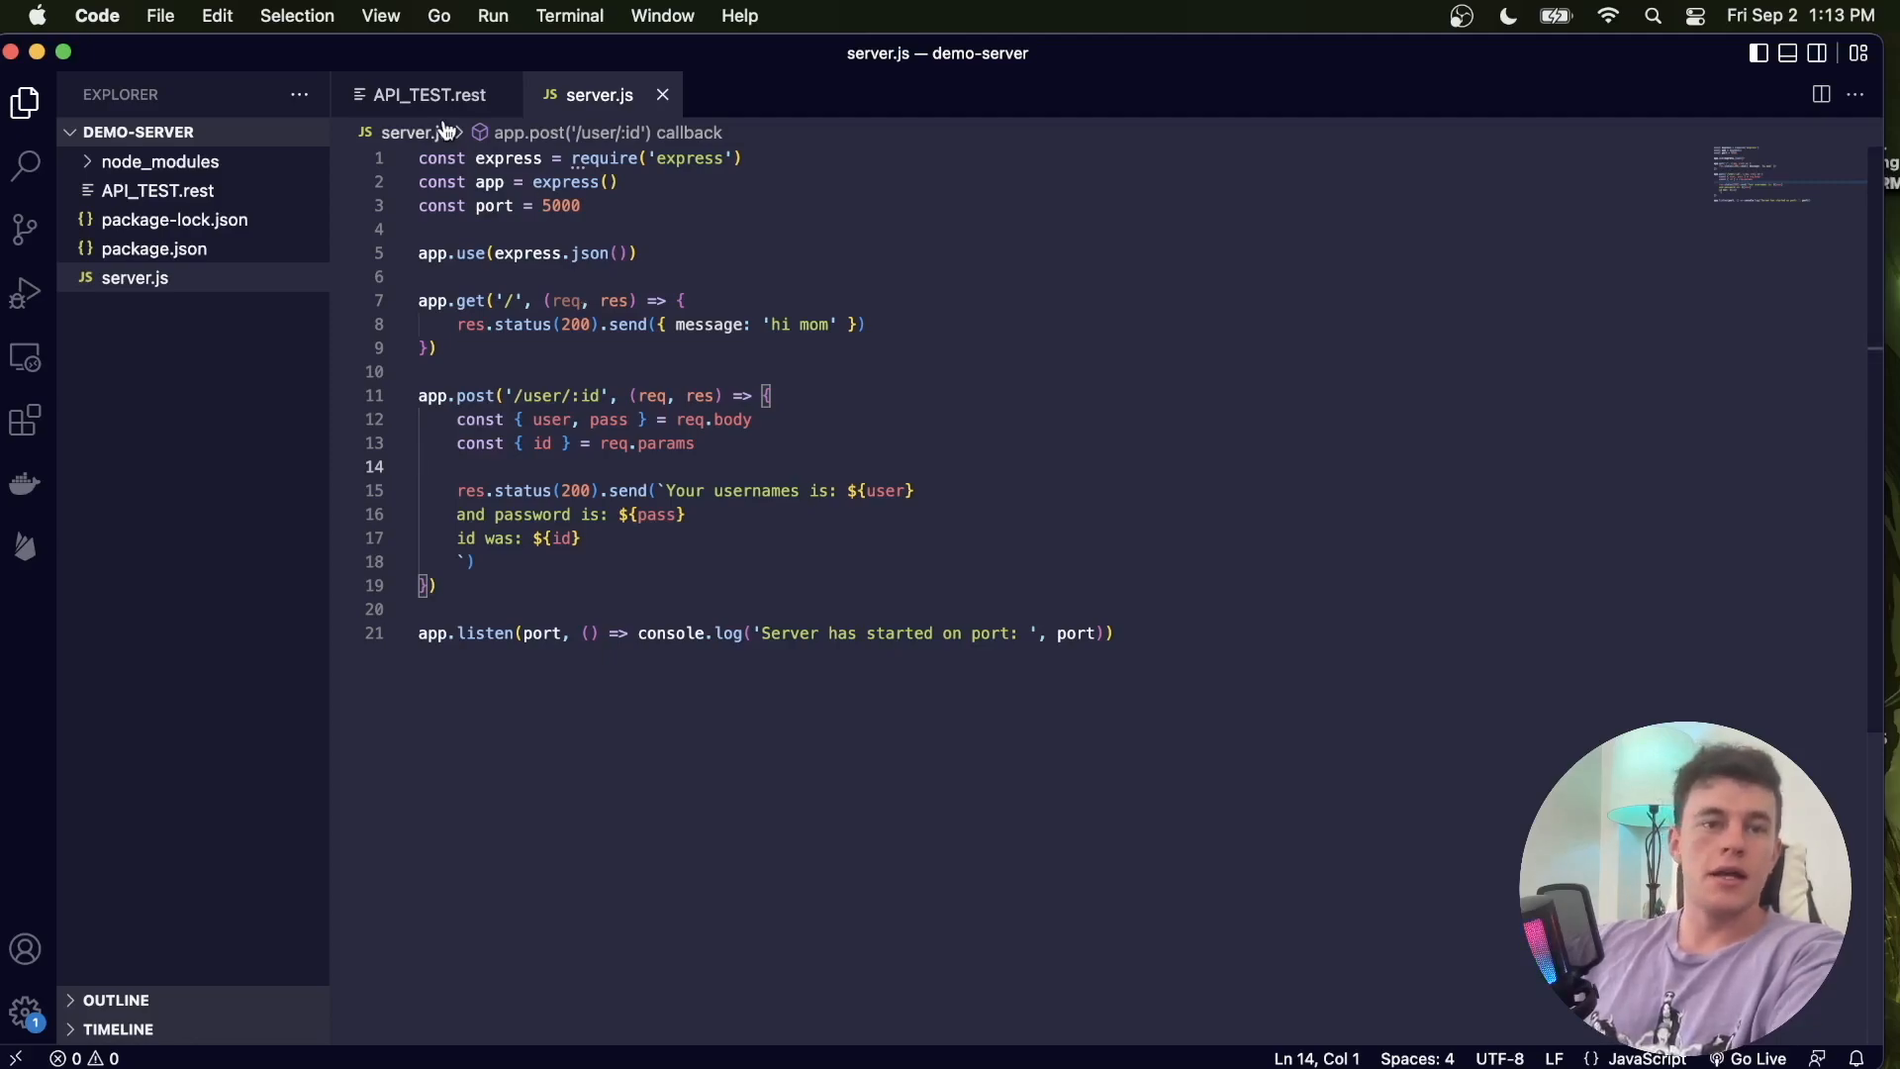
{"action": "left_click", "coordinate": [158, 190]}
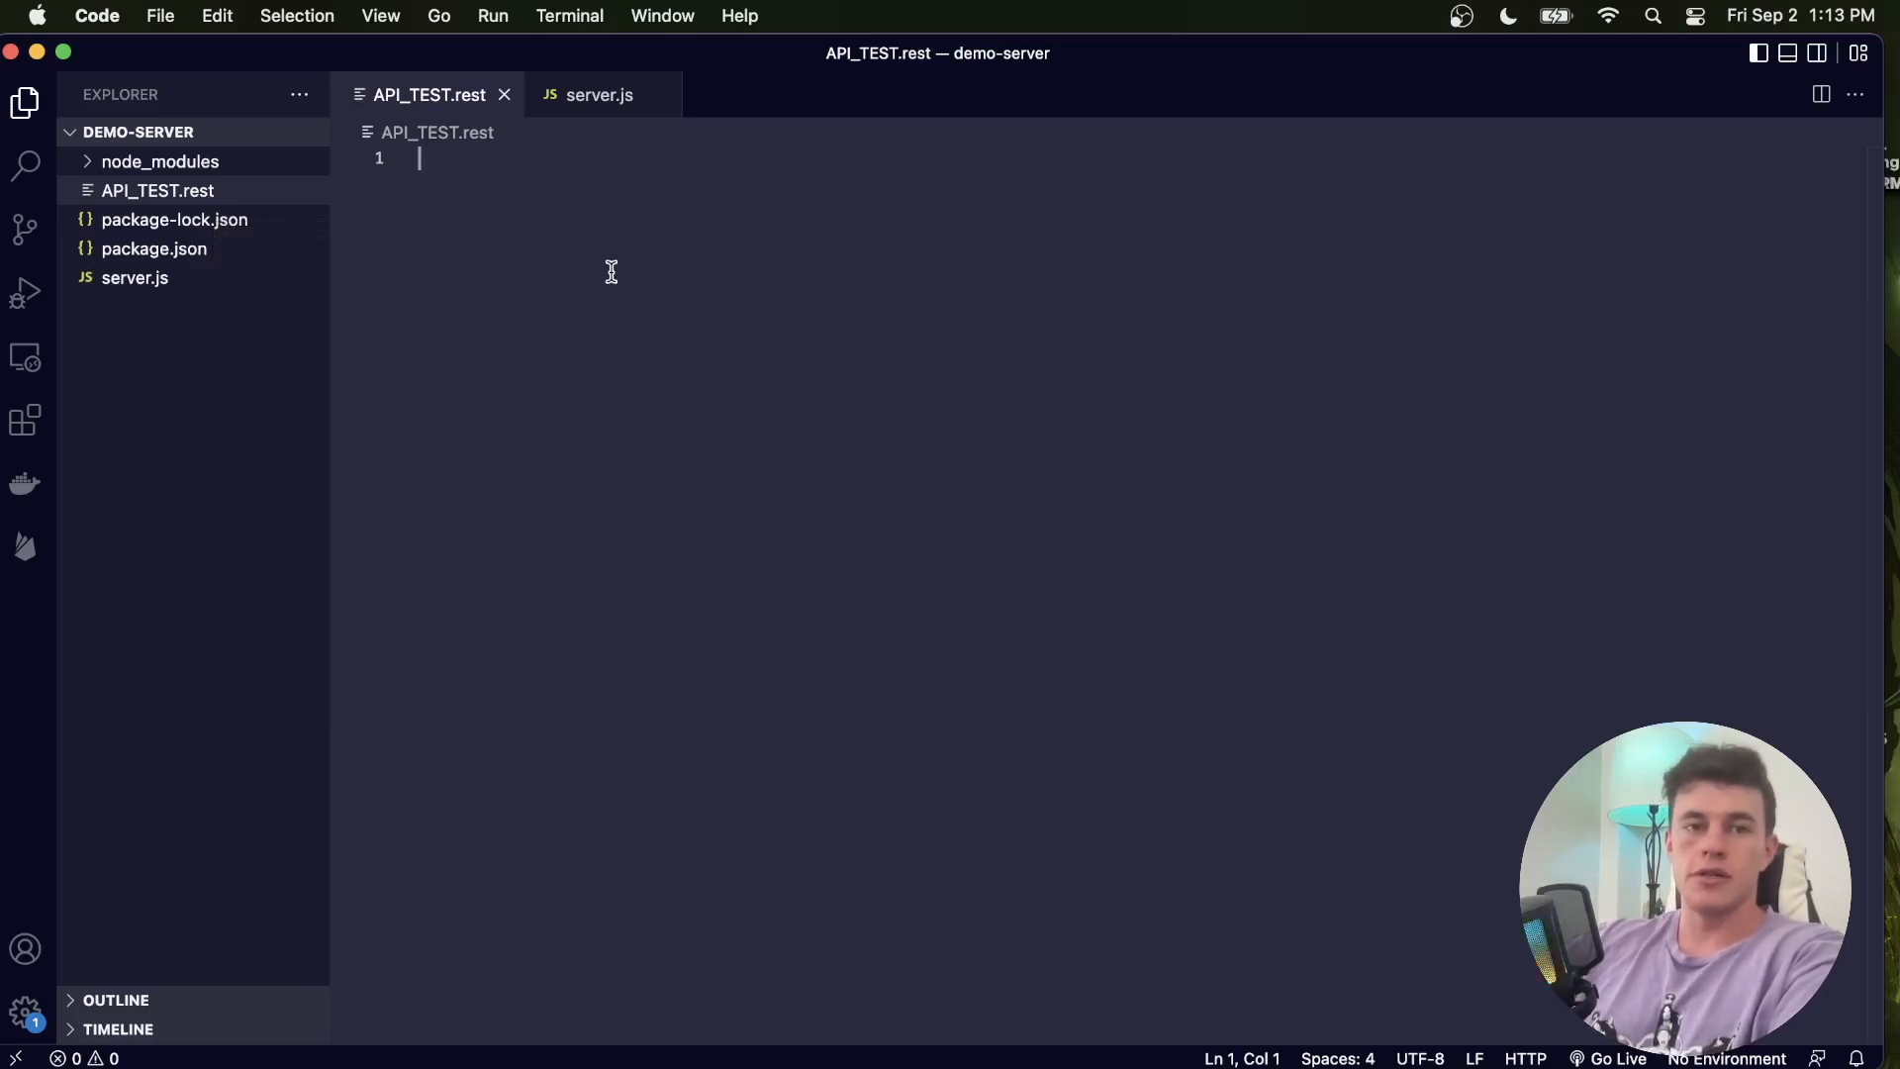
{"action": "type", "text": "###"}
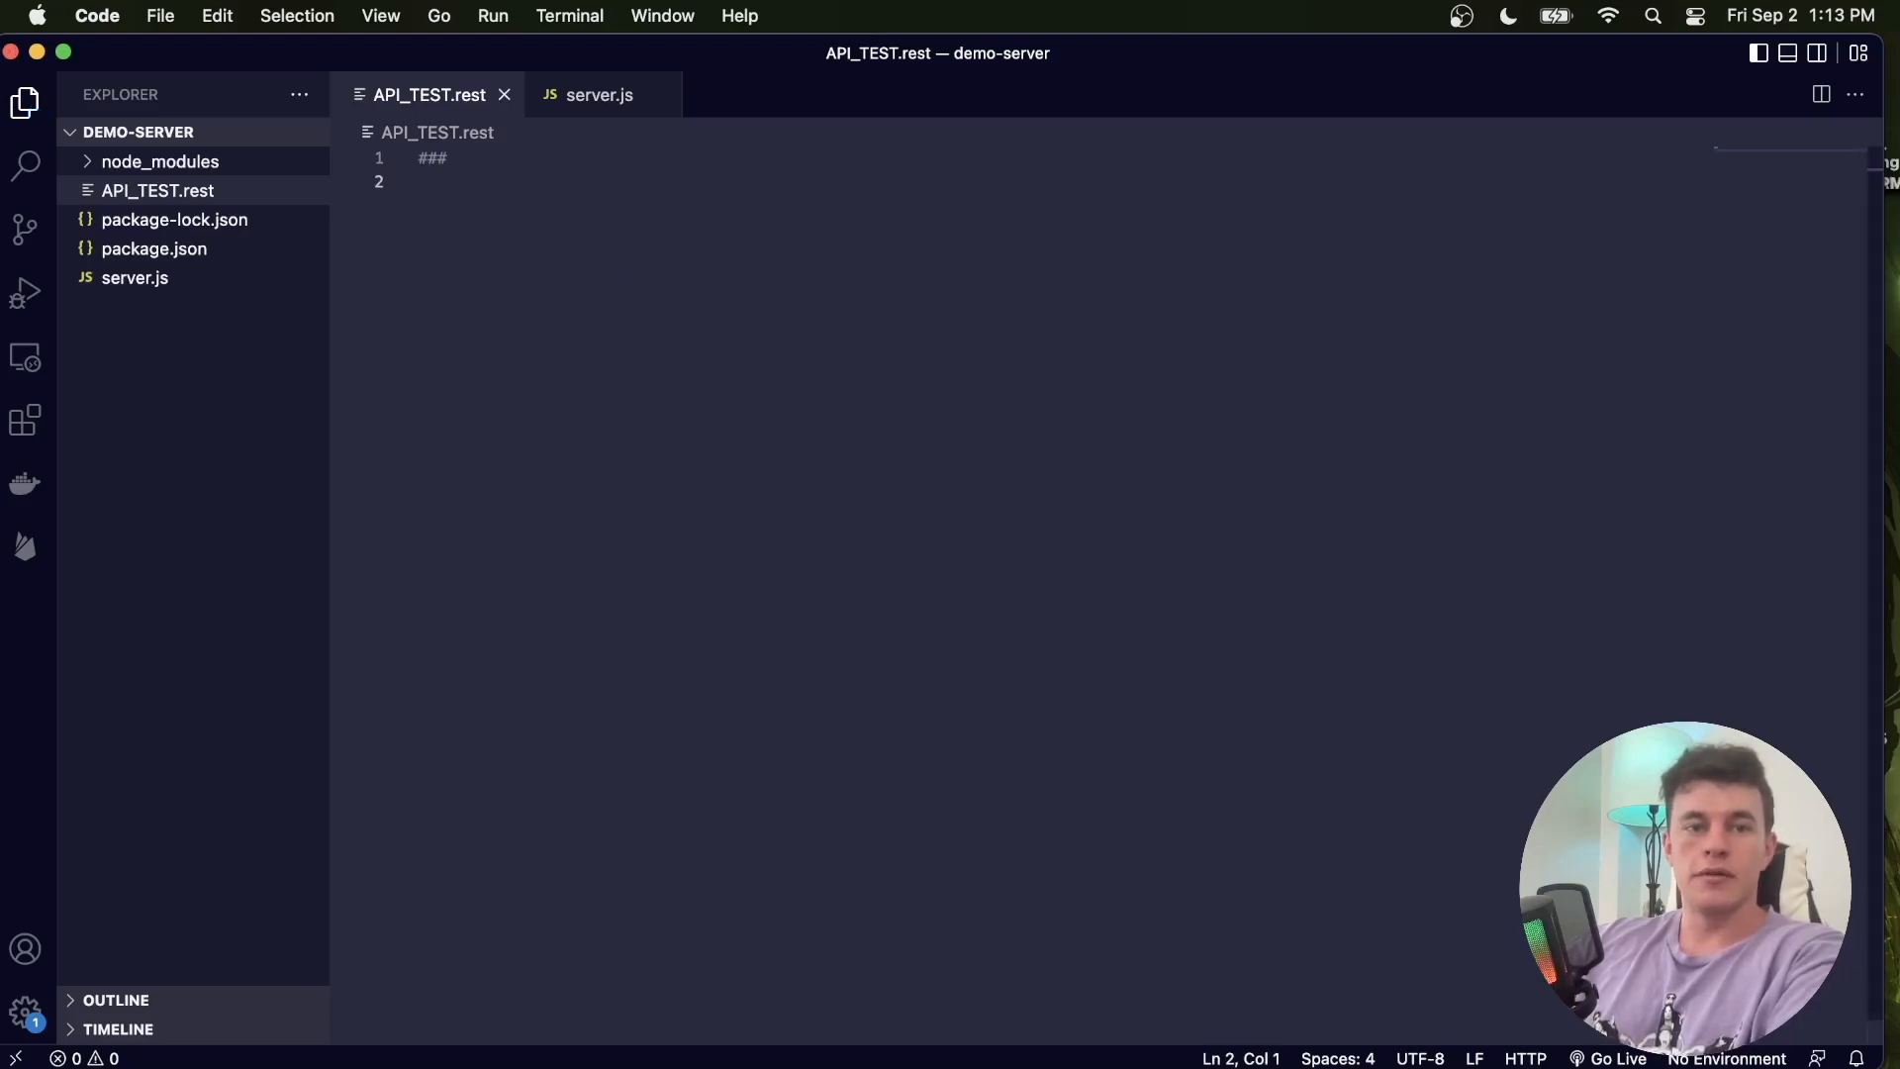
{"action": "type", "text": "http:"}
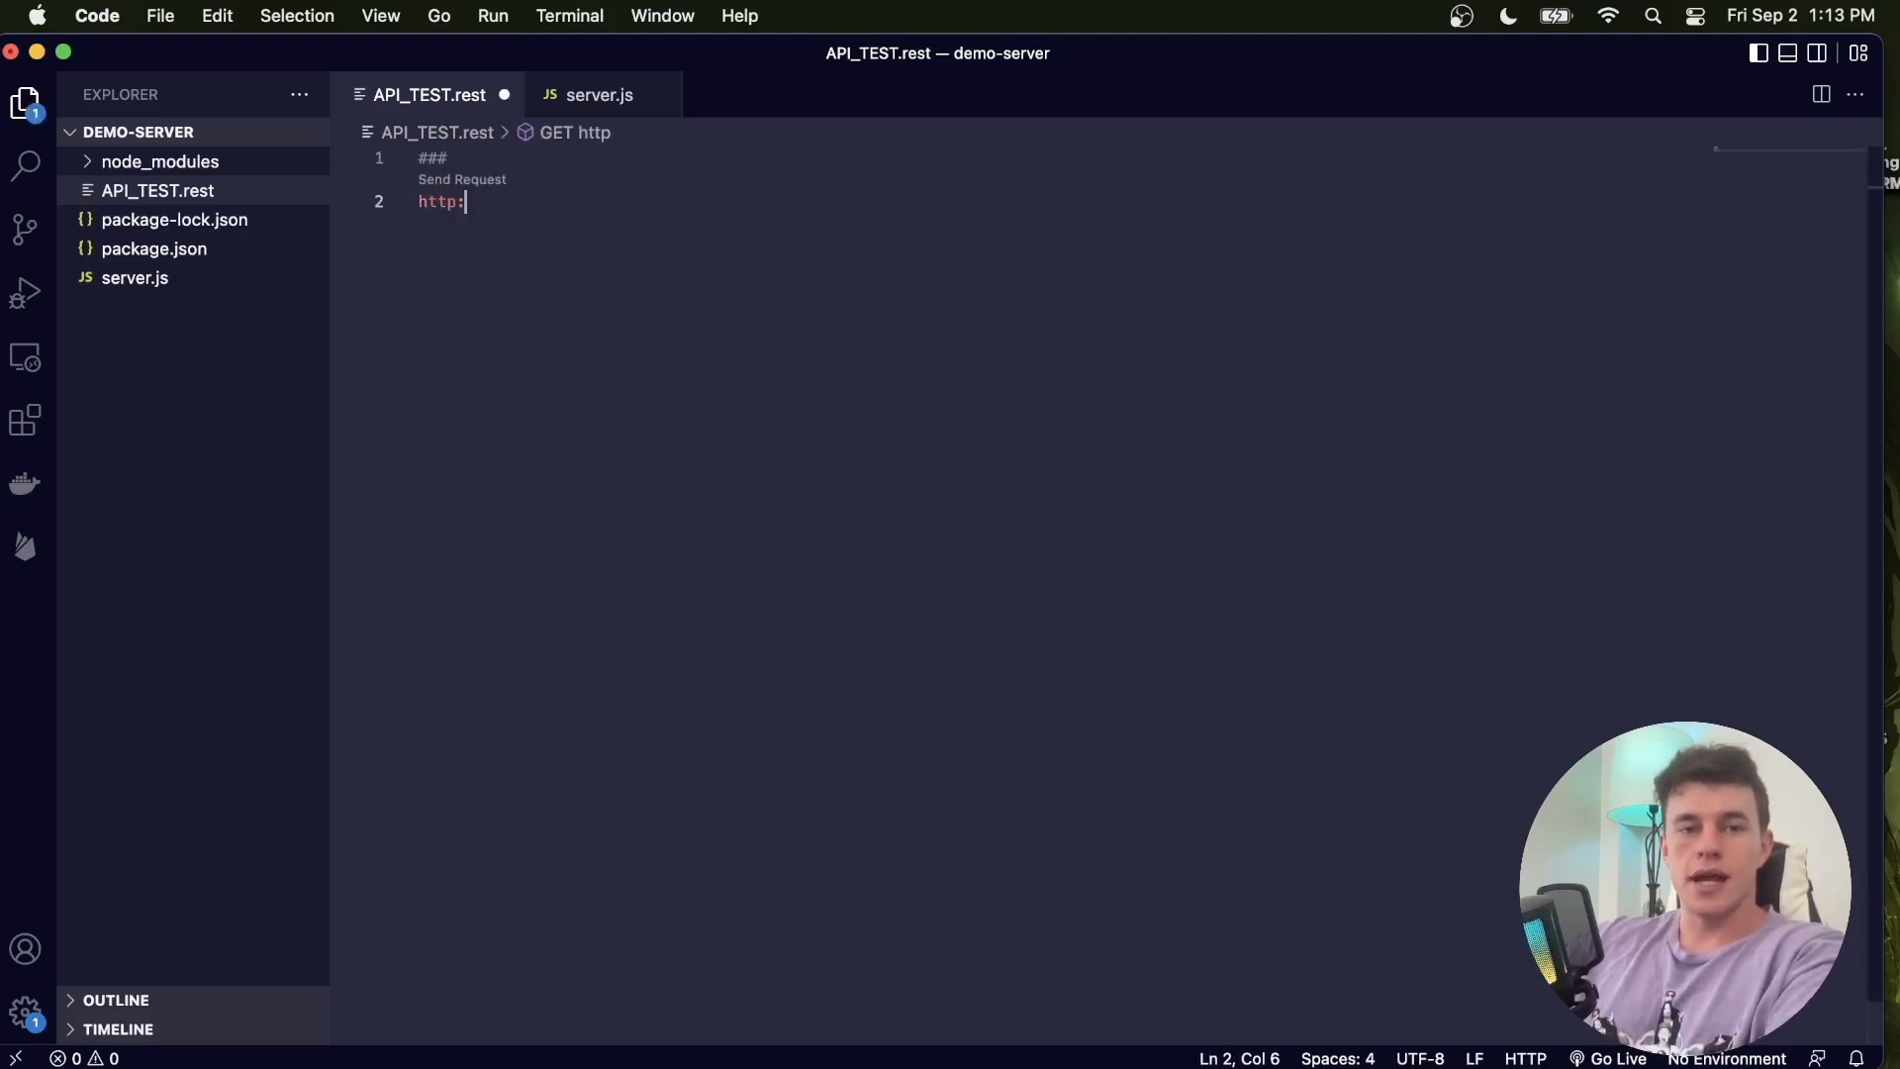
{"action": "type", "text": "//localhost:5"}
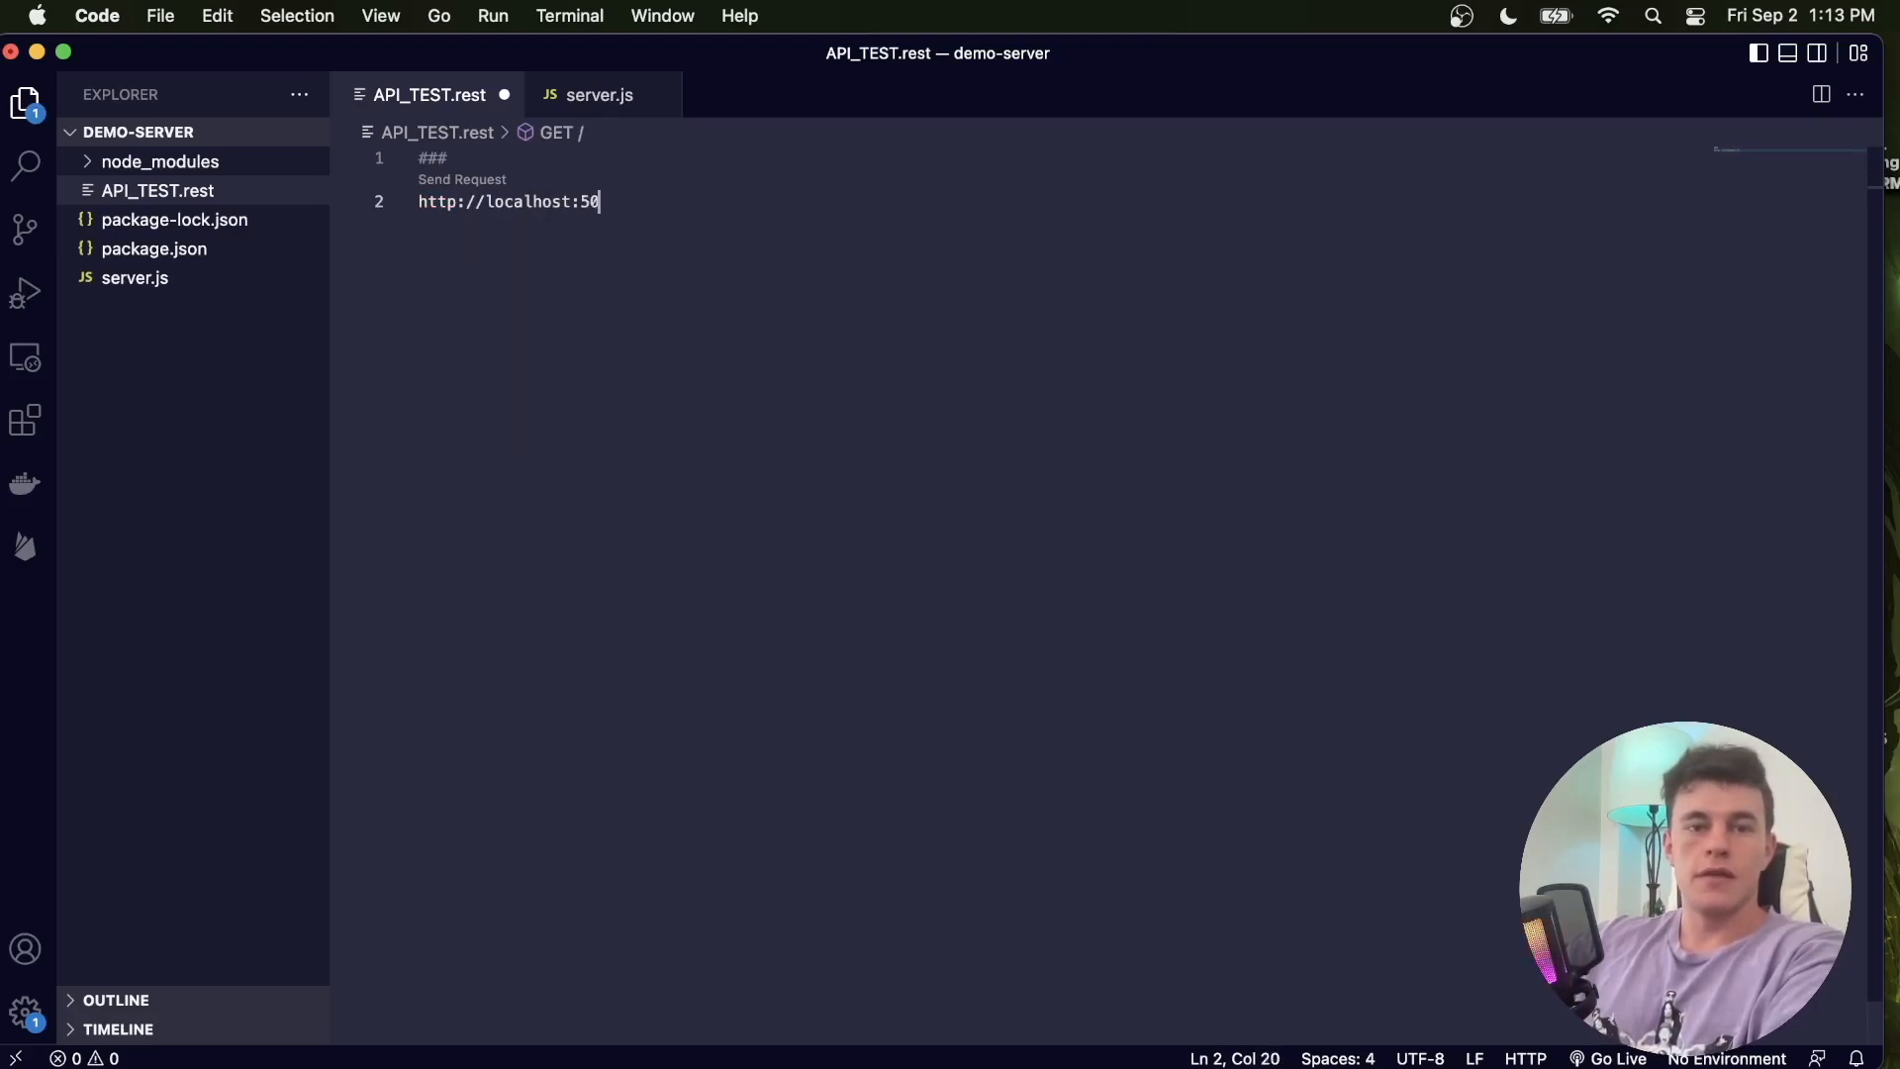
{"action": "type", "text": "00"}
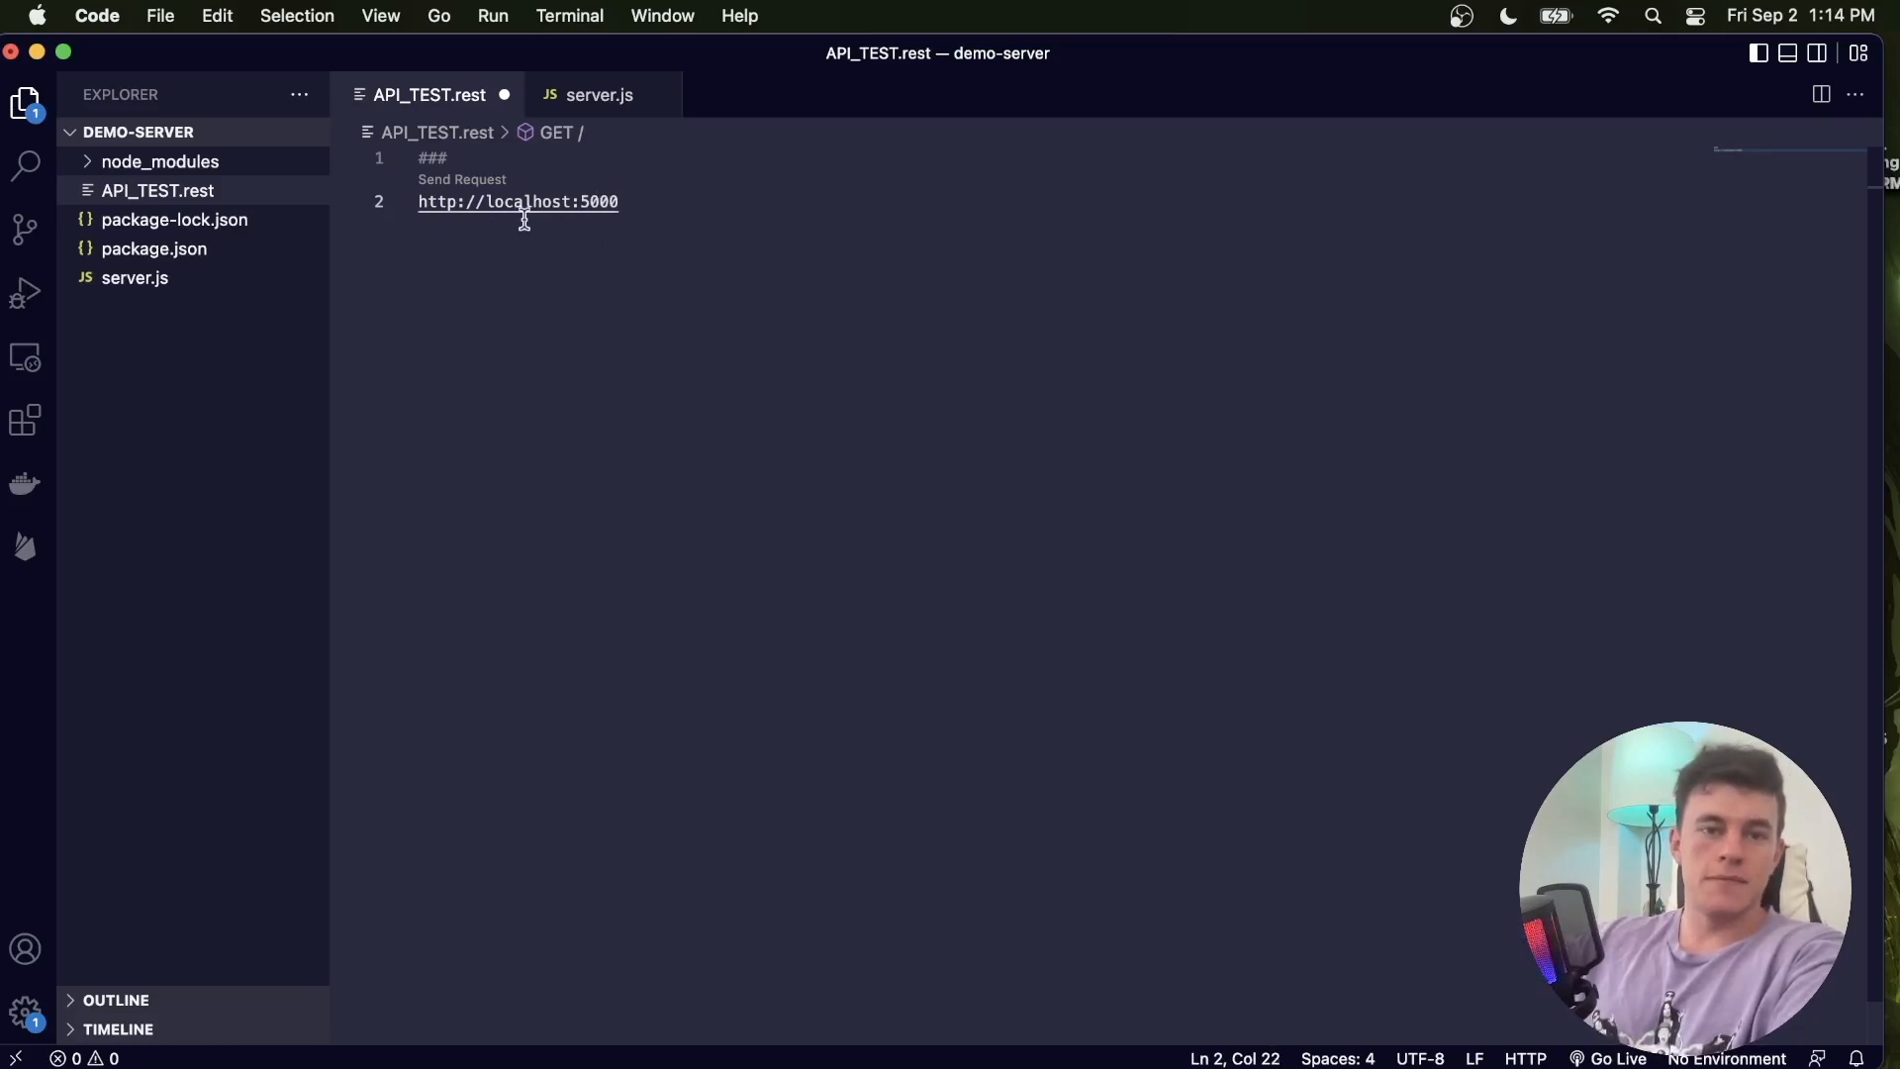
{"action": "left_click", "coordinate": [598, 95]}
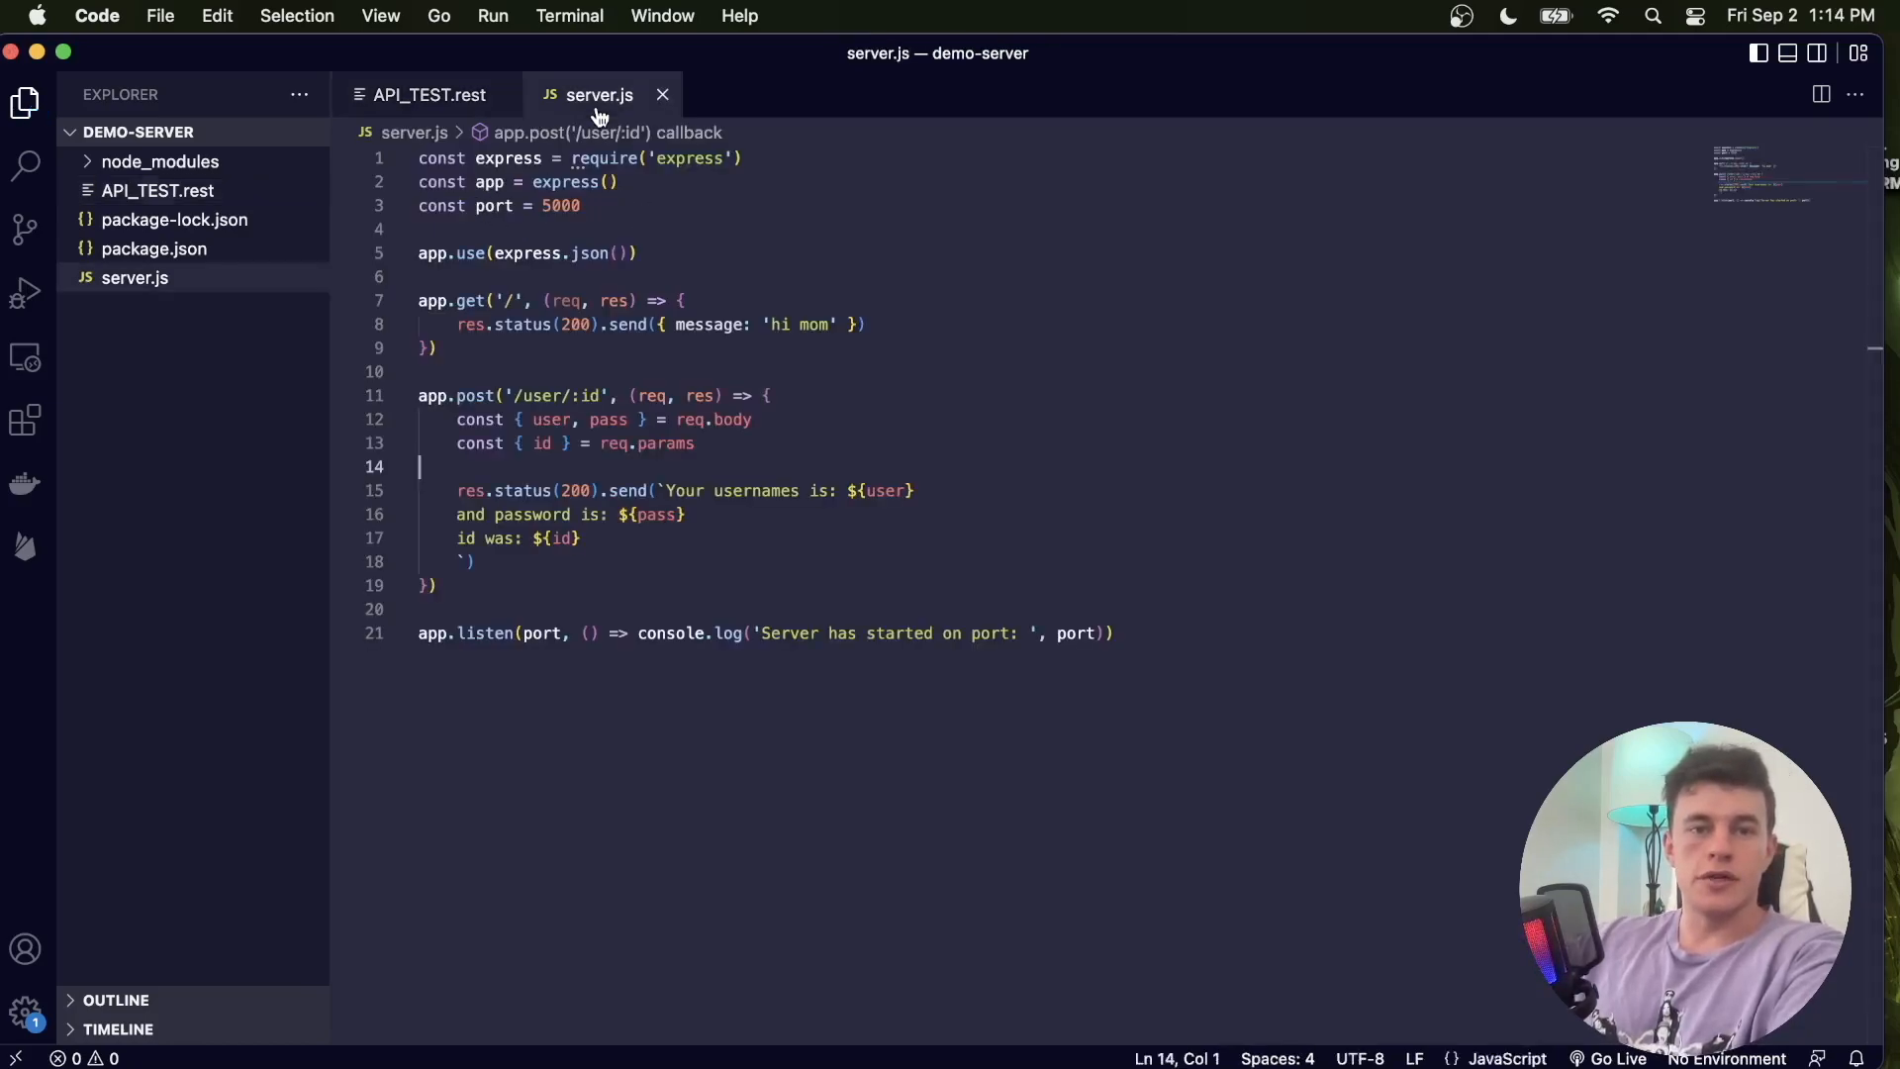
Start the server with nodemon in a new terminal, running on port 5000
{"action": "left_click", "coordinate": [570, 16]}
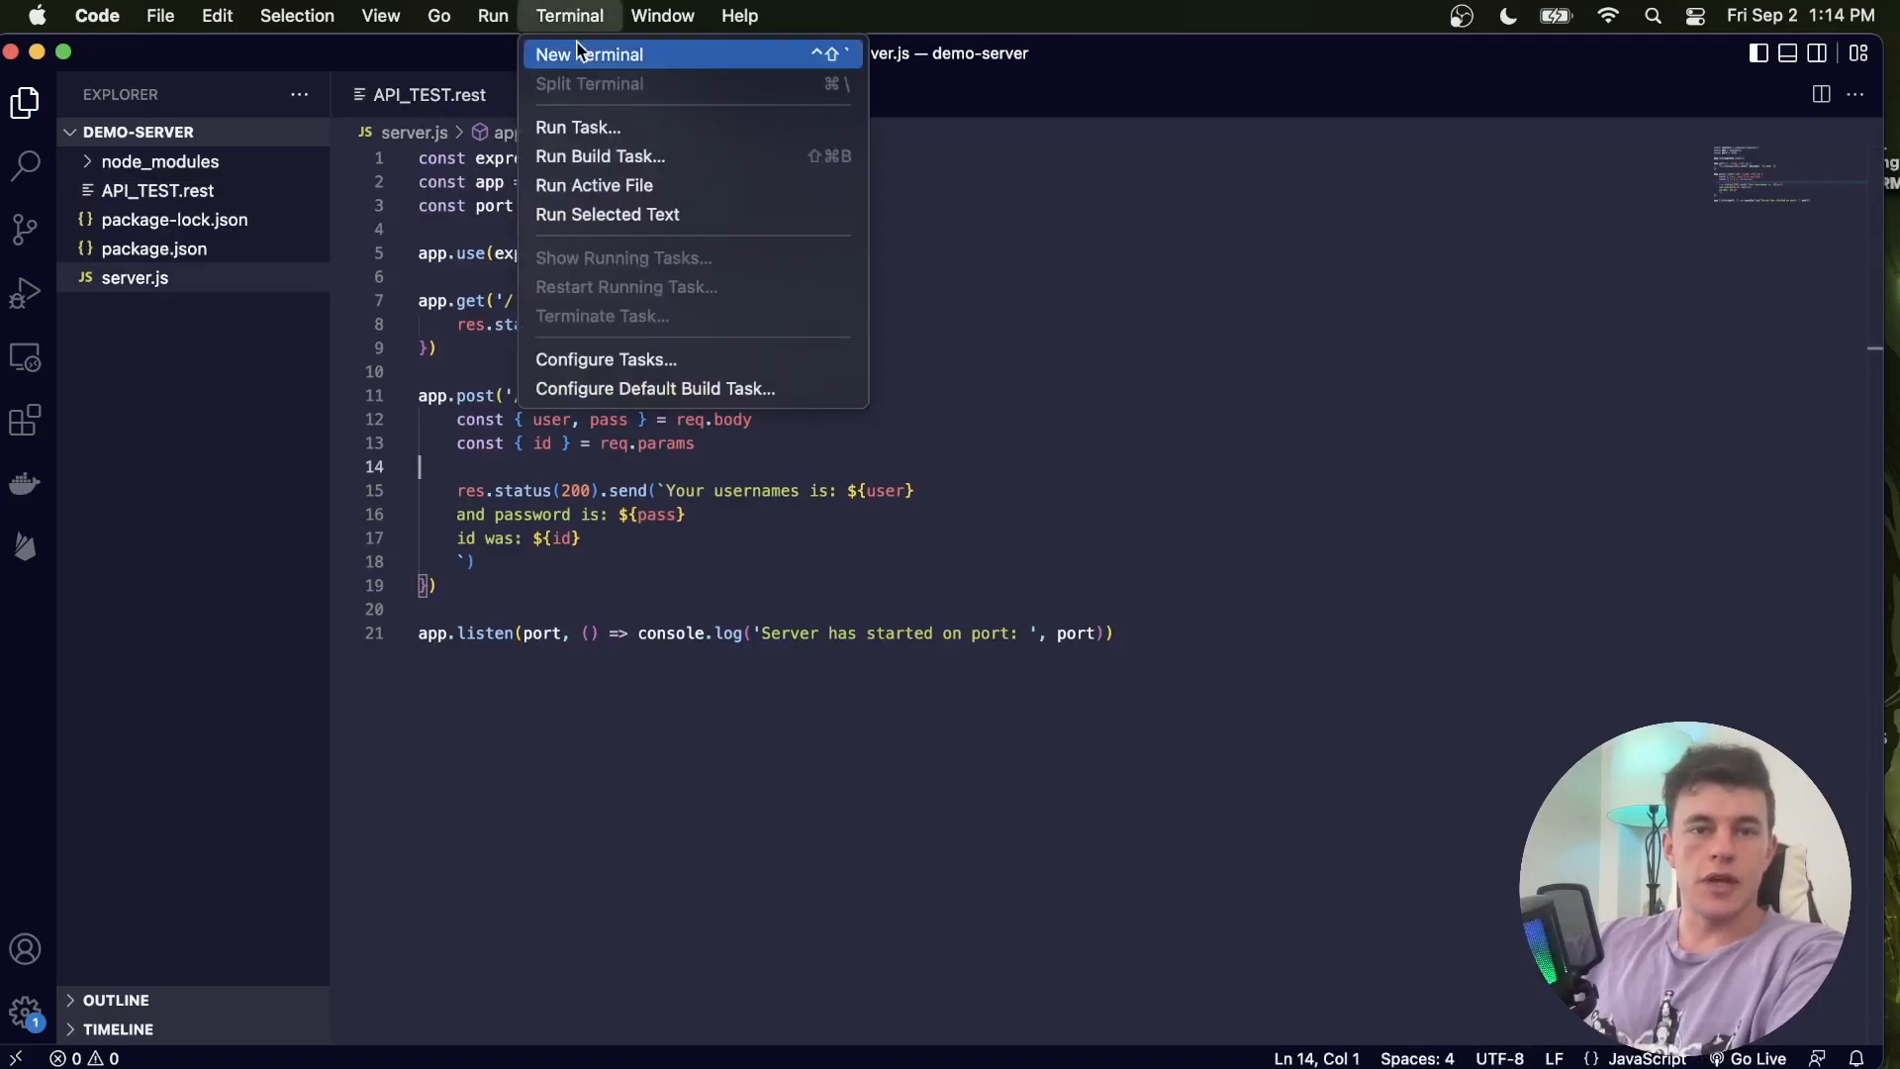
{"action": "left_click", "coordinate": [589, 54]}
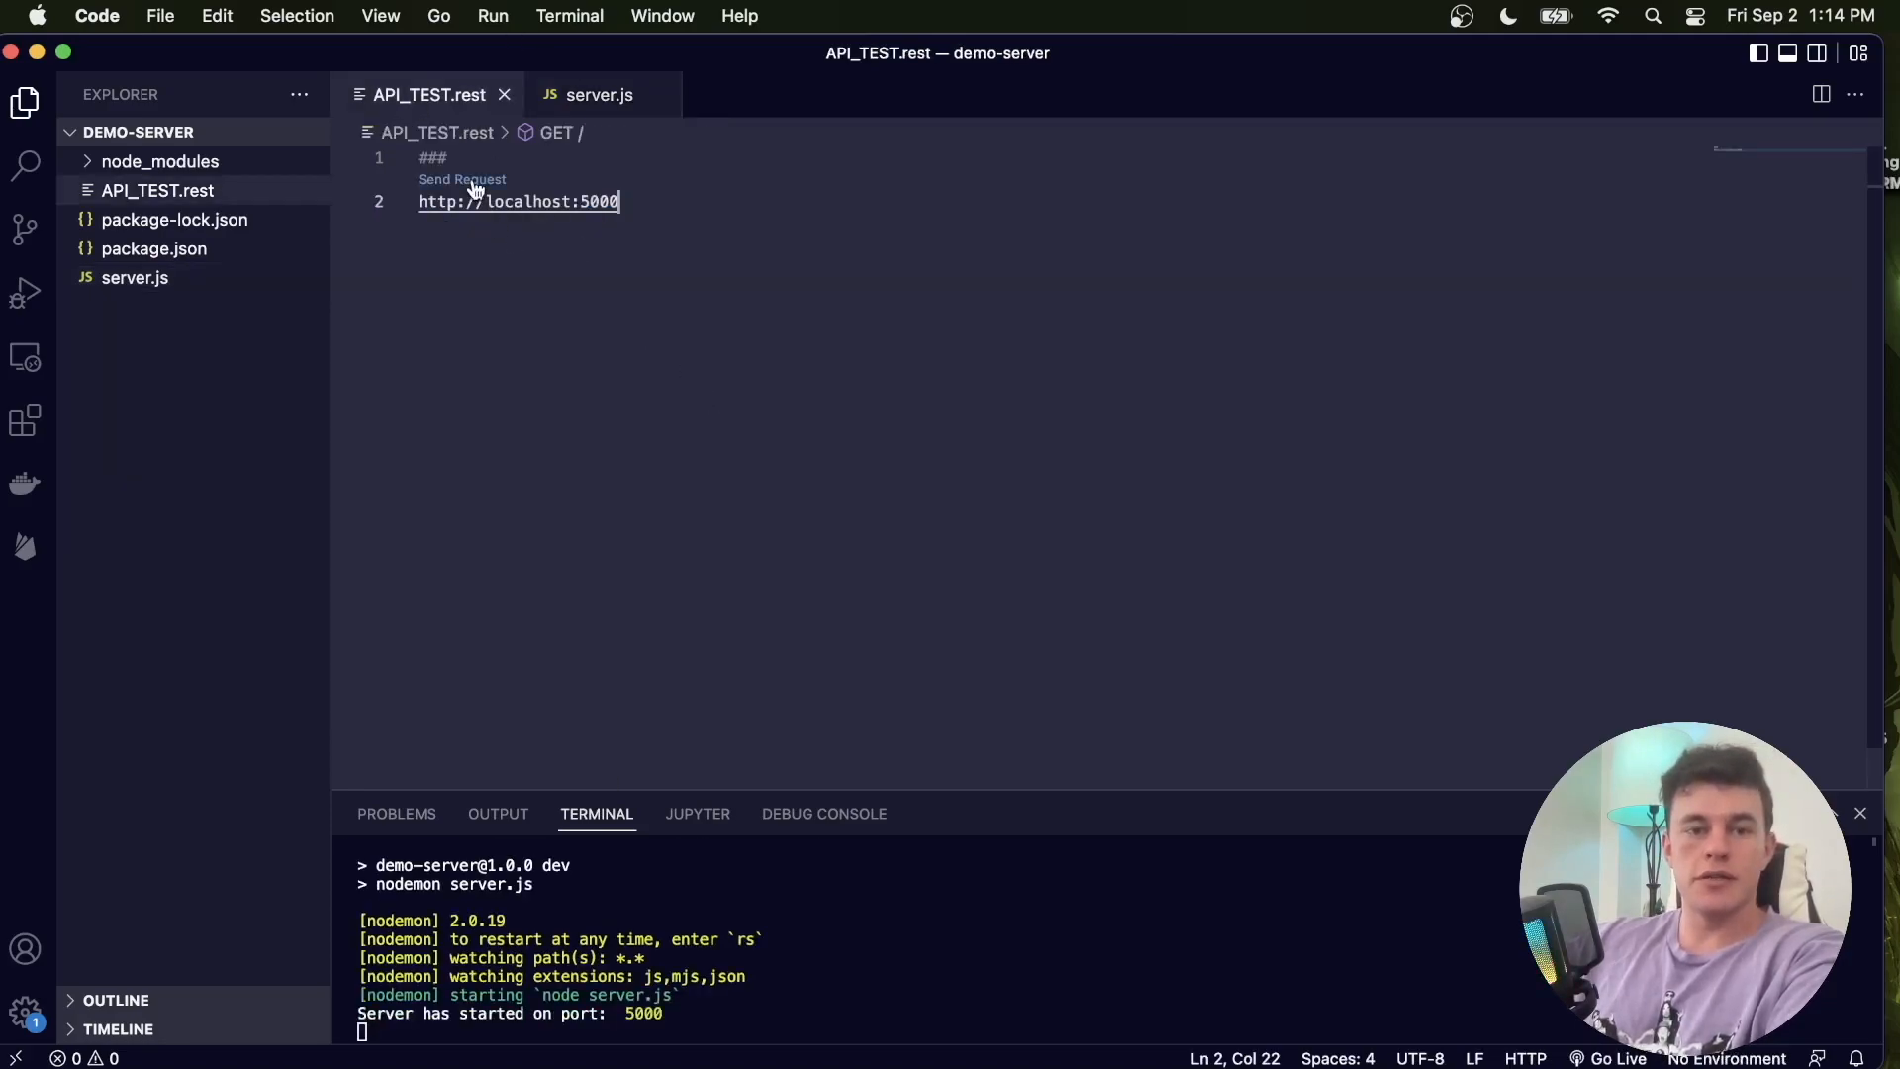
Send the localhost:5000 GET and compare its 200 OK "hi mom" response with server.js
{"action": "left_click", "coordinate": [463, 180]}
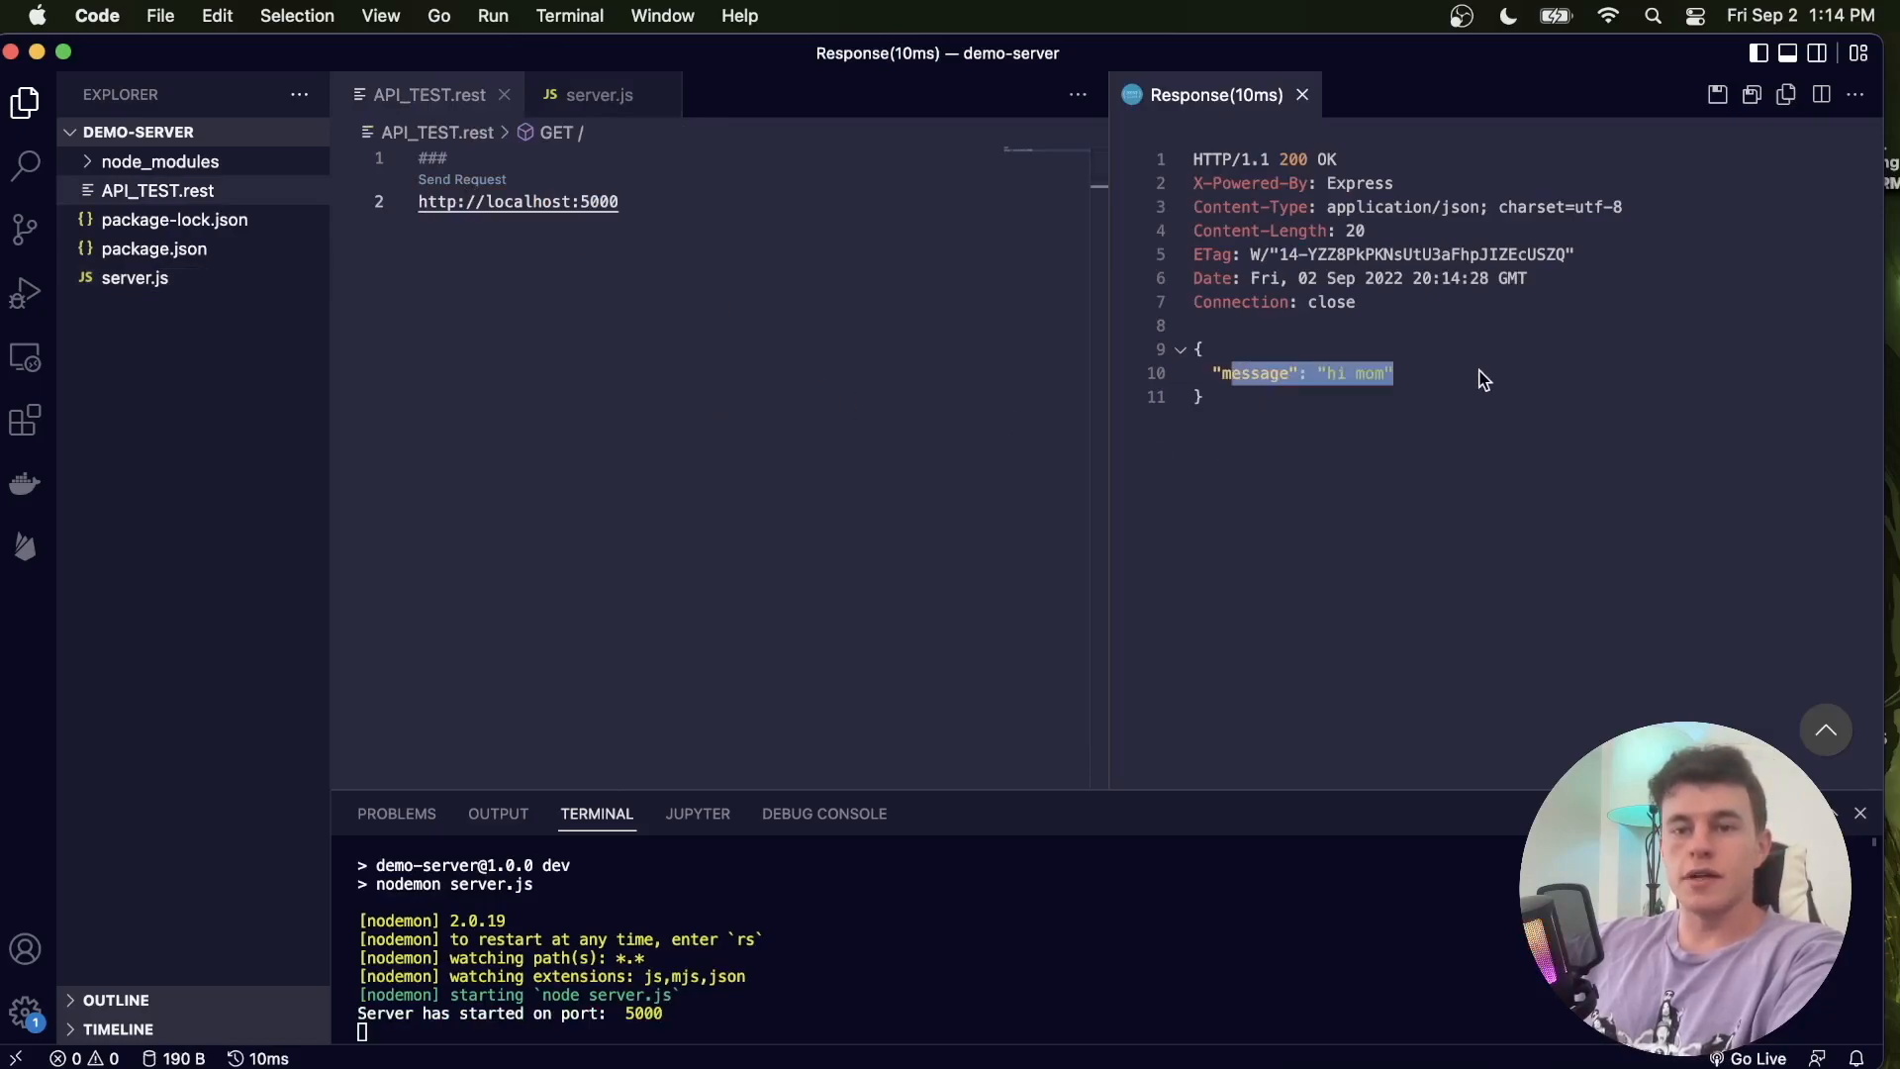
{"action": "left_click", "coordinate": [1302, 194]}
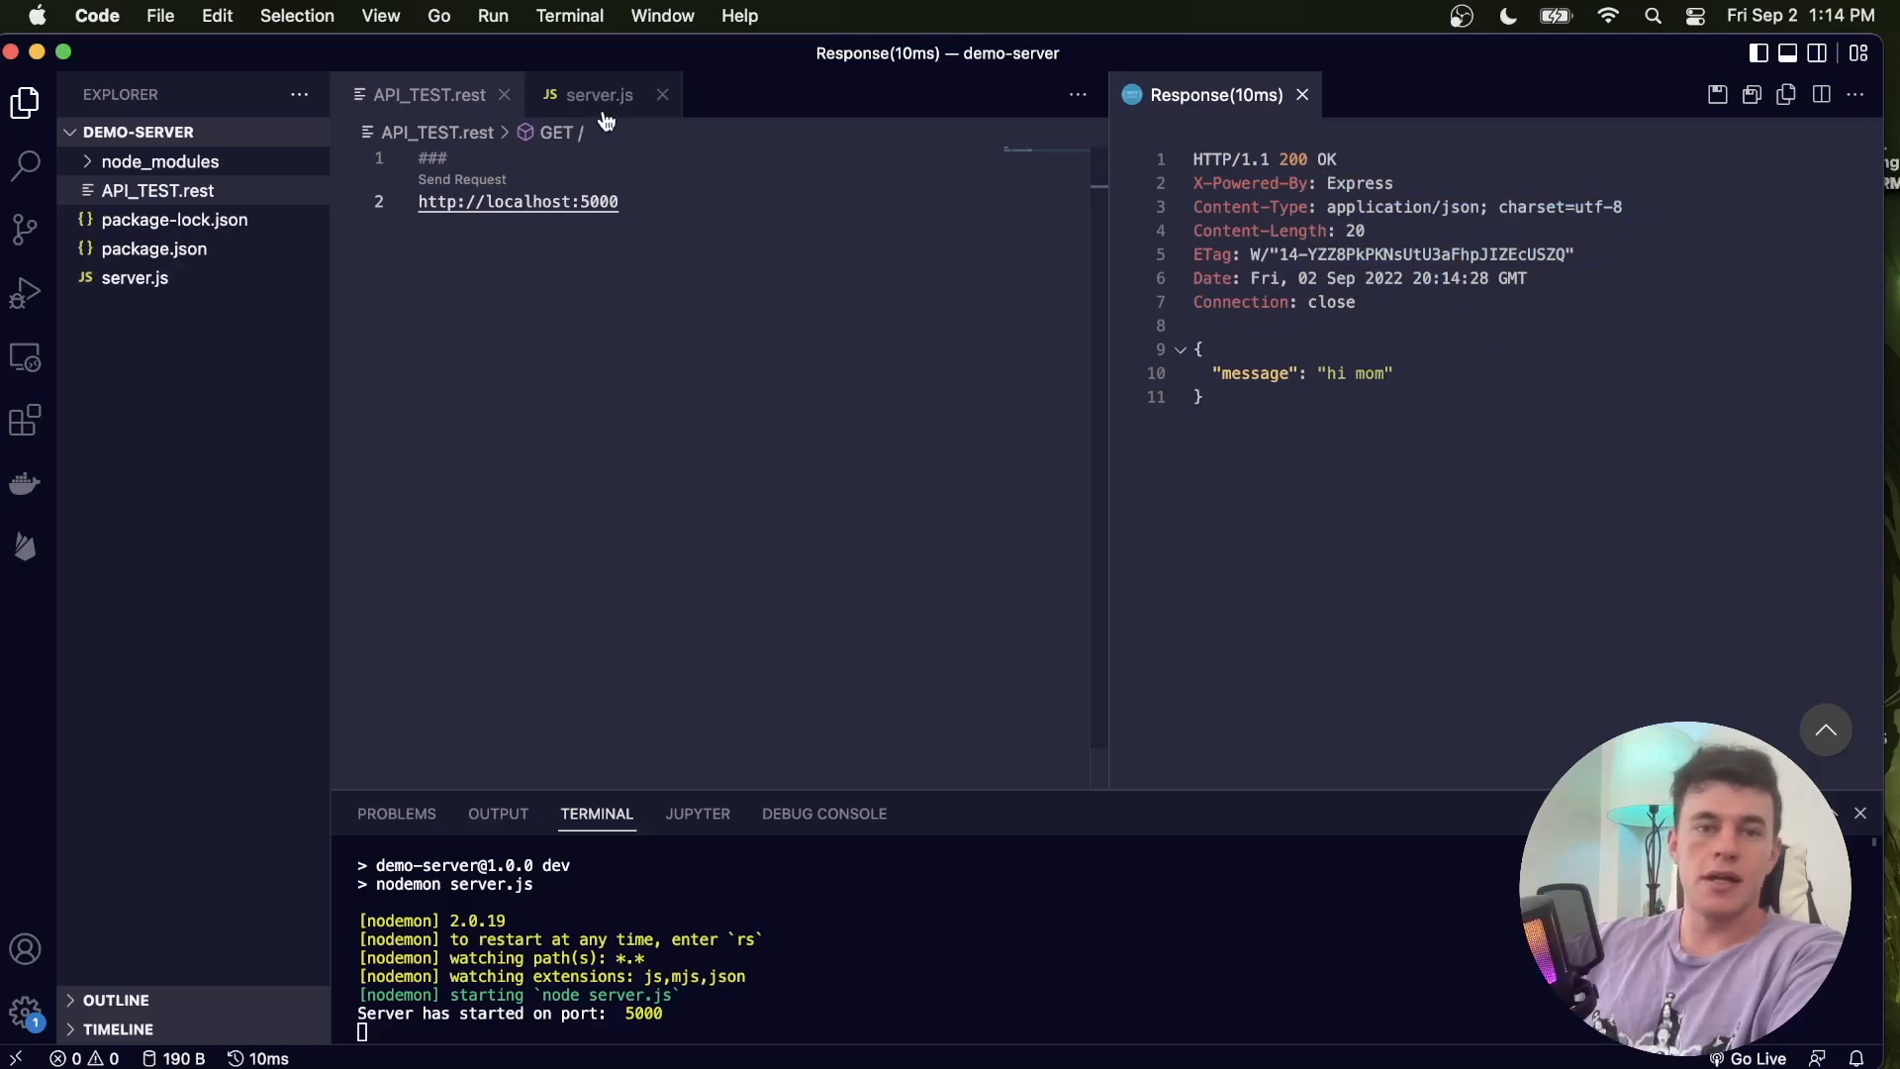
{"action": "left_click", "coordinate": [594, 95]}
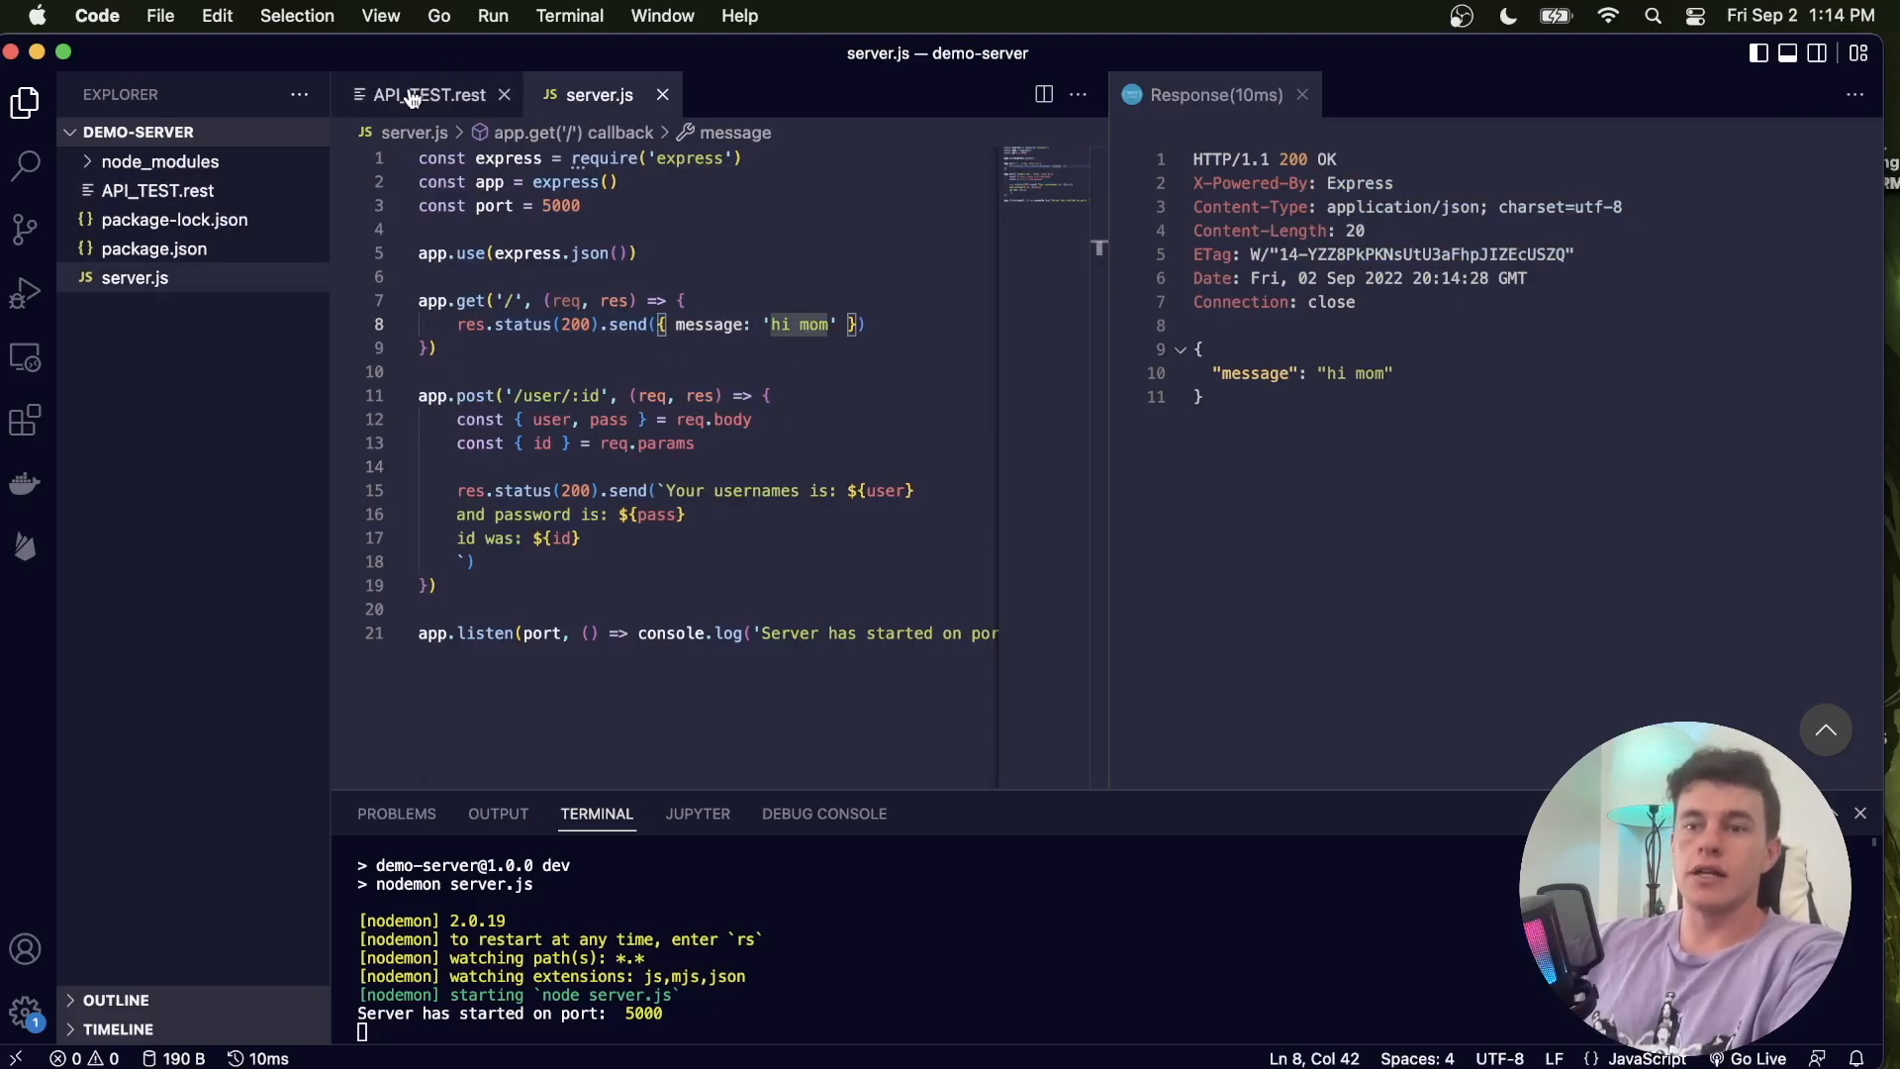
{"action": "mouse_move", "coordinate": [430, 95]}
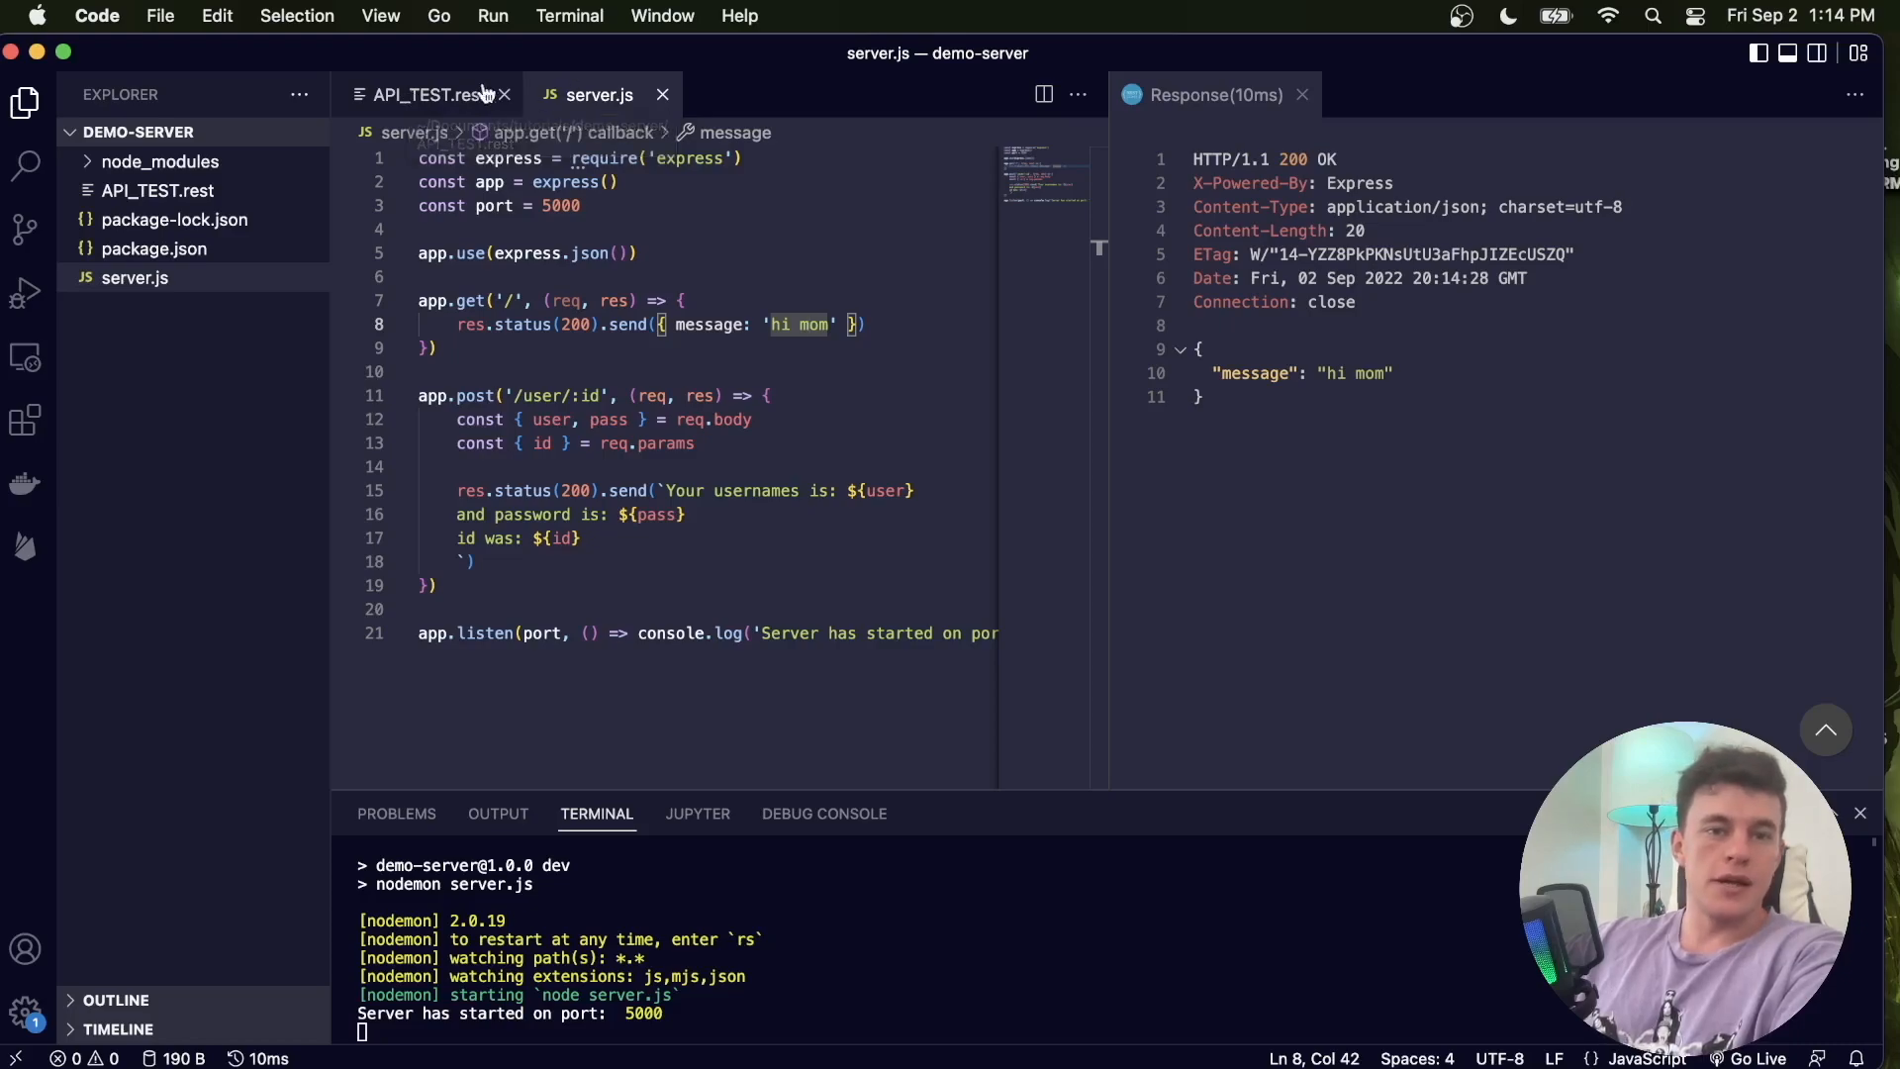
Add comment labels "TEST REQUEST" and "THIS IS THE POST TEST" for a new block
{"action": "left_click", "coordinate": [431, 95]}
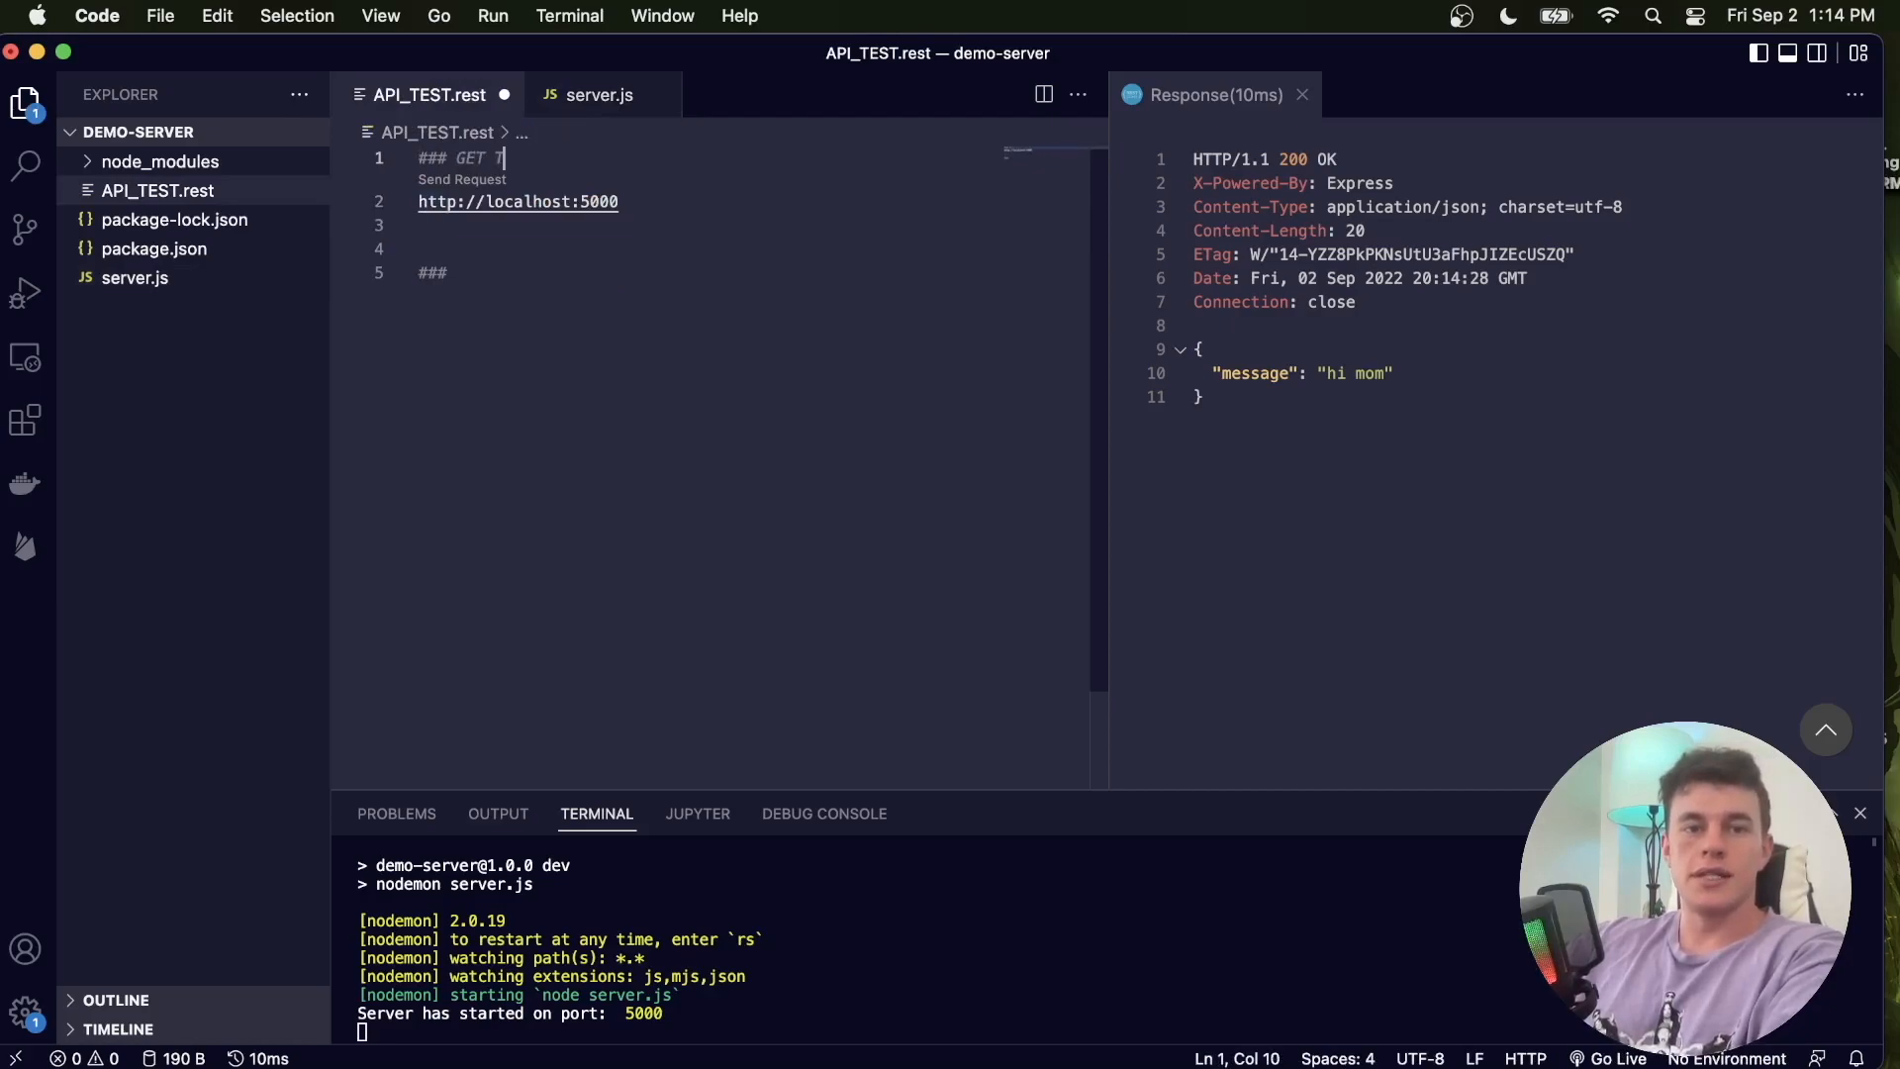
{"action": "type", "text": "ES"}
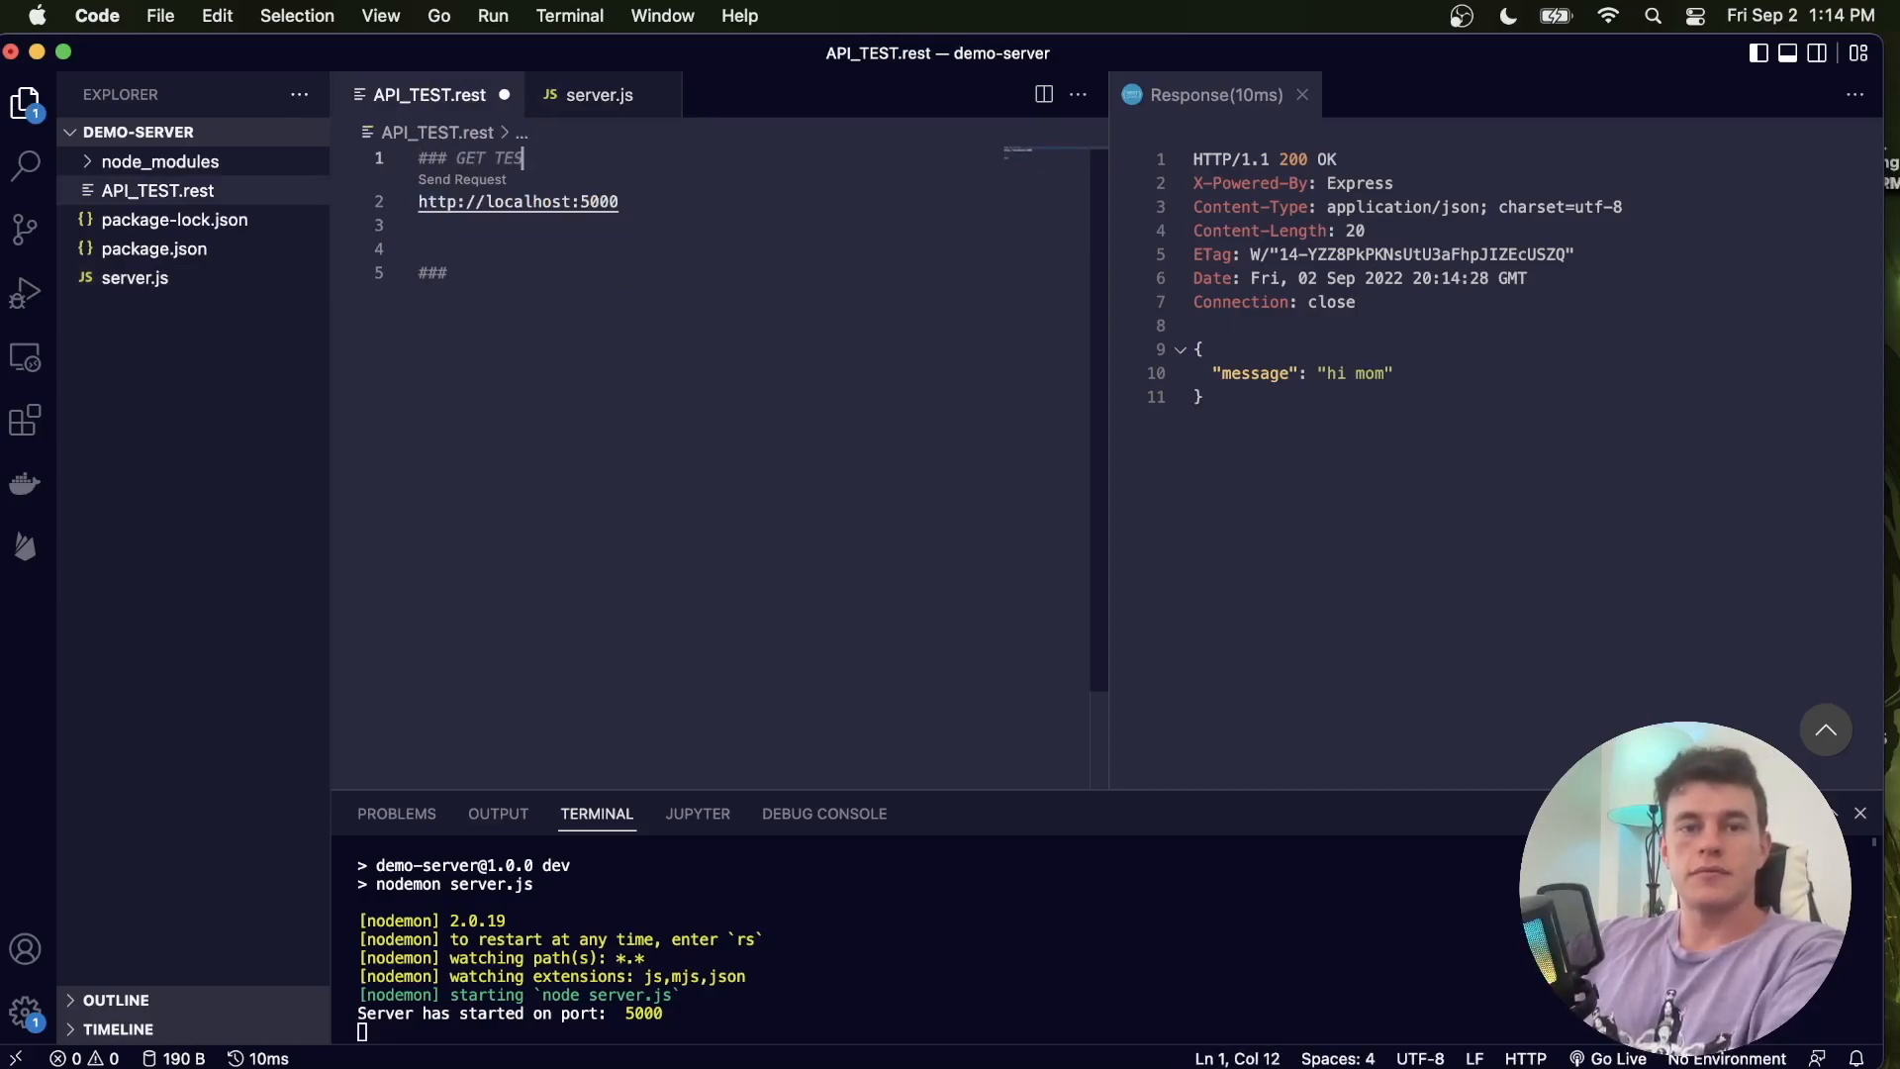
{"action": "type", "text": "T REQUEST"}
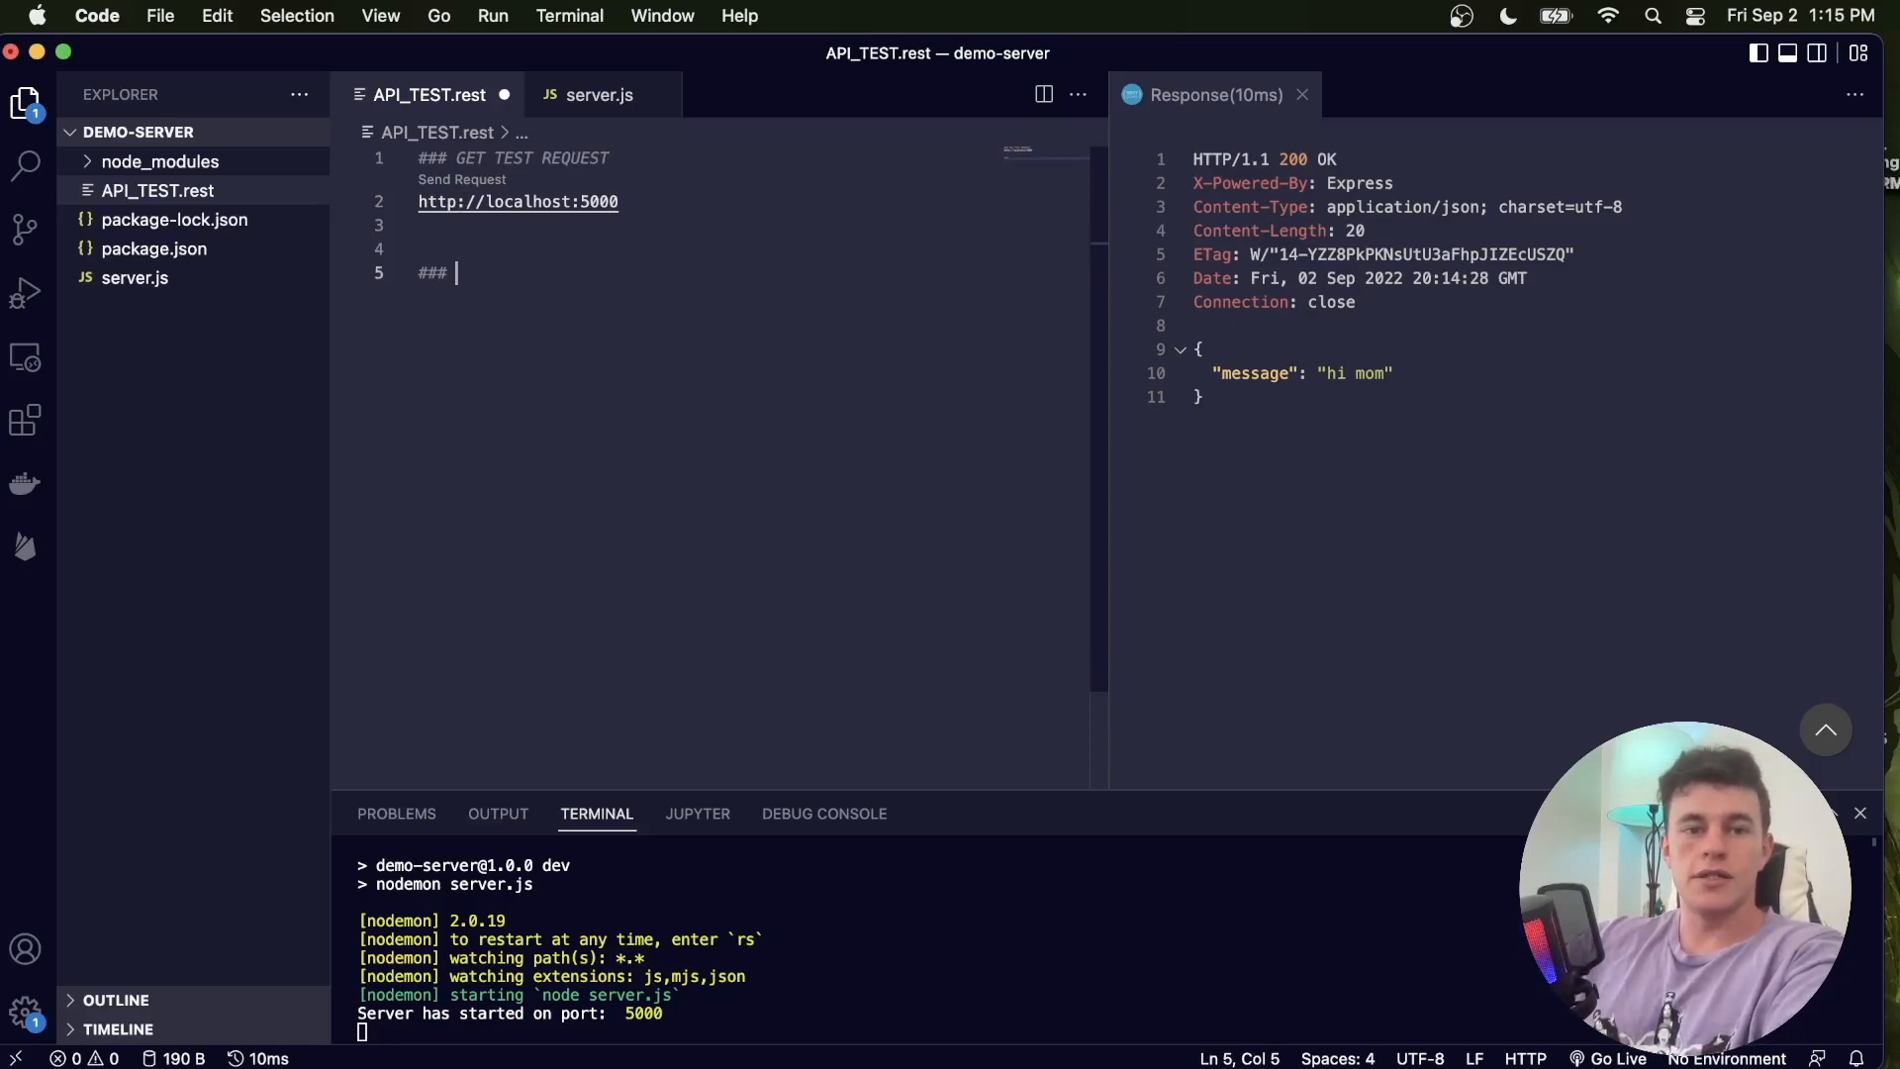
{"action": "type", "text": "THIS IS THE POST TE"}
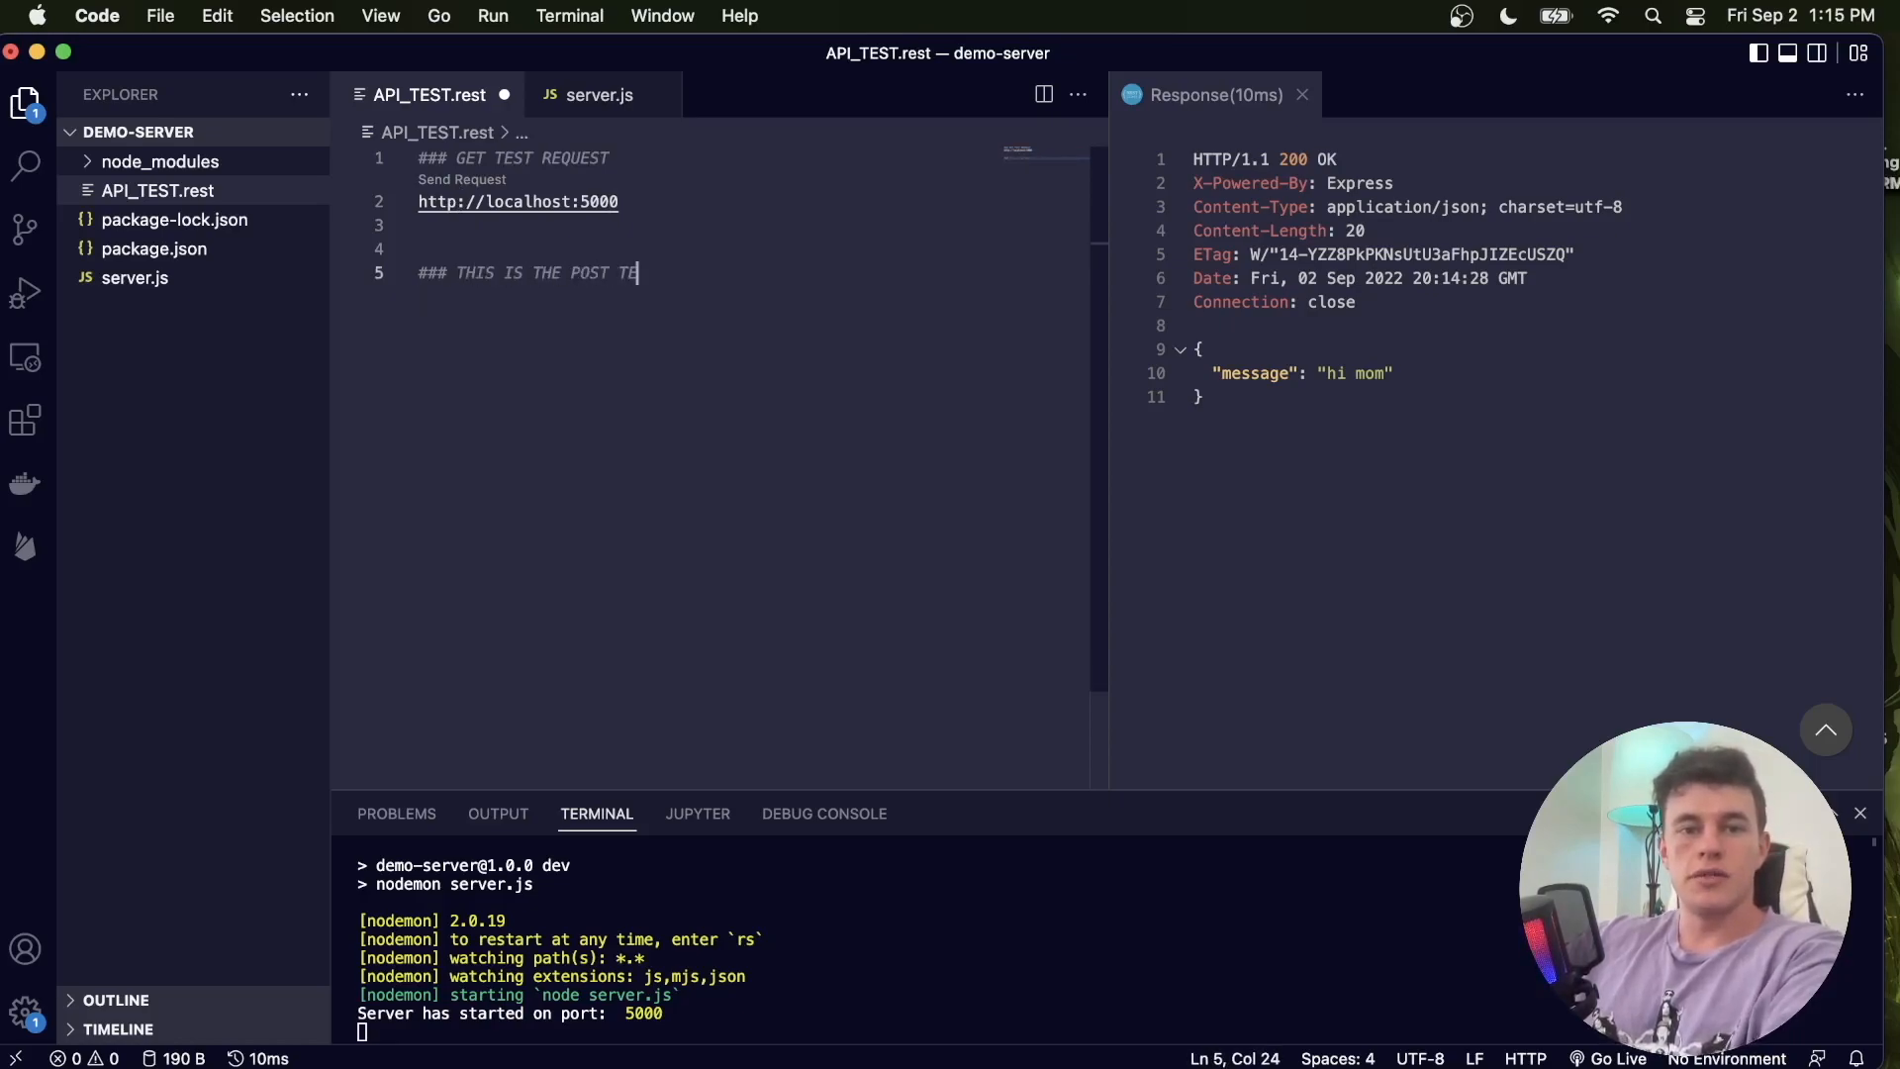
{"action": "type", "text": "http"}
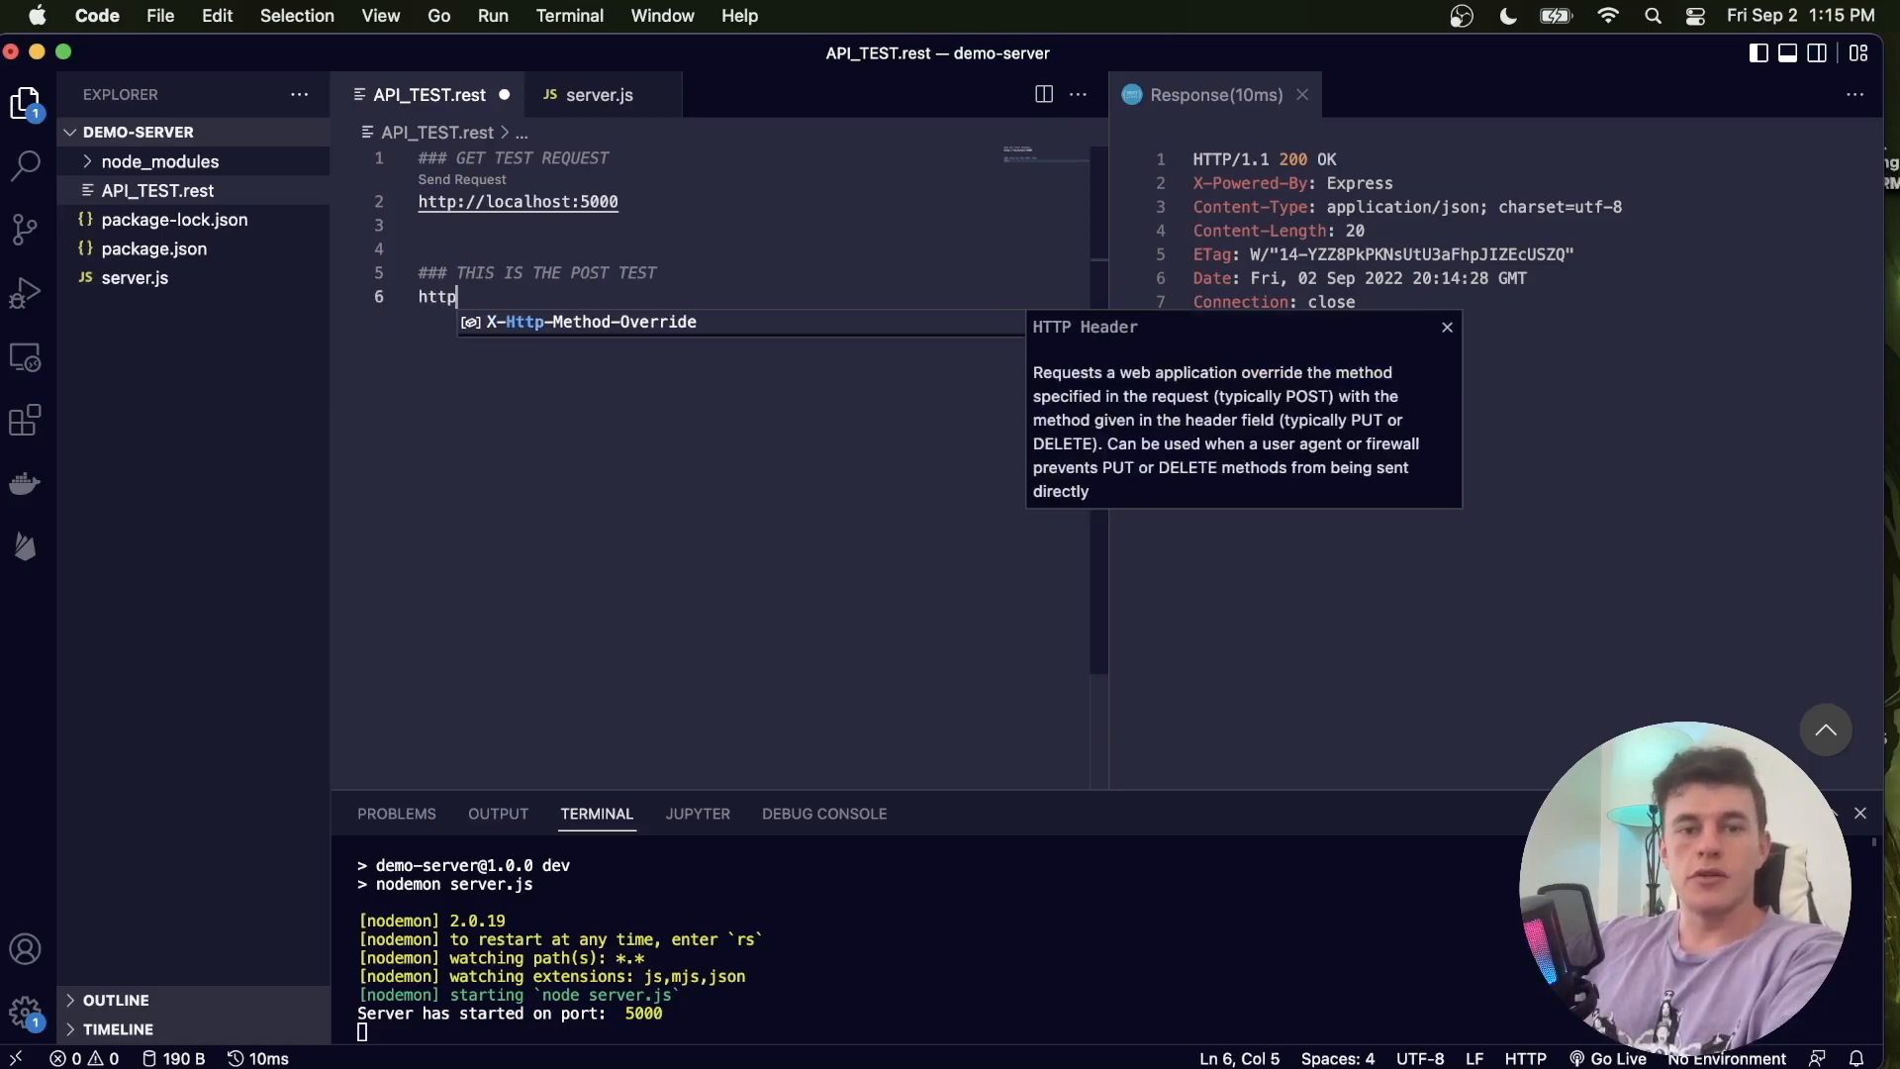
{"action": "type", "text": "://loca"}
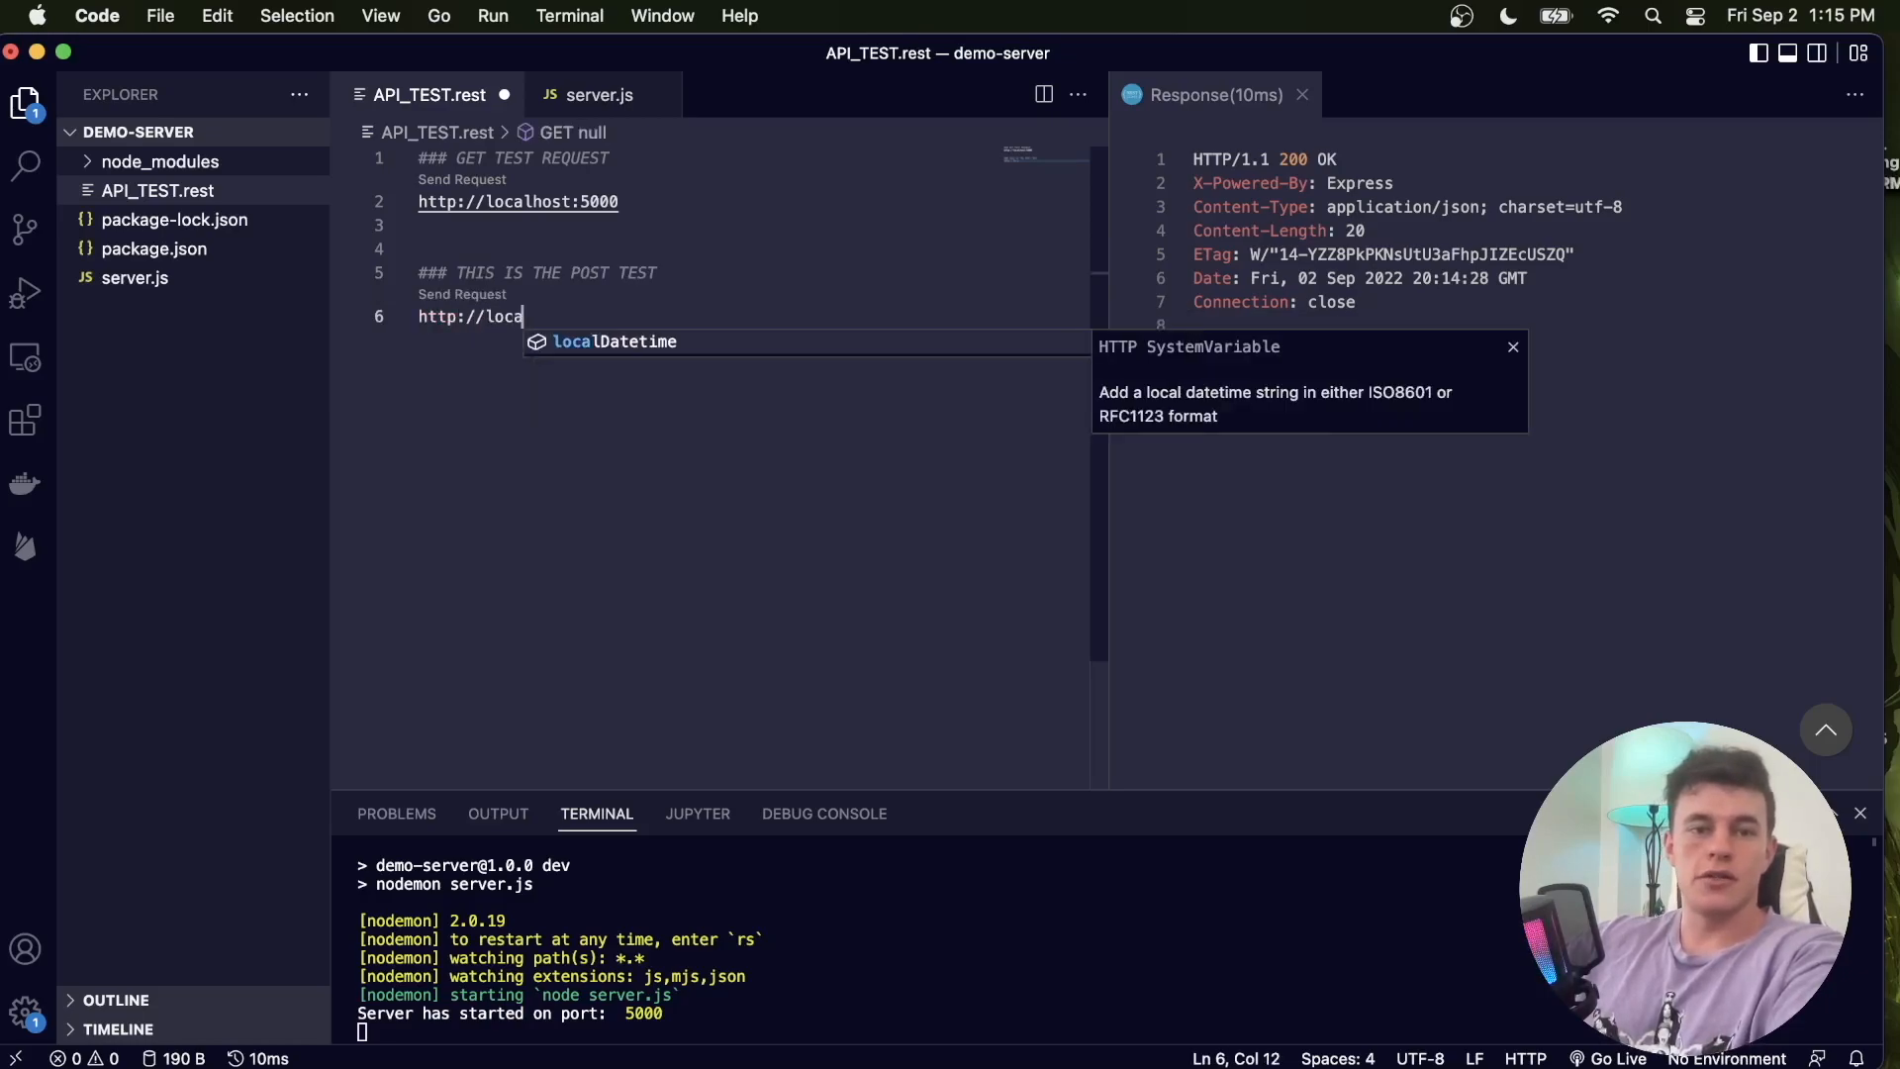
{"action": "type", "text": "lhost:5000/"}
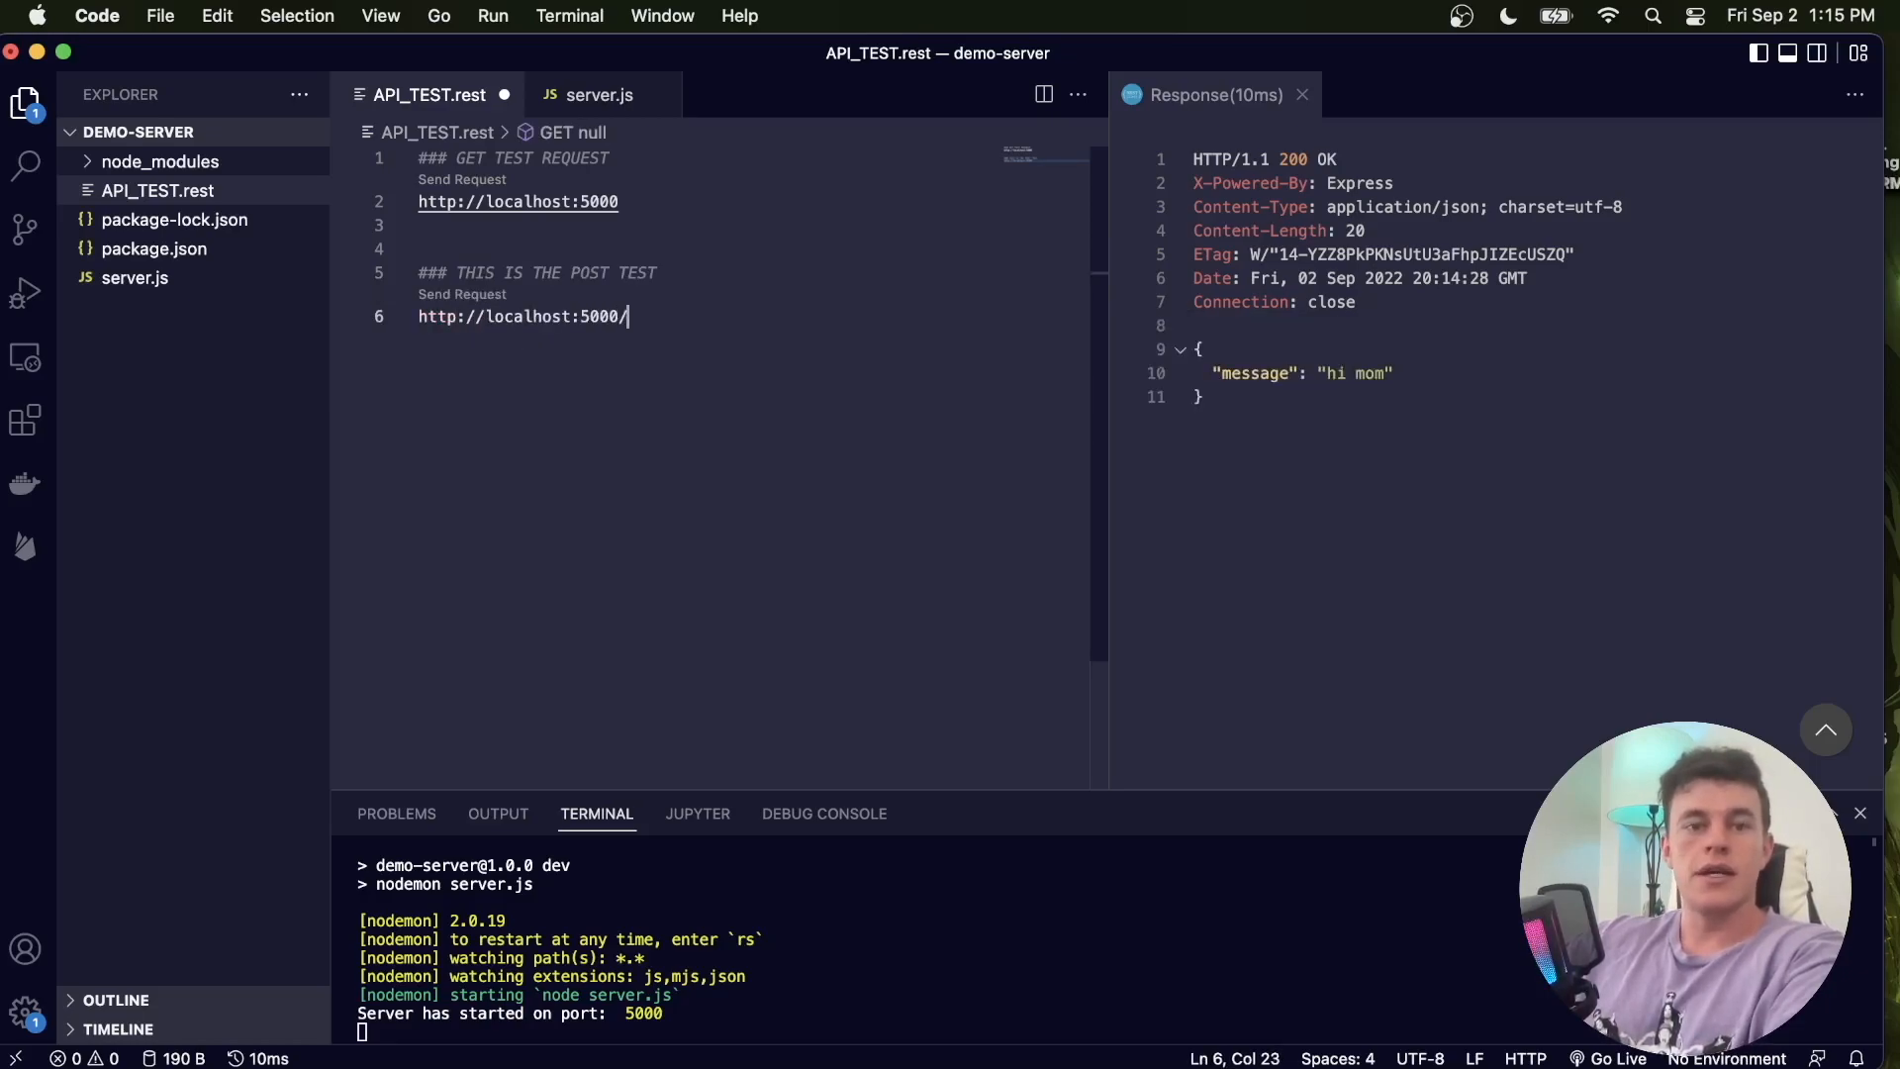
{"action": "type", "text": "user"}
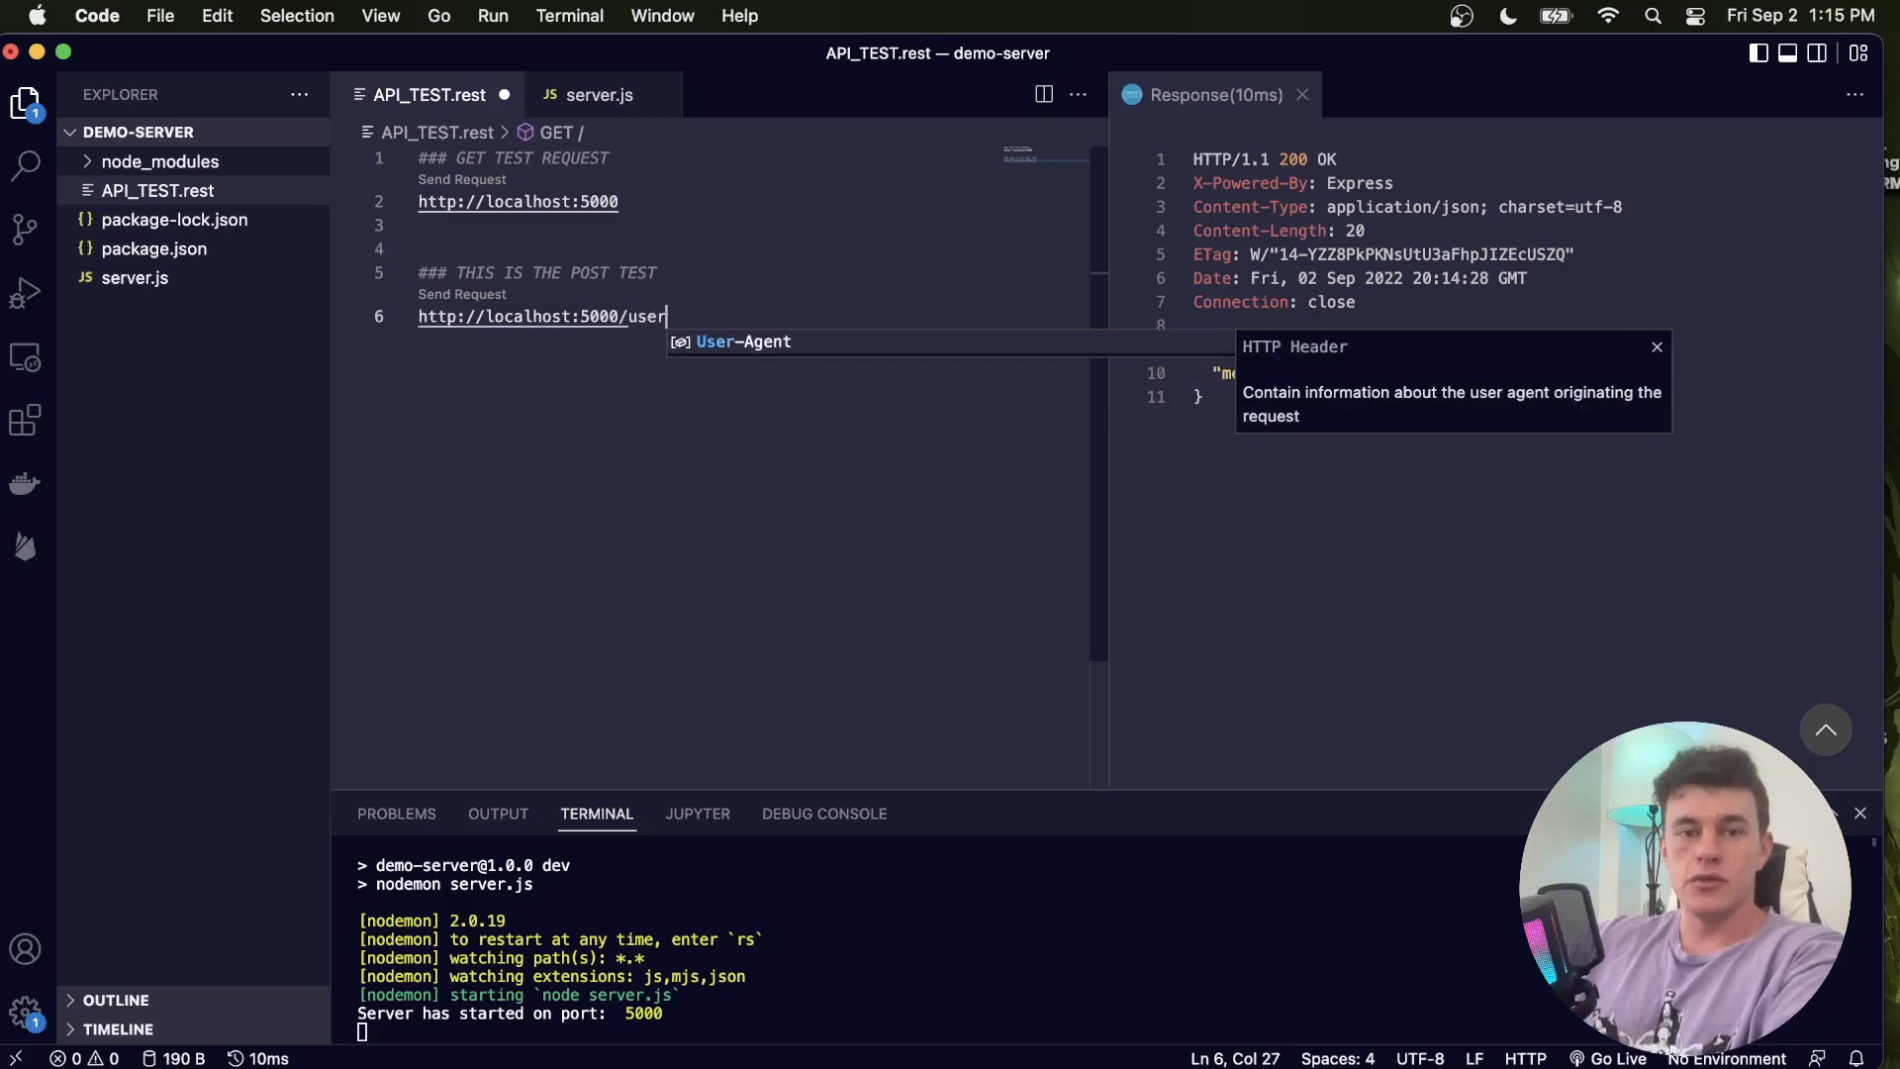
{"action": "type", "text": "/"}
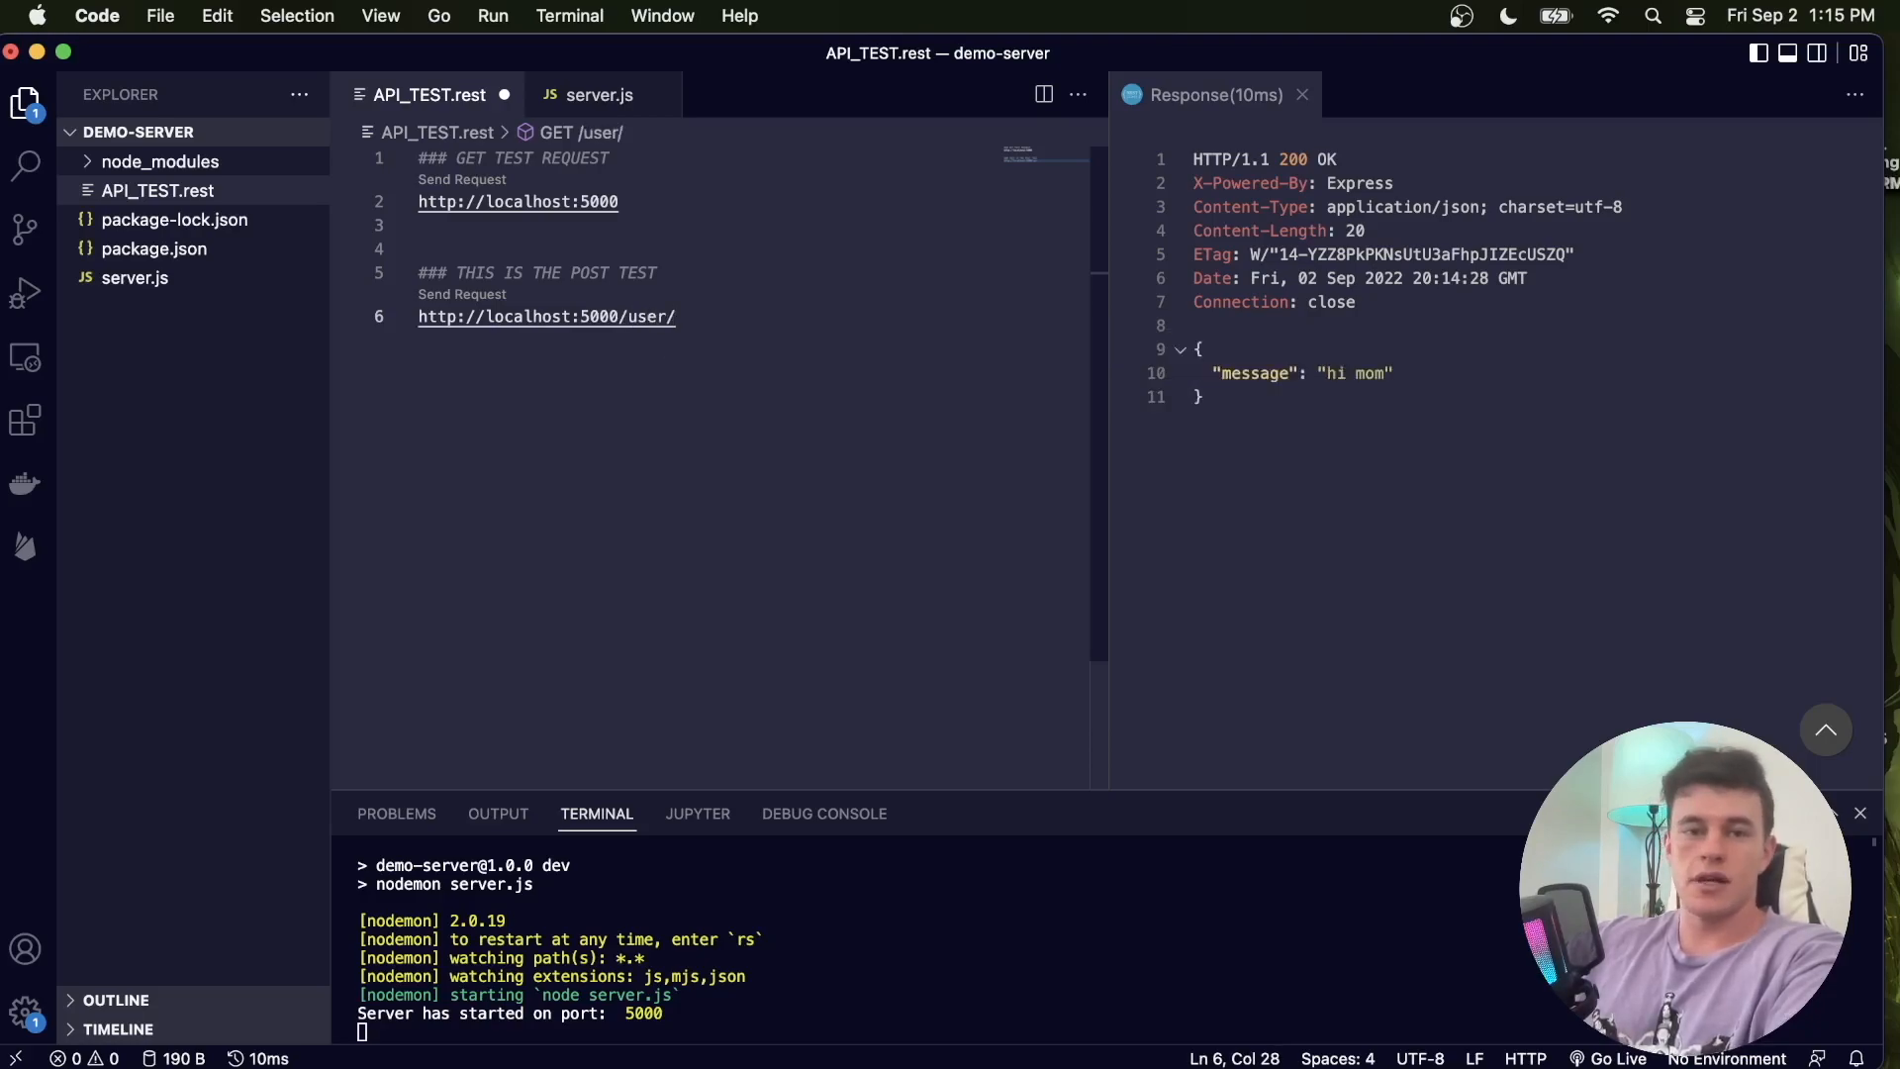
{"action": "type", "text": "12"}
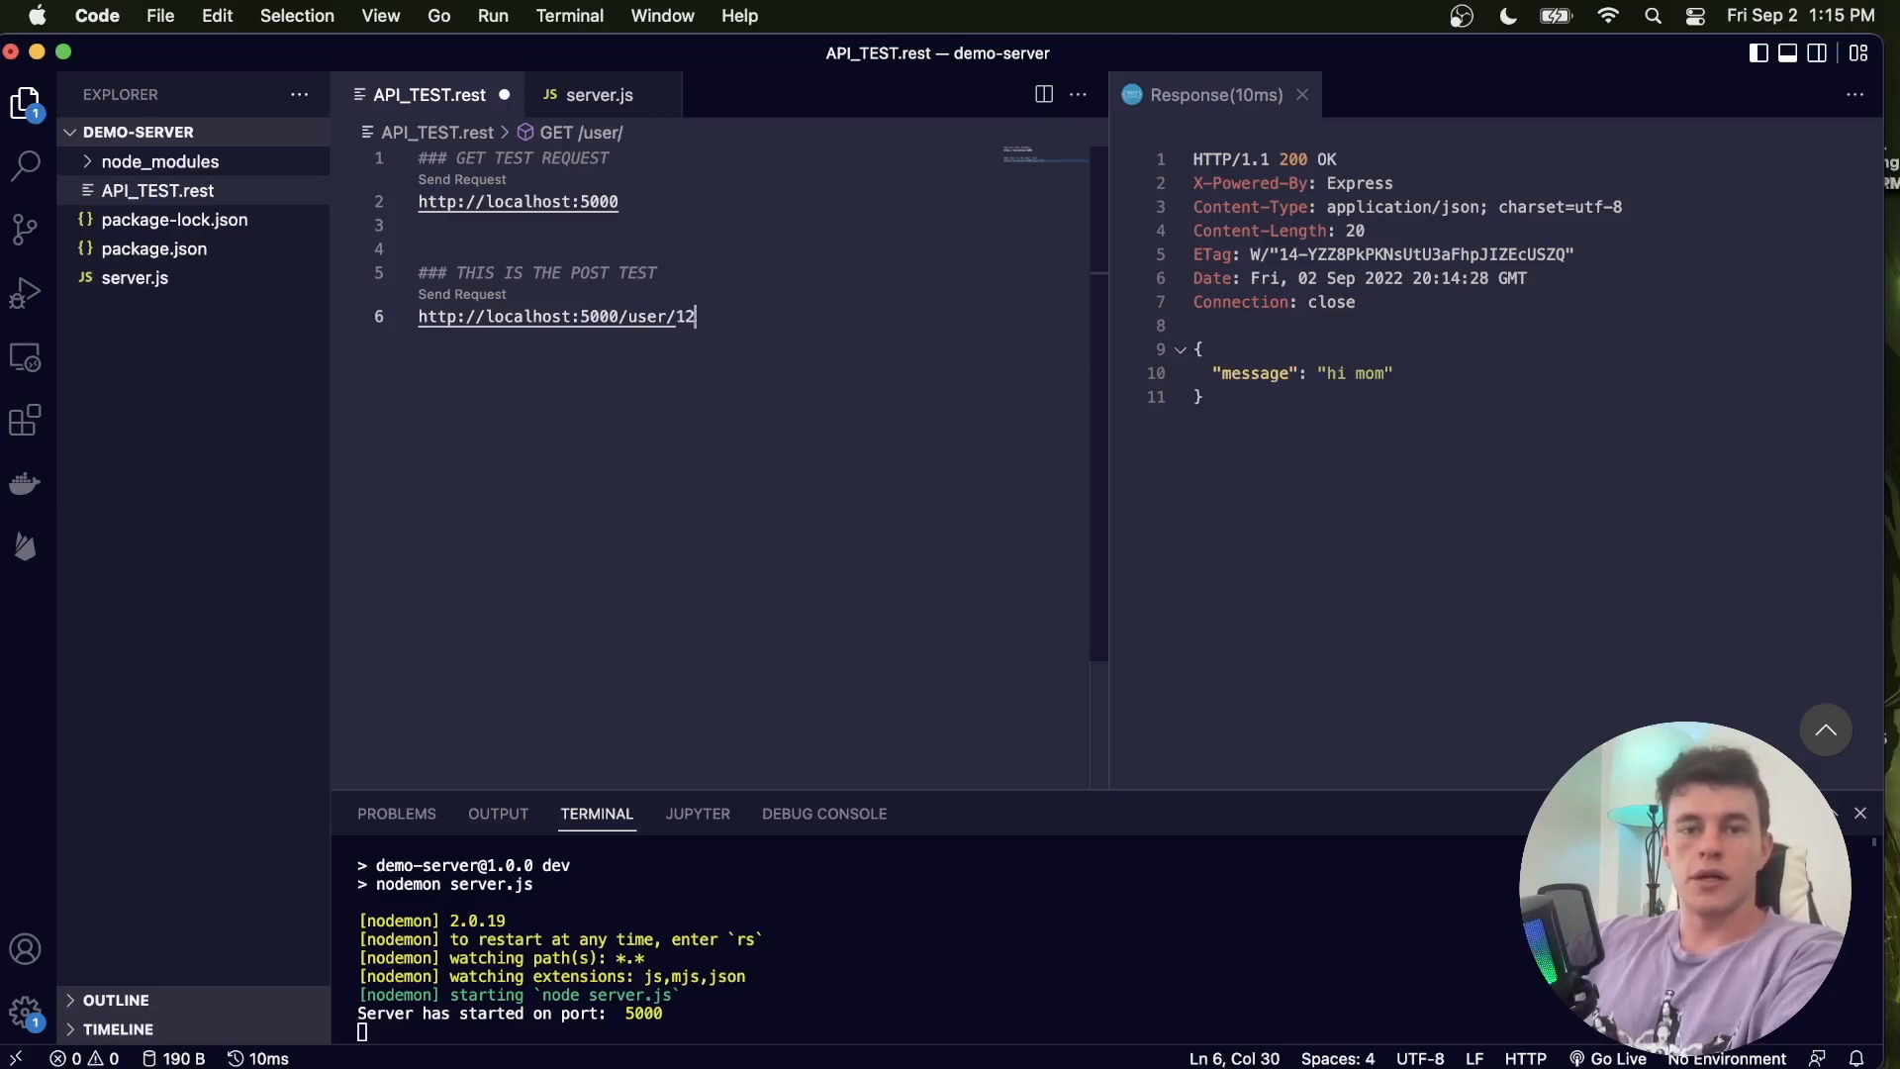
{"action": "type", "text": "80081"}
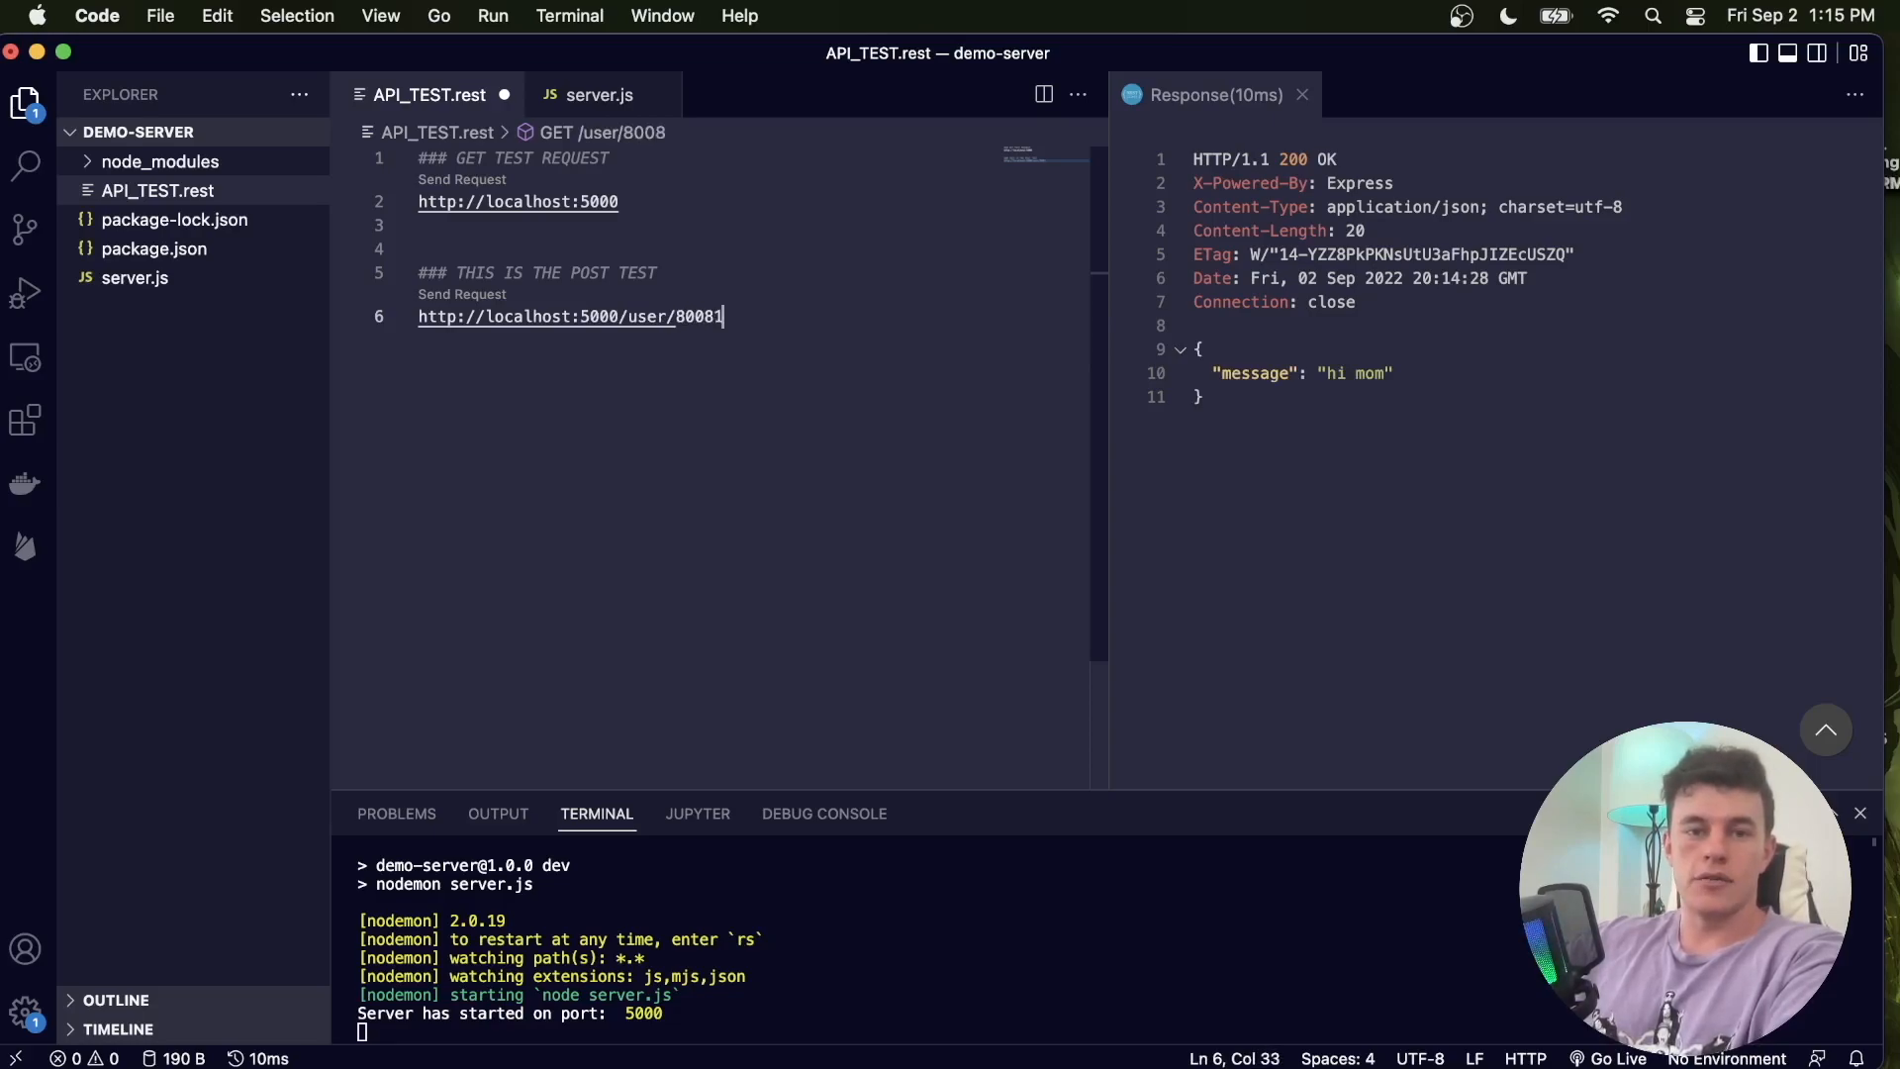
{"action": "type", "text": "123"}
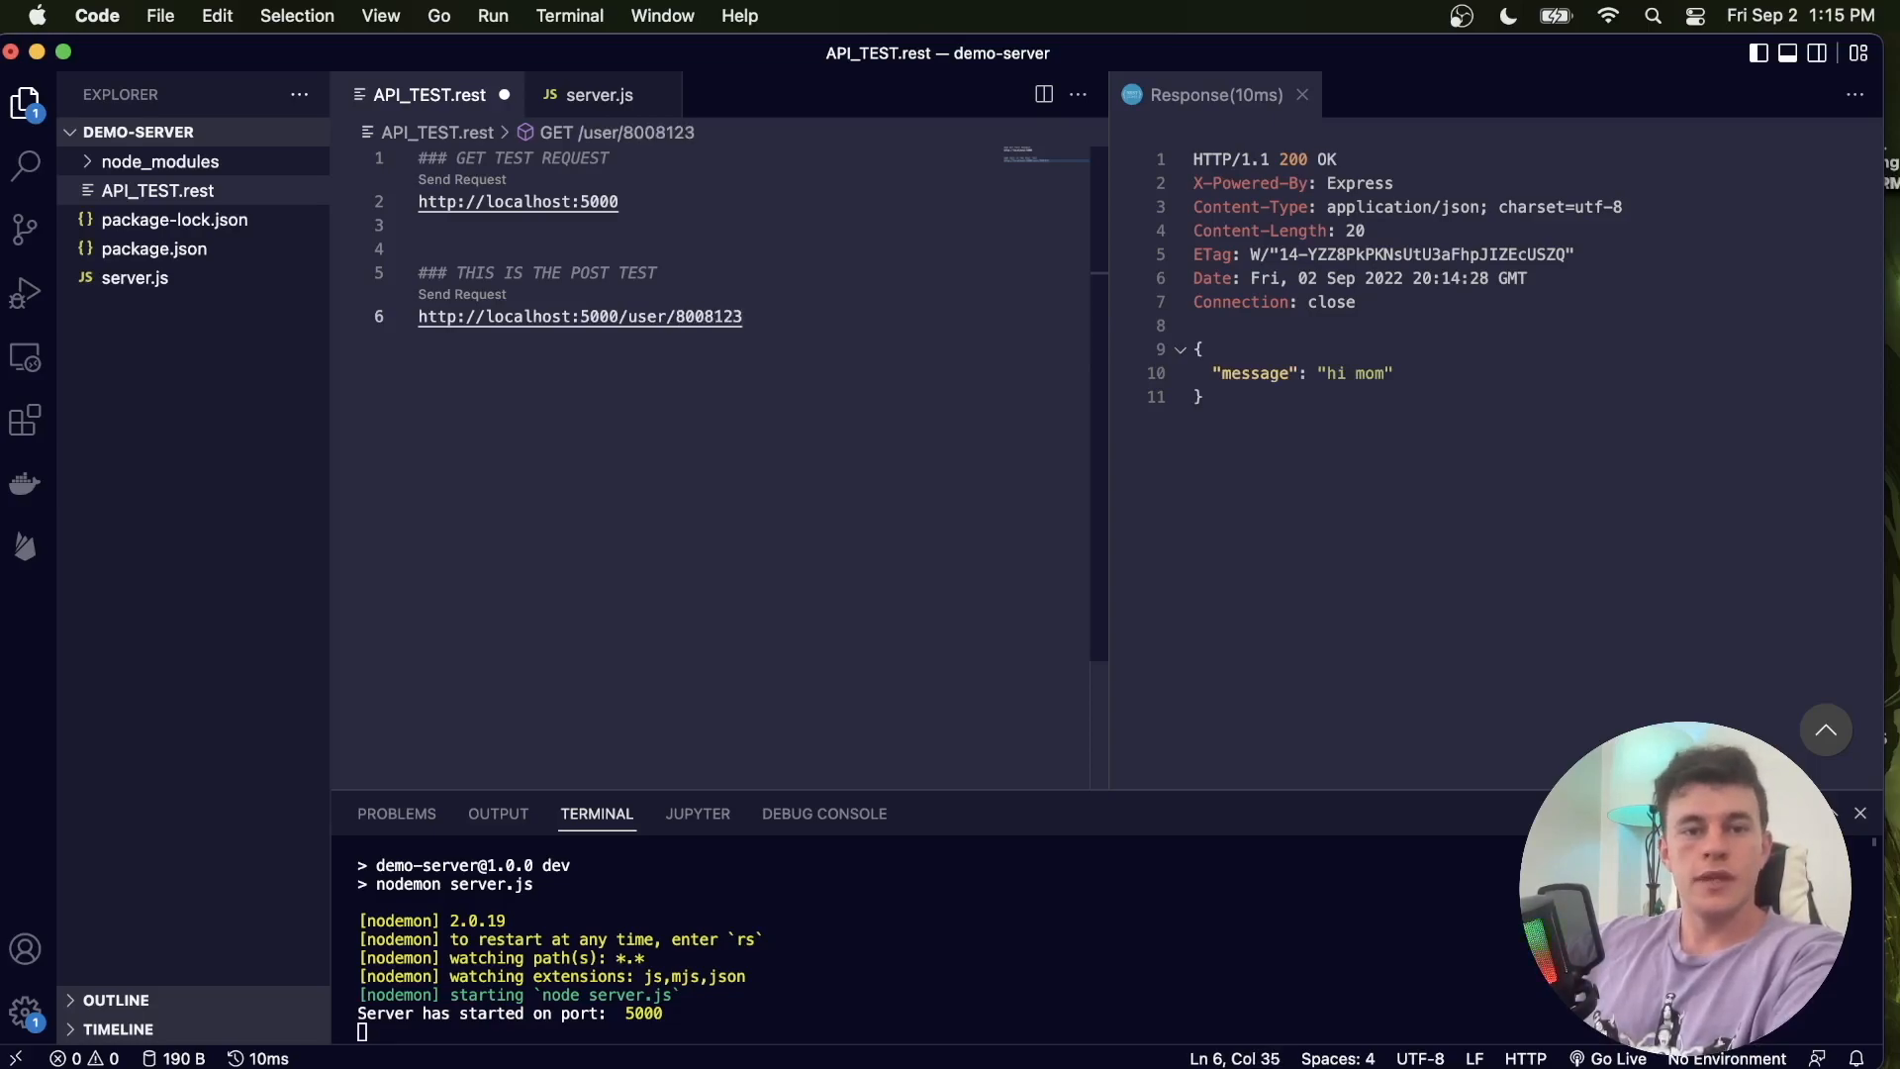
{"action": "type", "text": "Content-Type: api"}
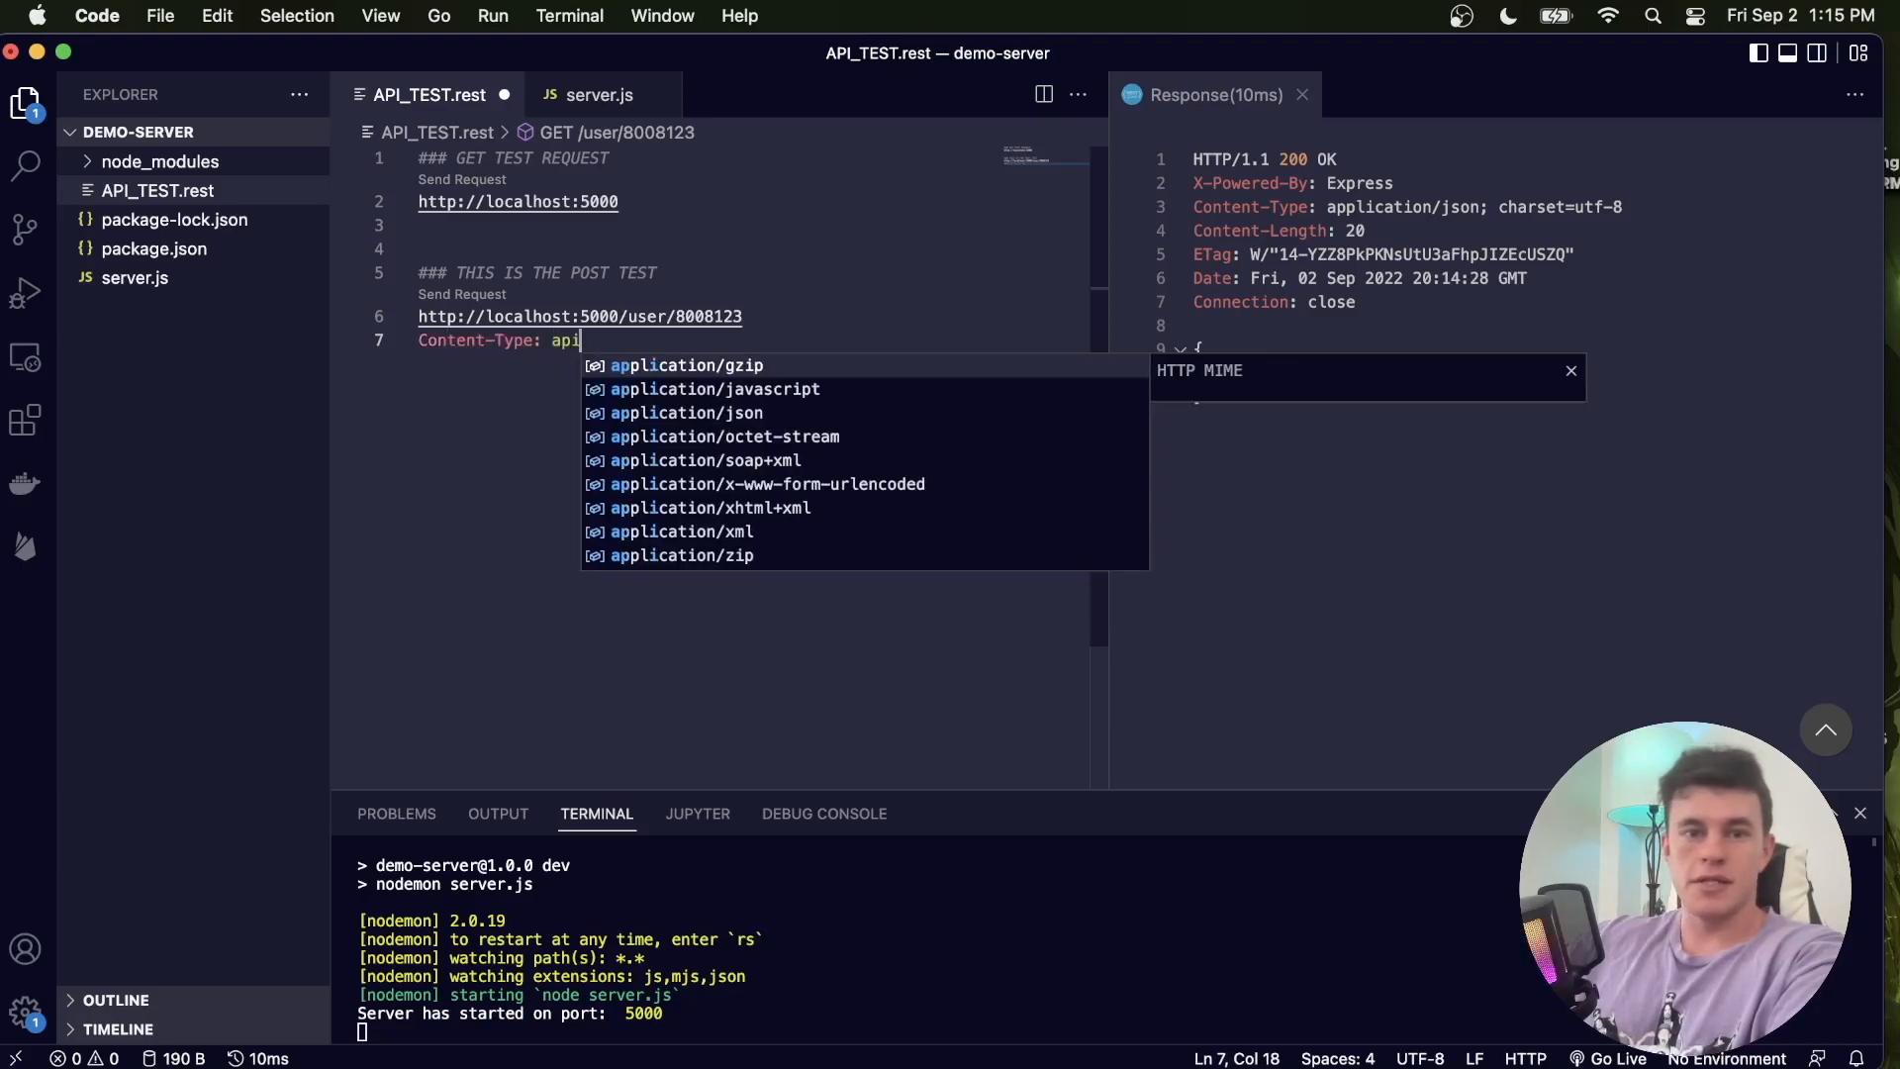
{"action": "left_click", "coordinate": [685, 412]}
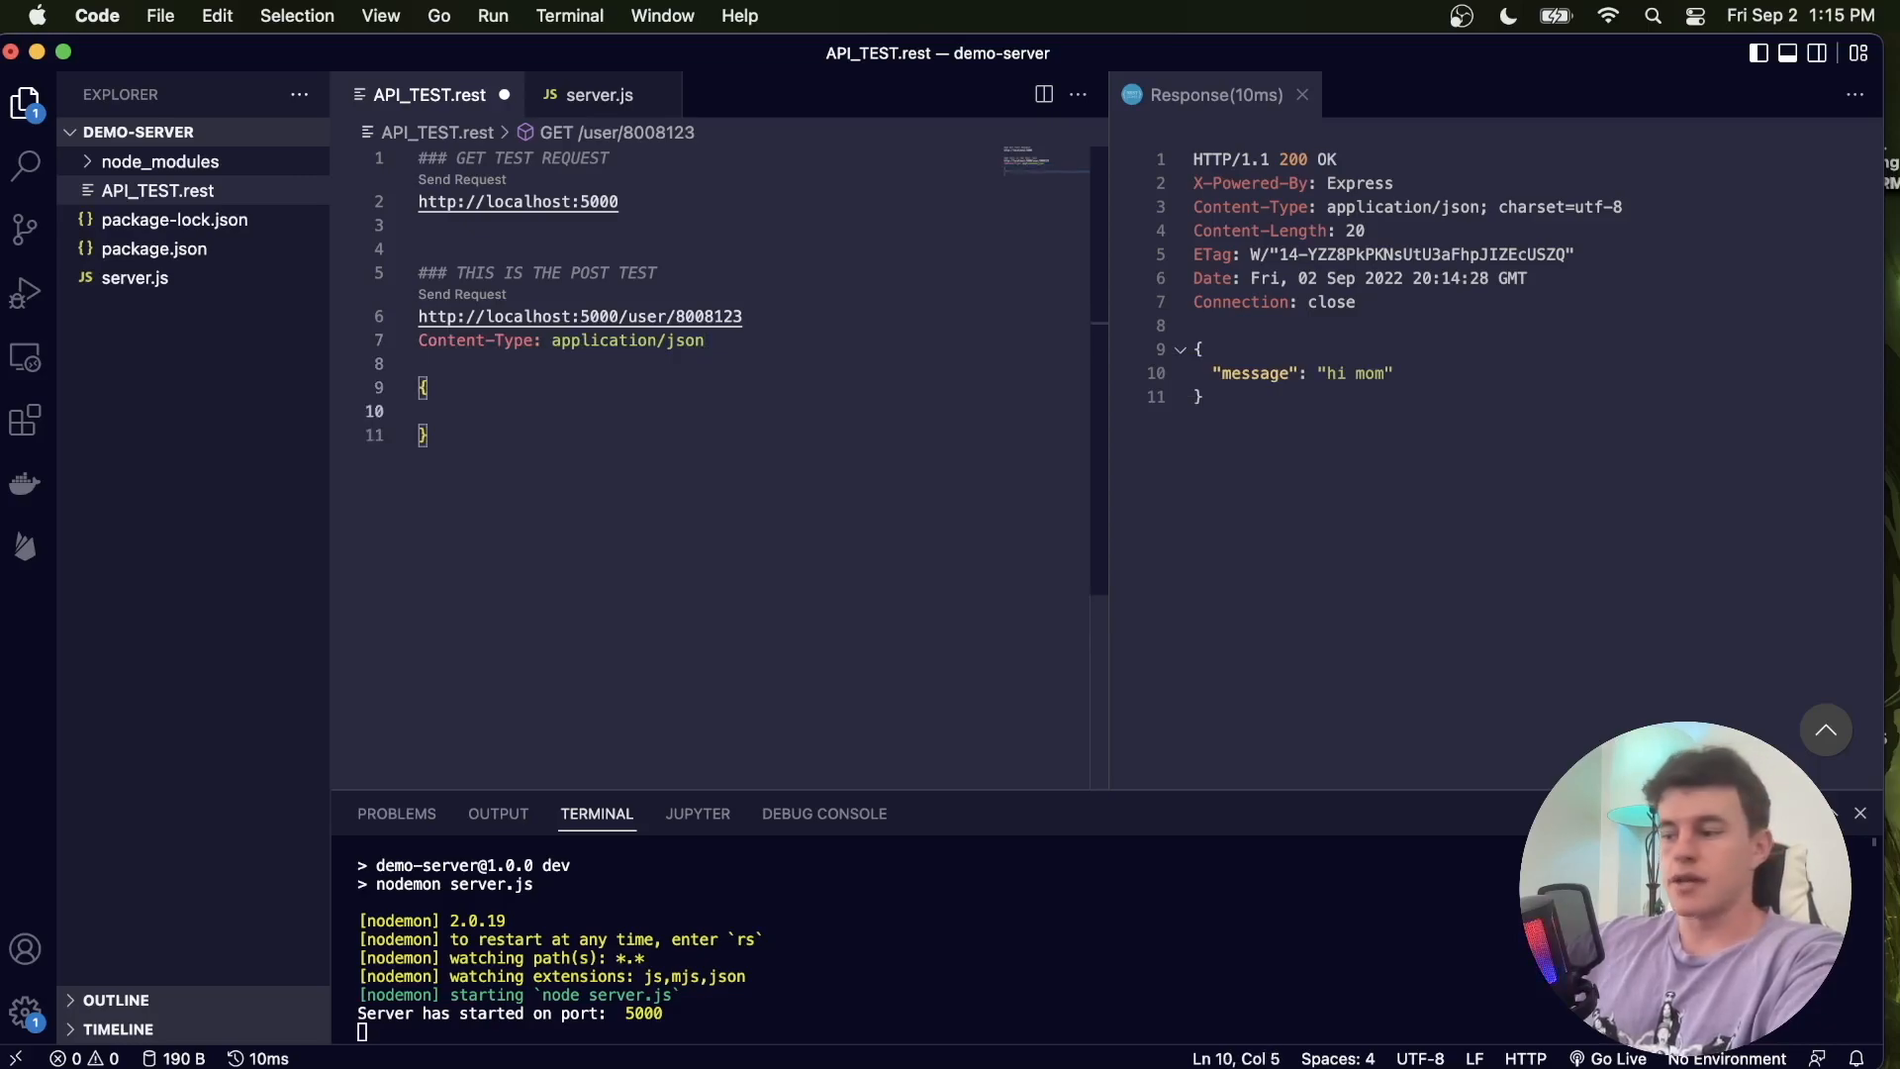
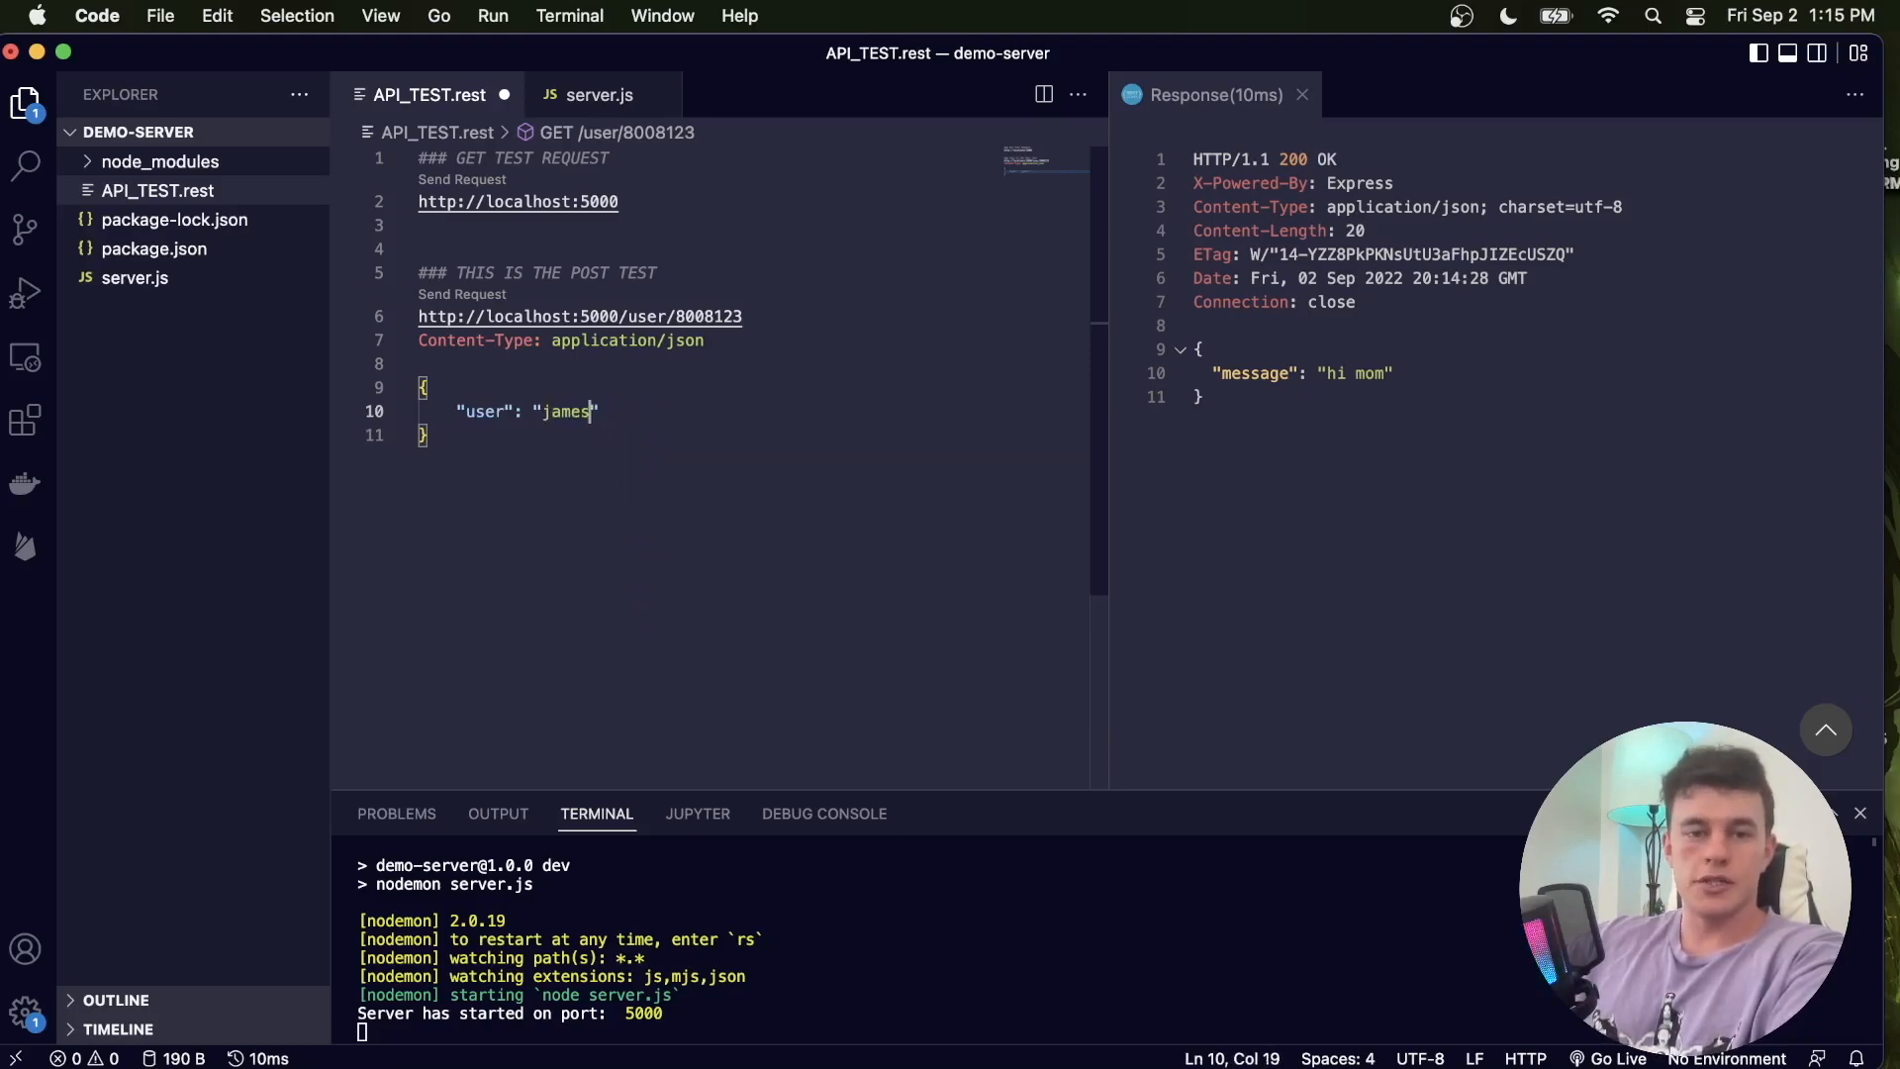
{"action": "key", "text": "Enter"}
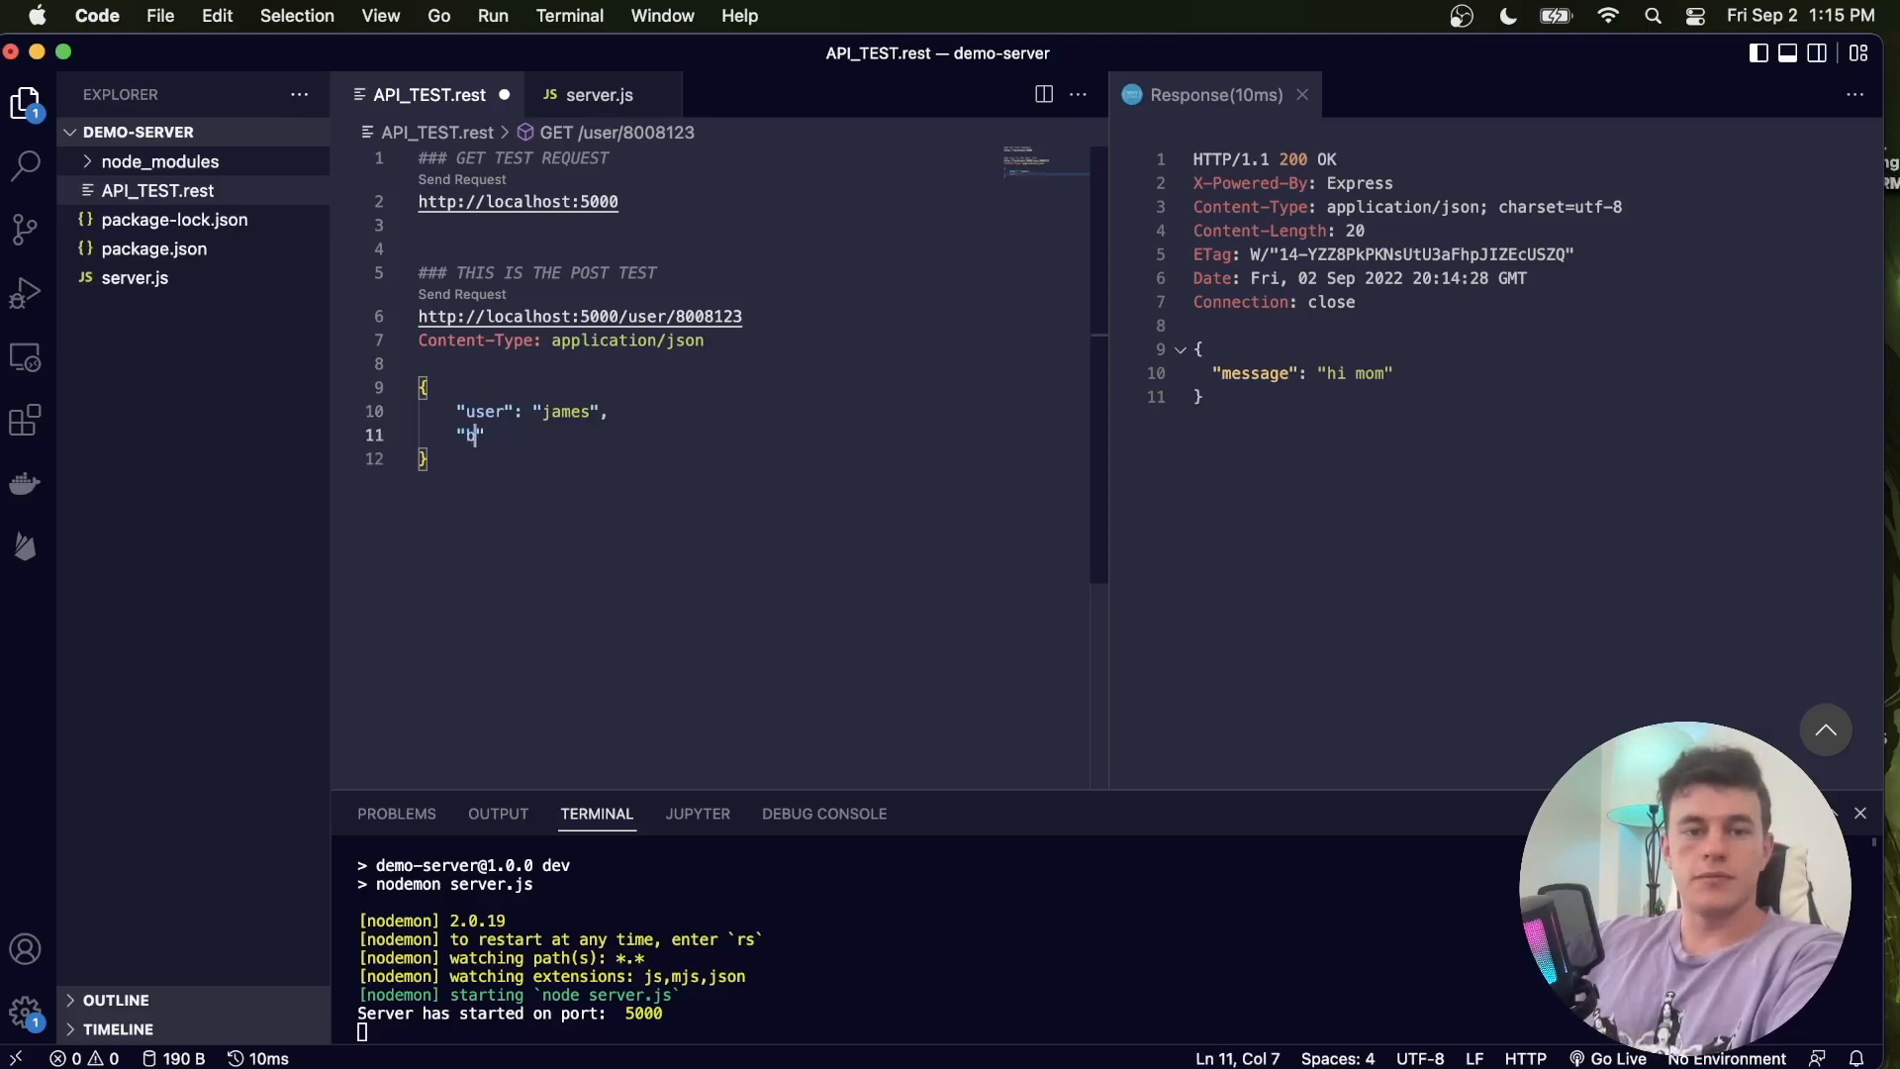
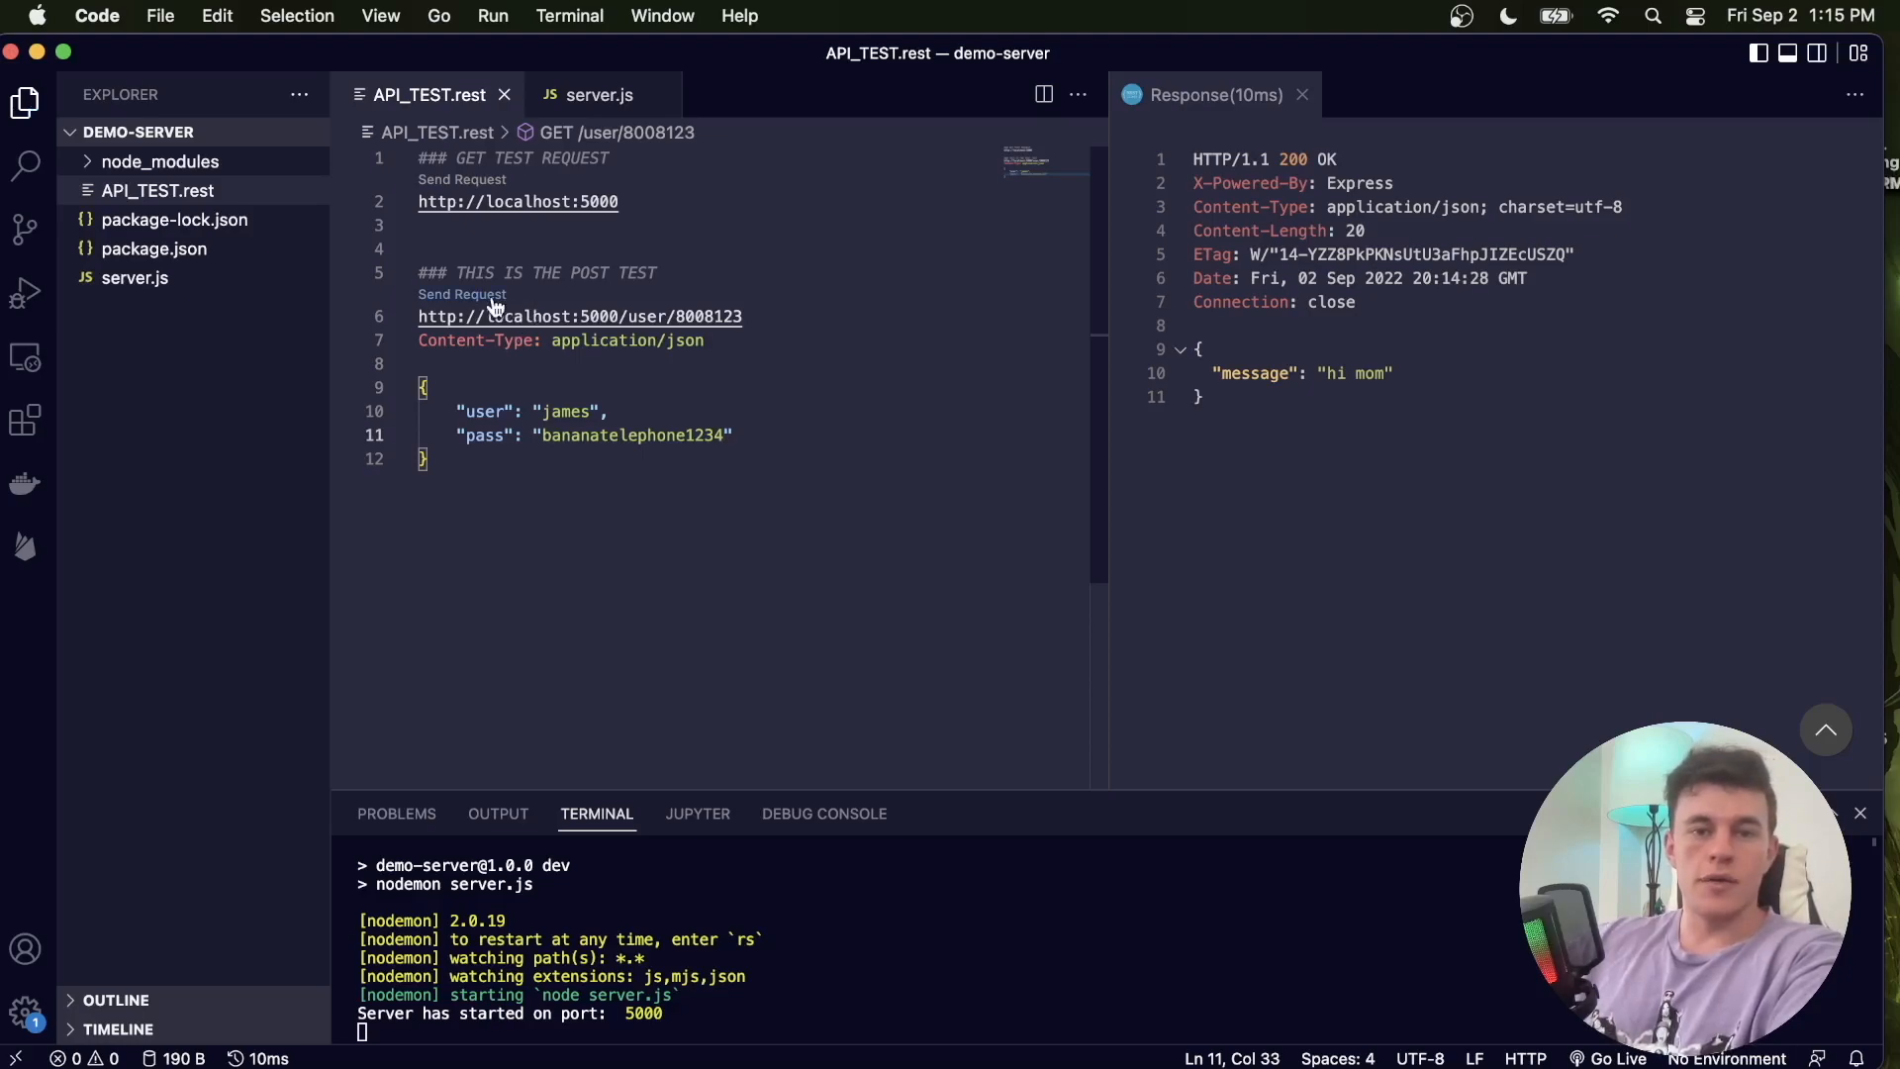
Add GET and POST method prefixes, then resend to get 200 OK echoing james and id 8008123
{"action": "left_click", "coordinate": [460, 295]}
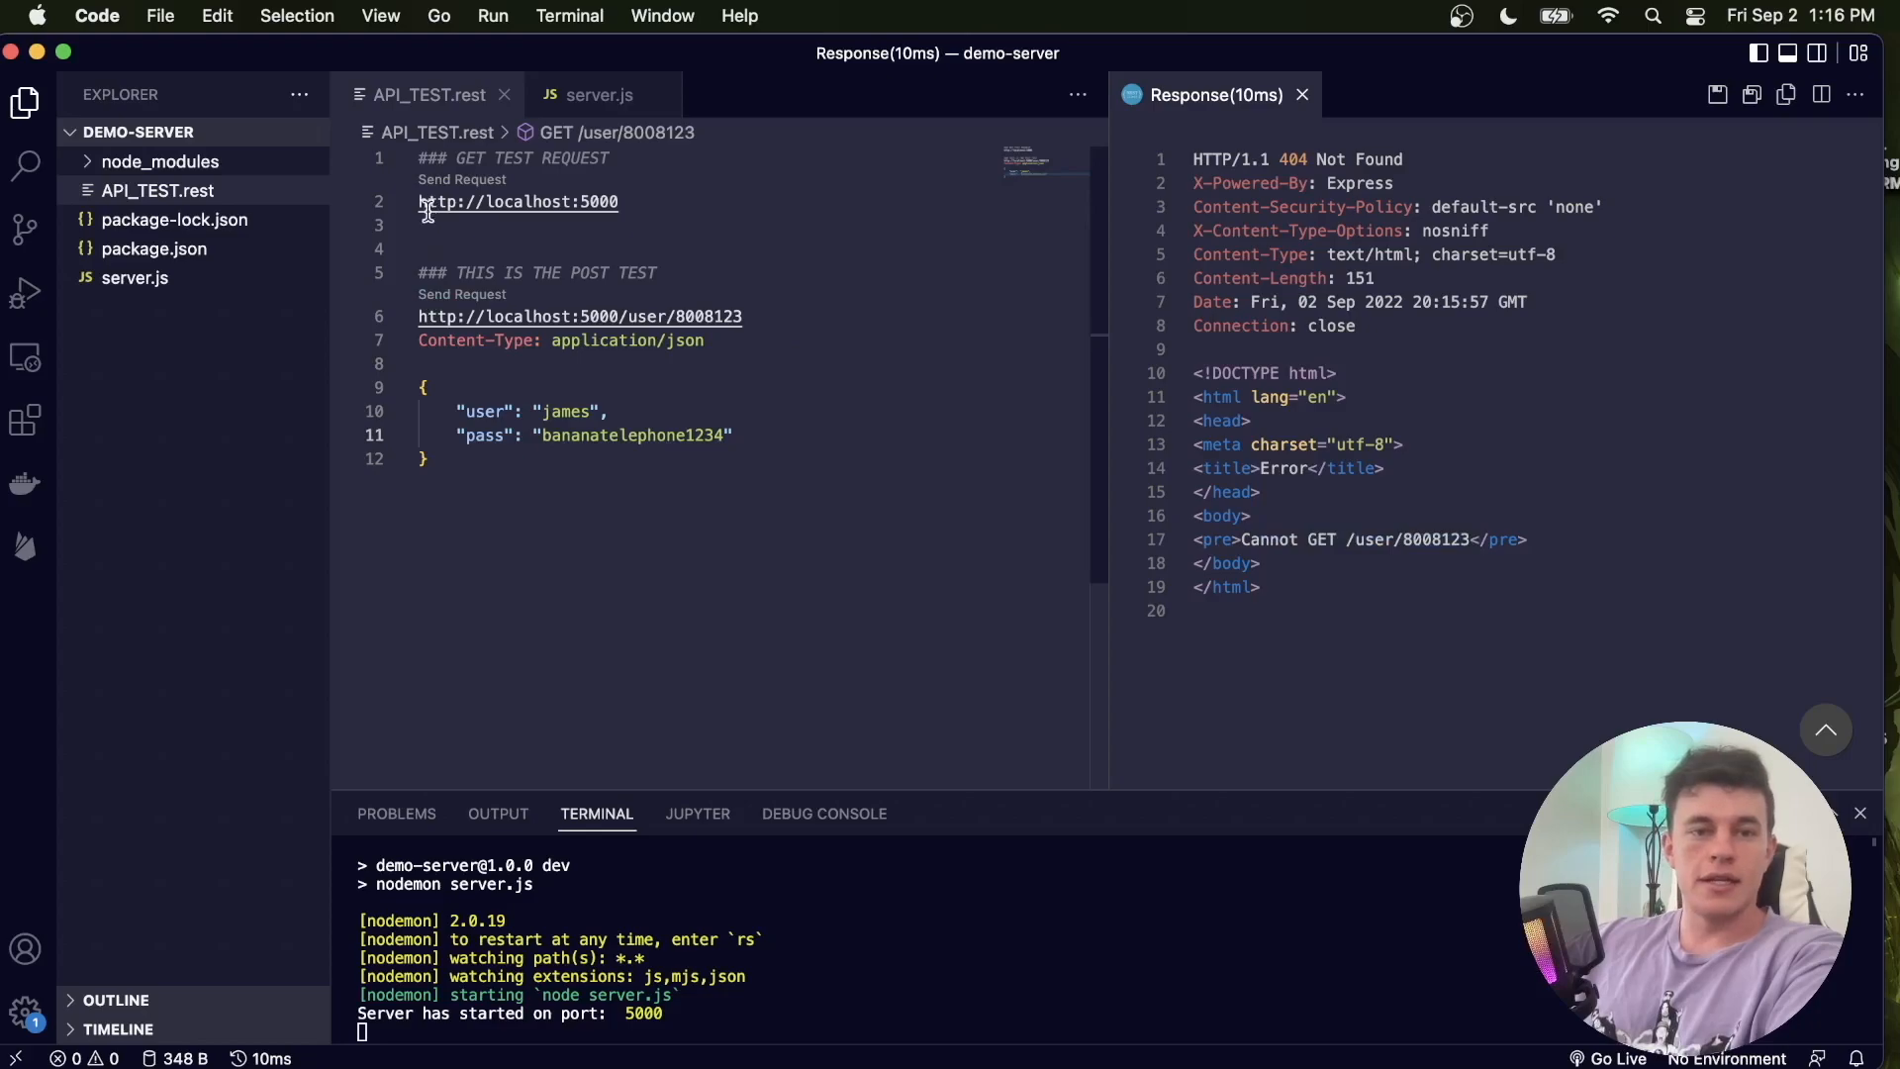
{"action": "type", "text": "GET"}
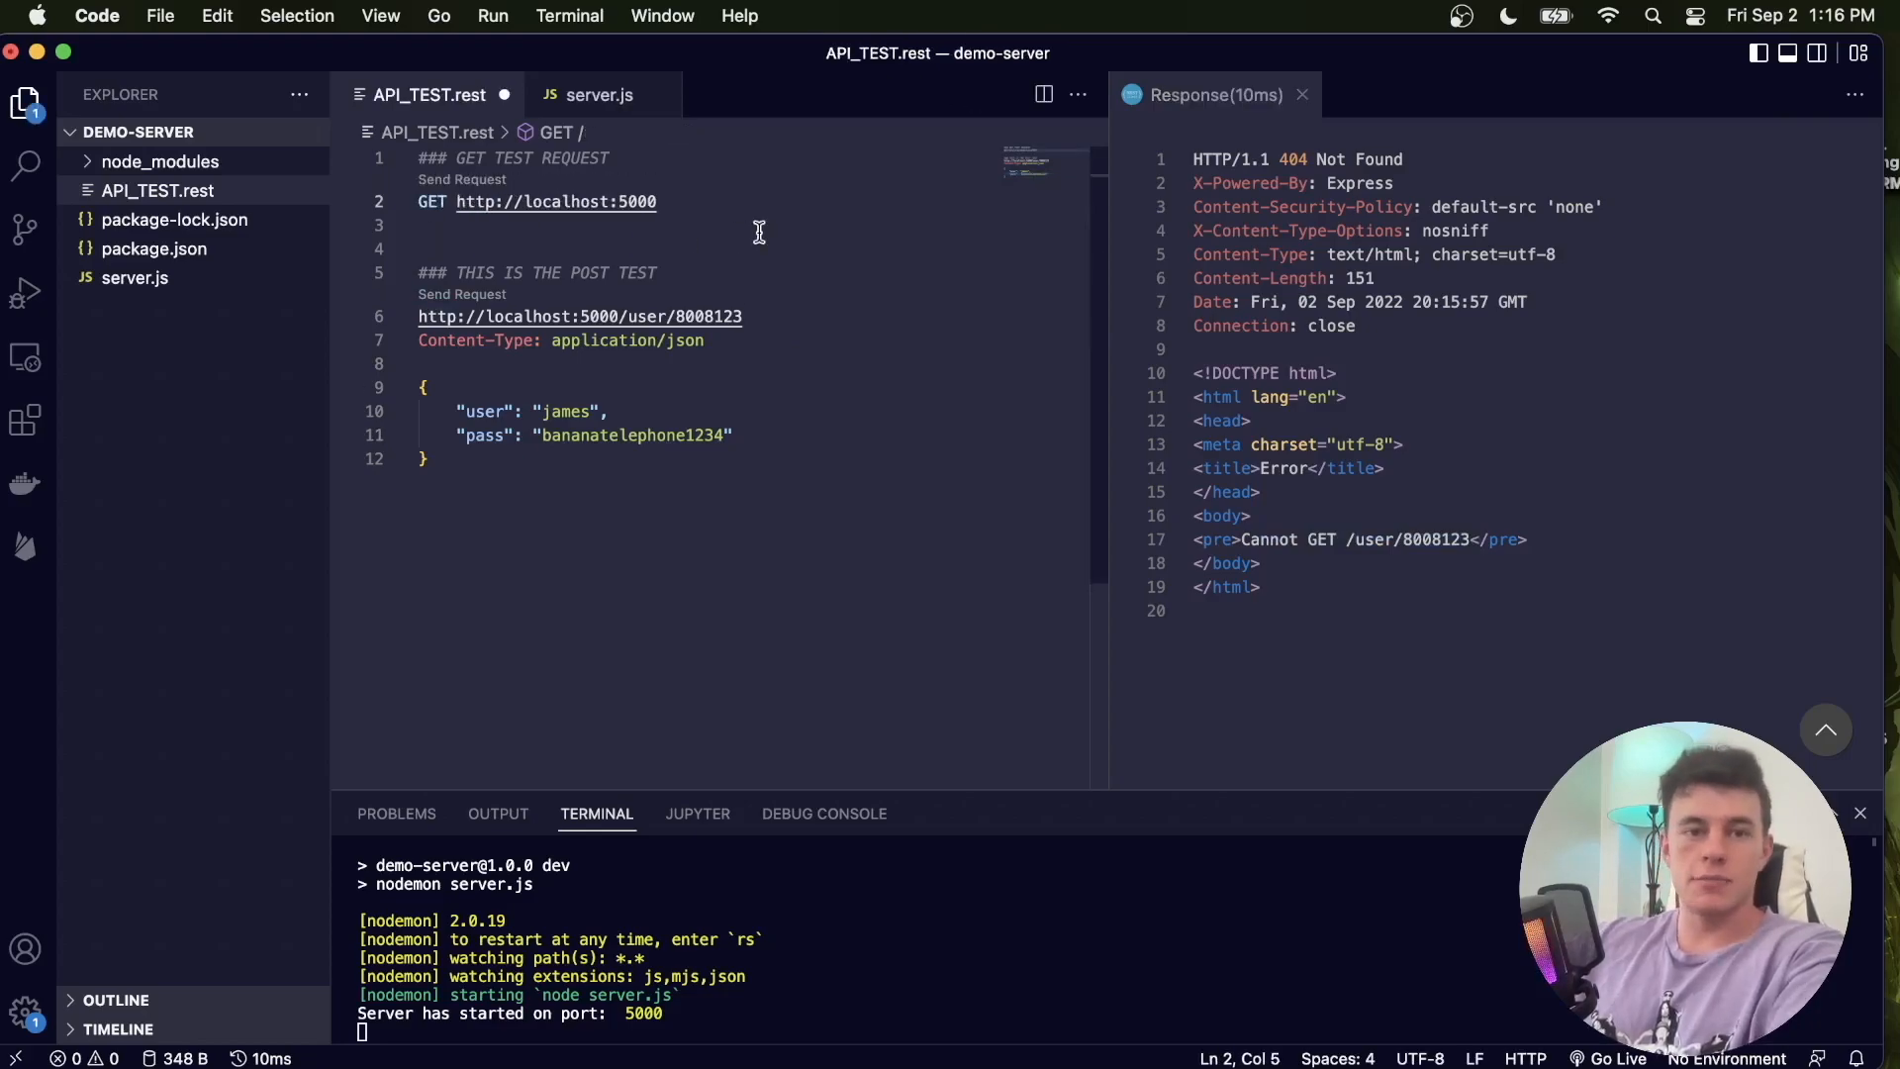
{"action": "left_click", "coordinate": [462, 179]}
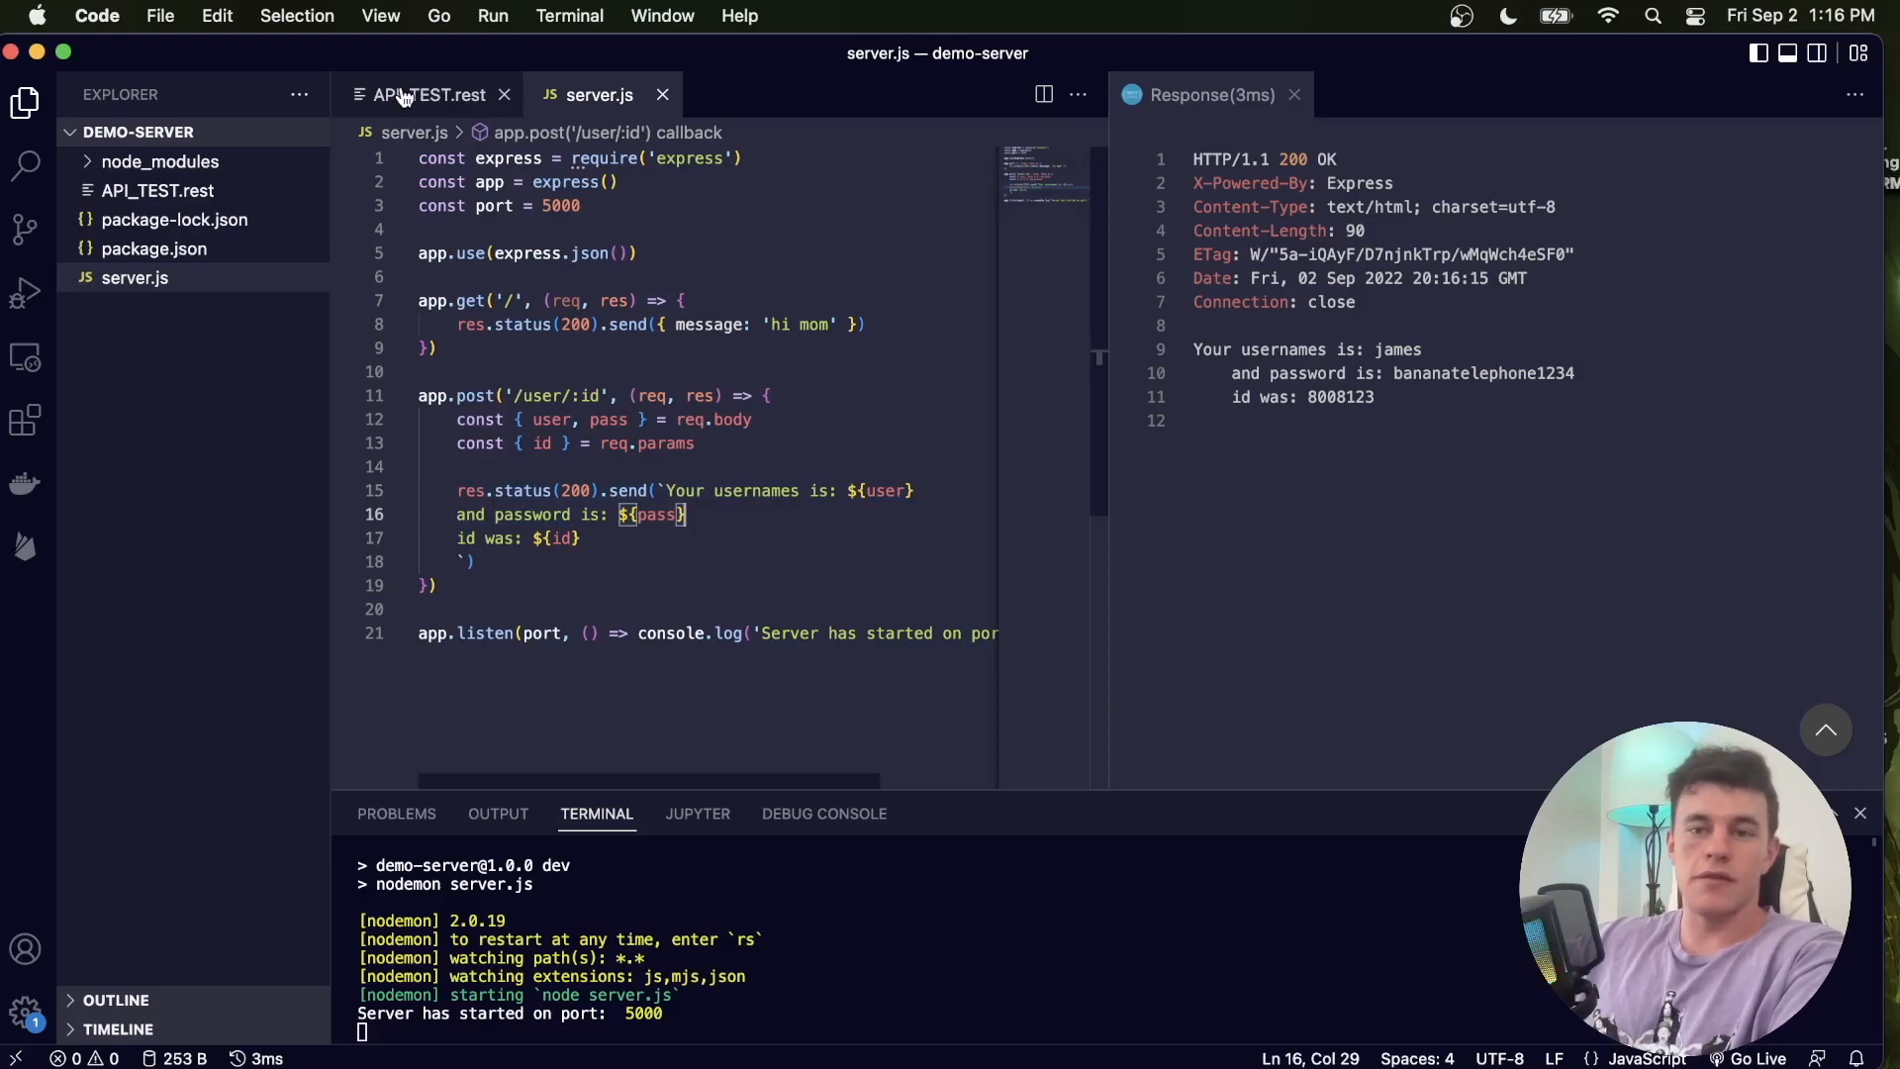
{"action": "left_click", "coordinate": [428, 95]}
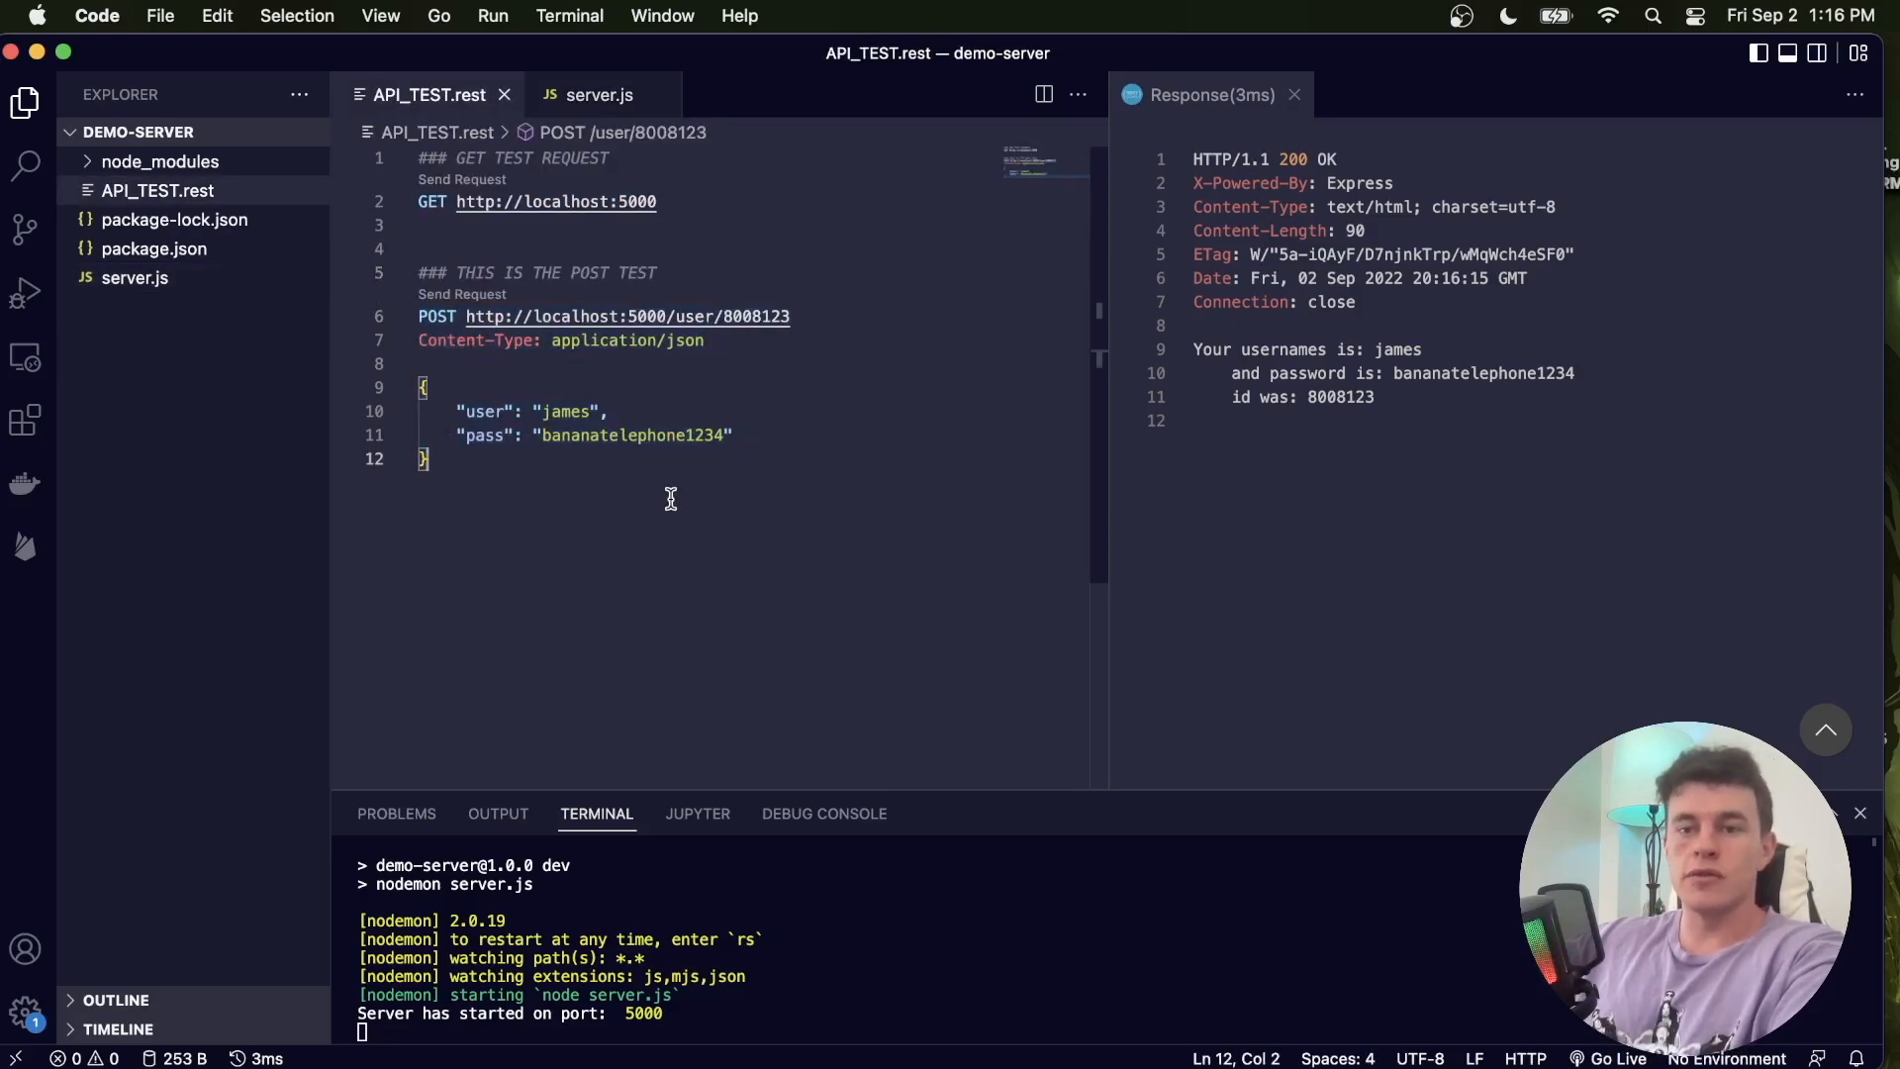
{"action": "type", "text": "###"}
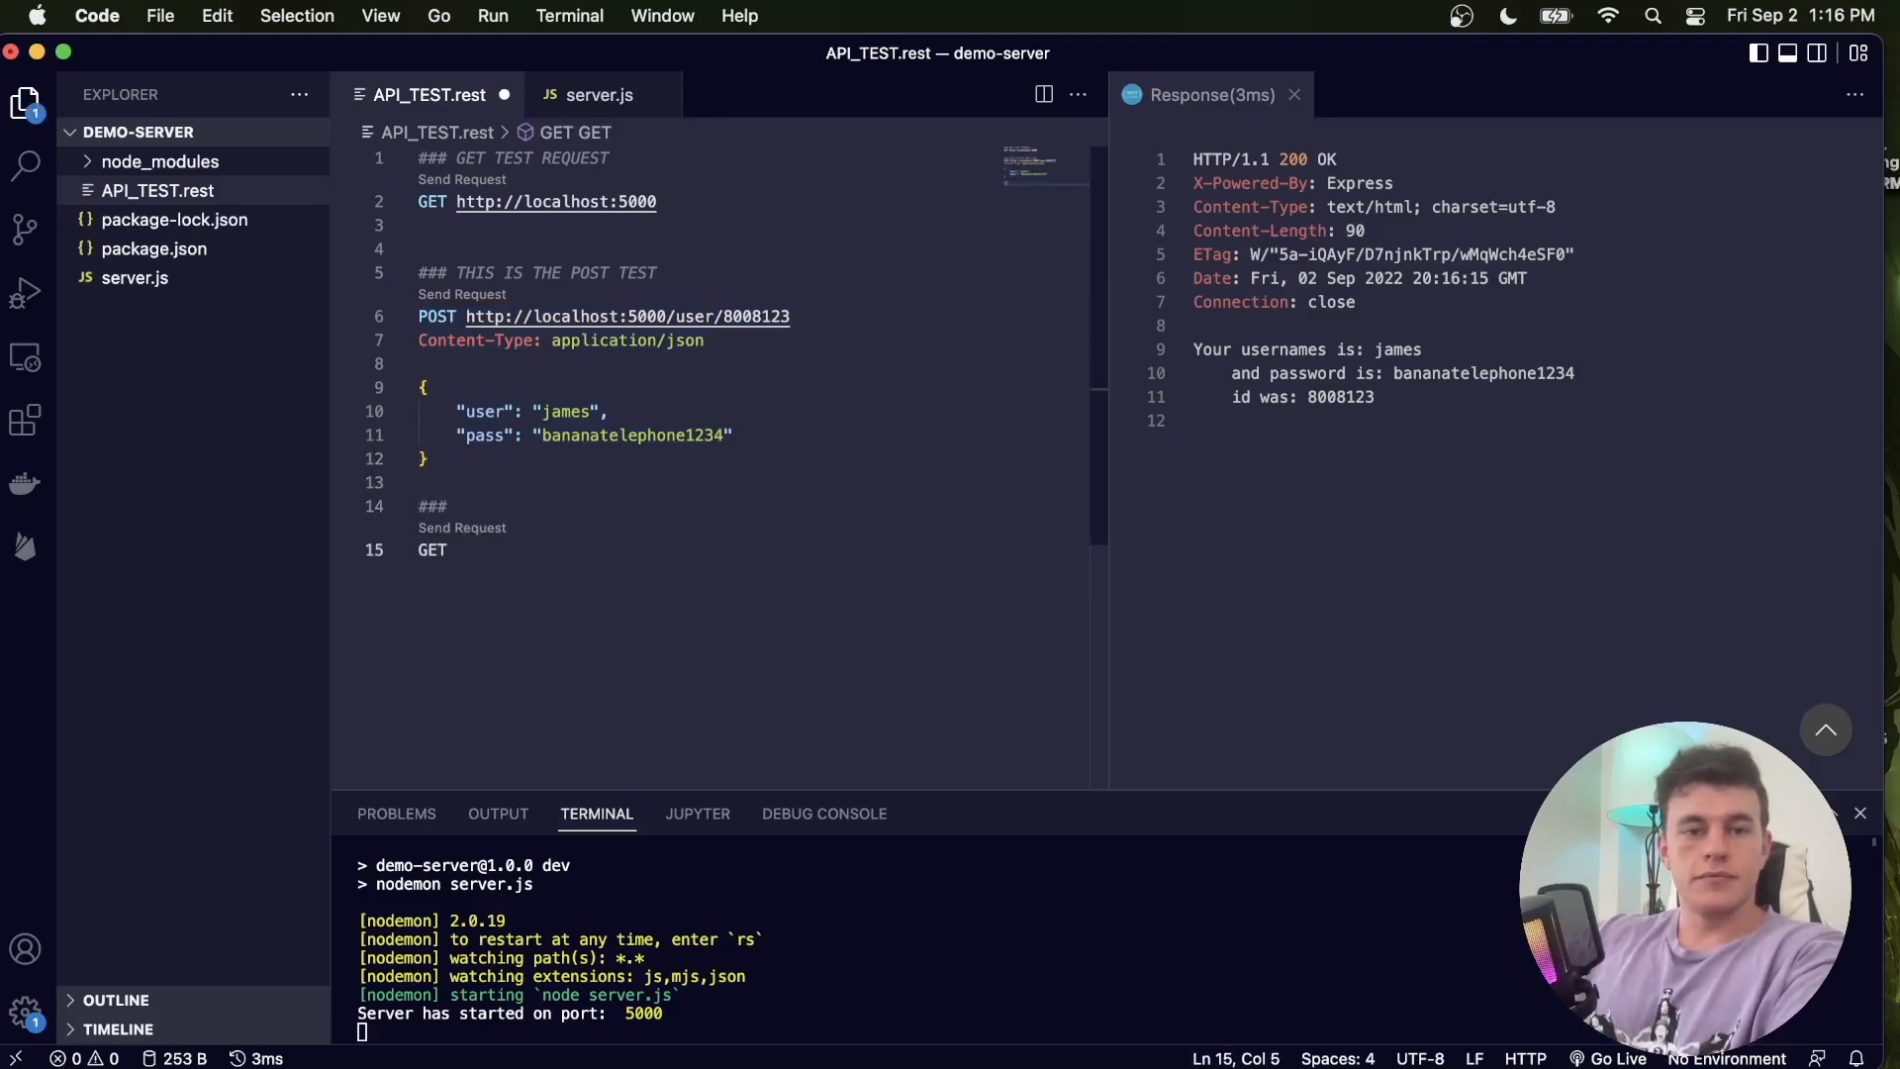
{"action": "type", "text": "https"}
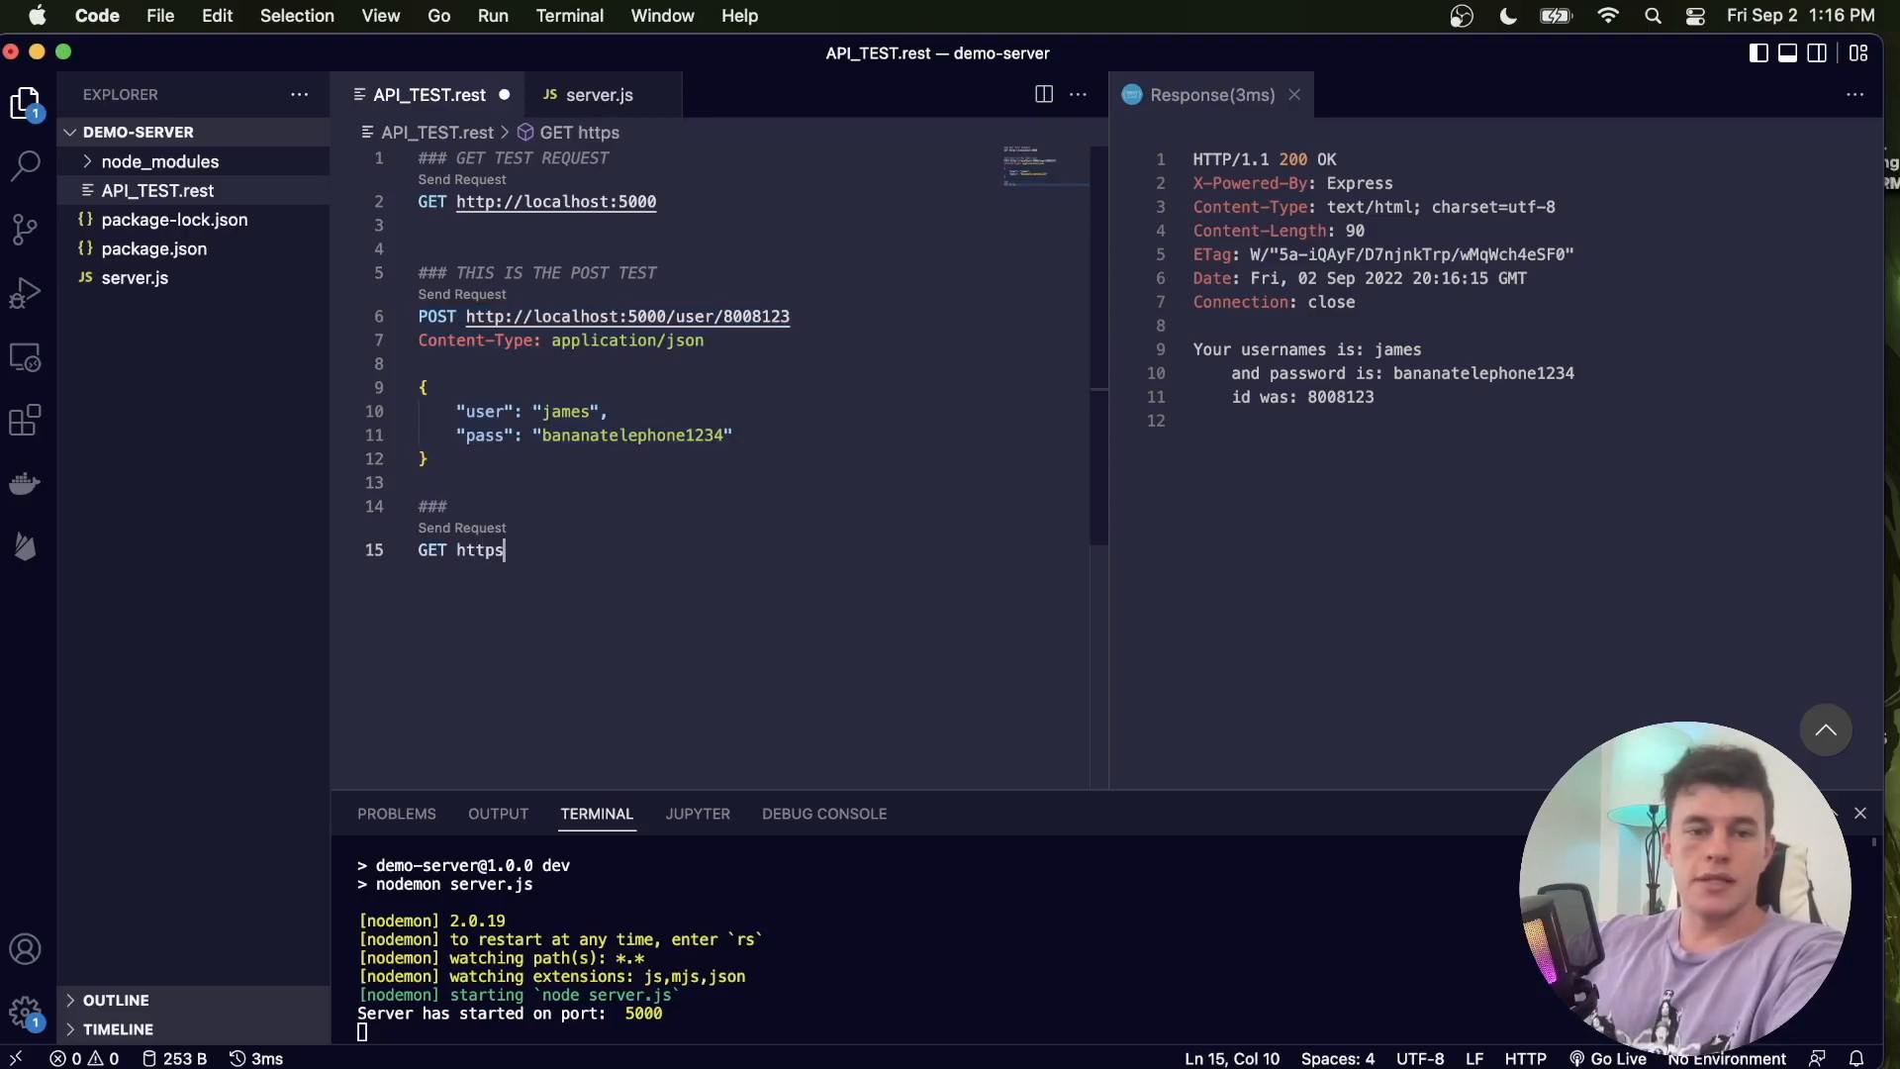
{"action": "type", "text": "://www.goo"}
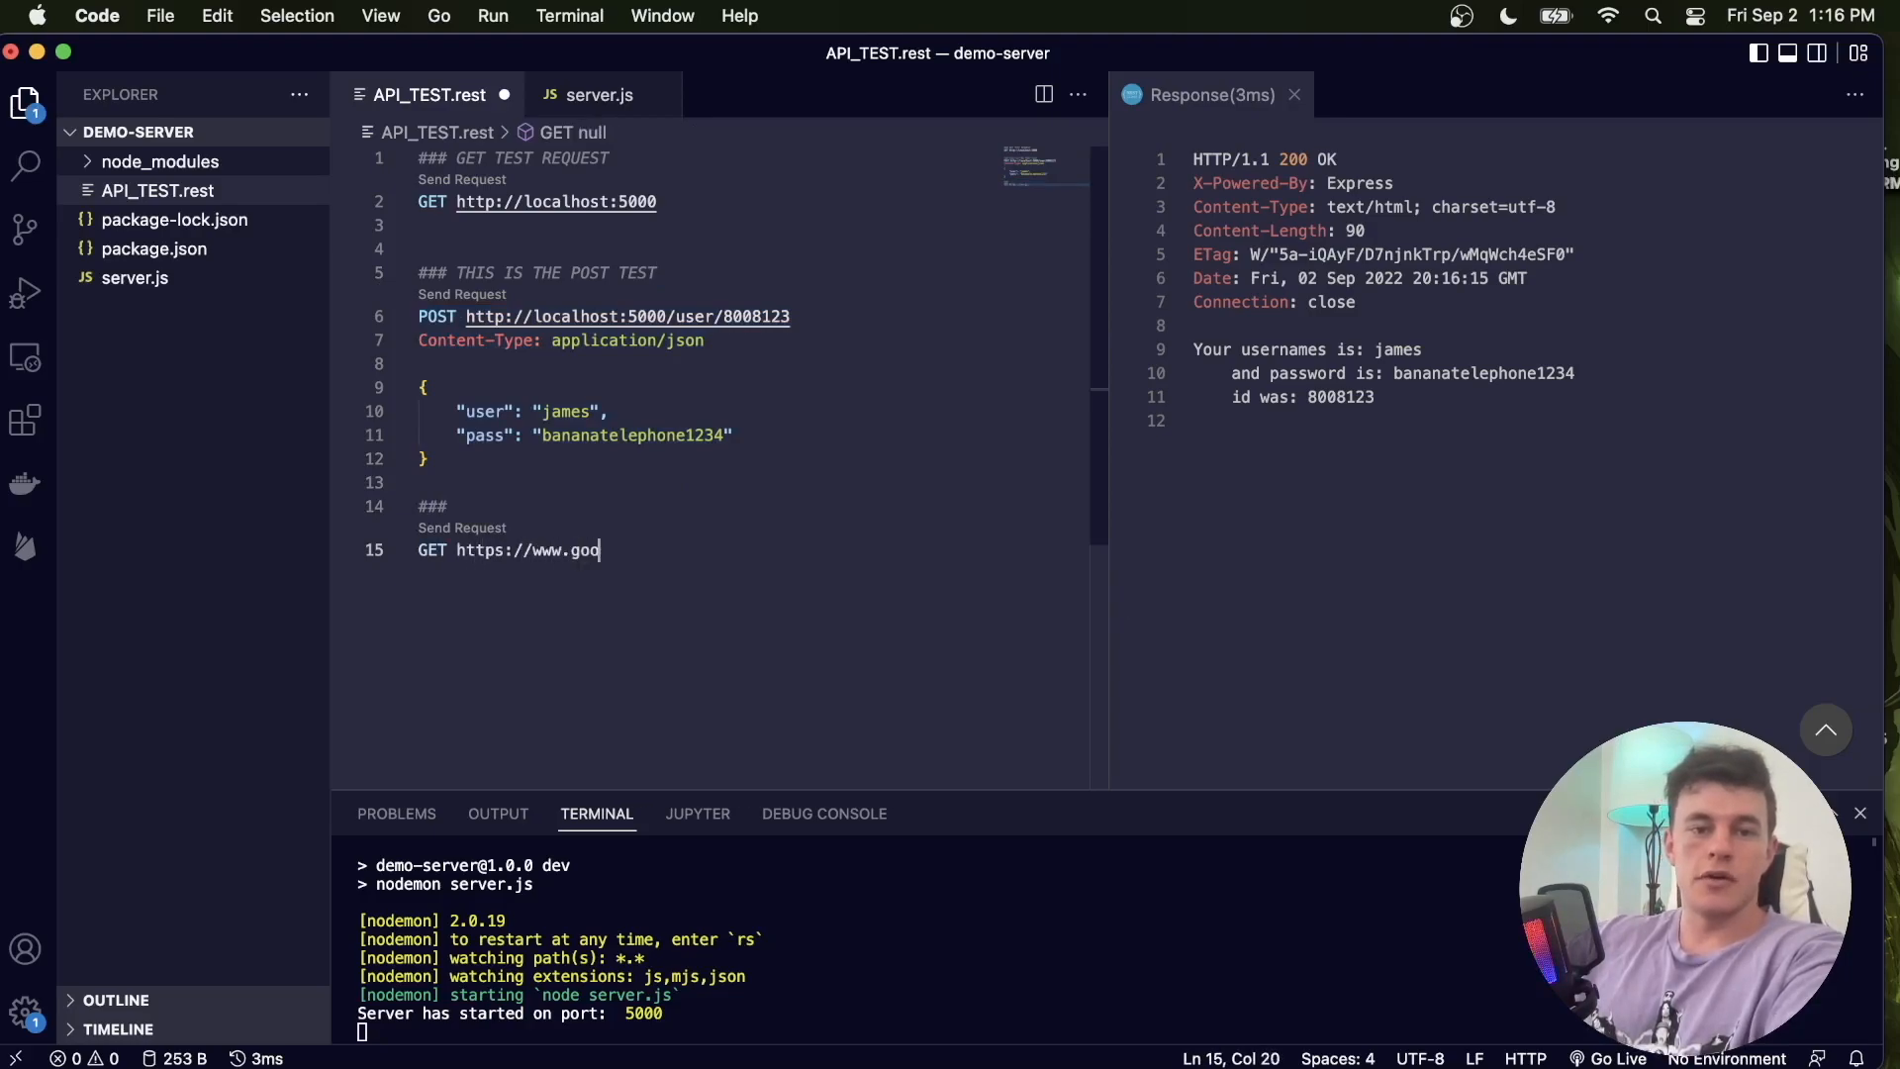
{"action": "type", "text": "gle.com"}
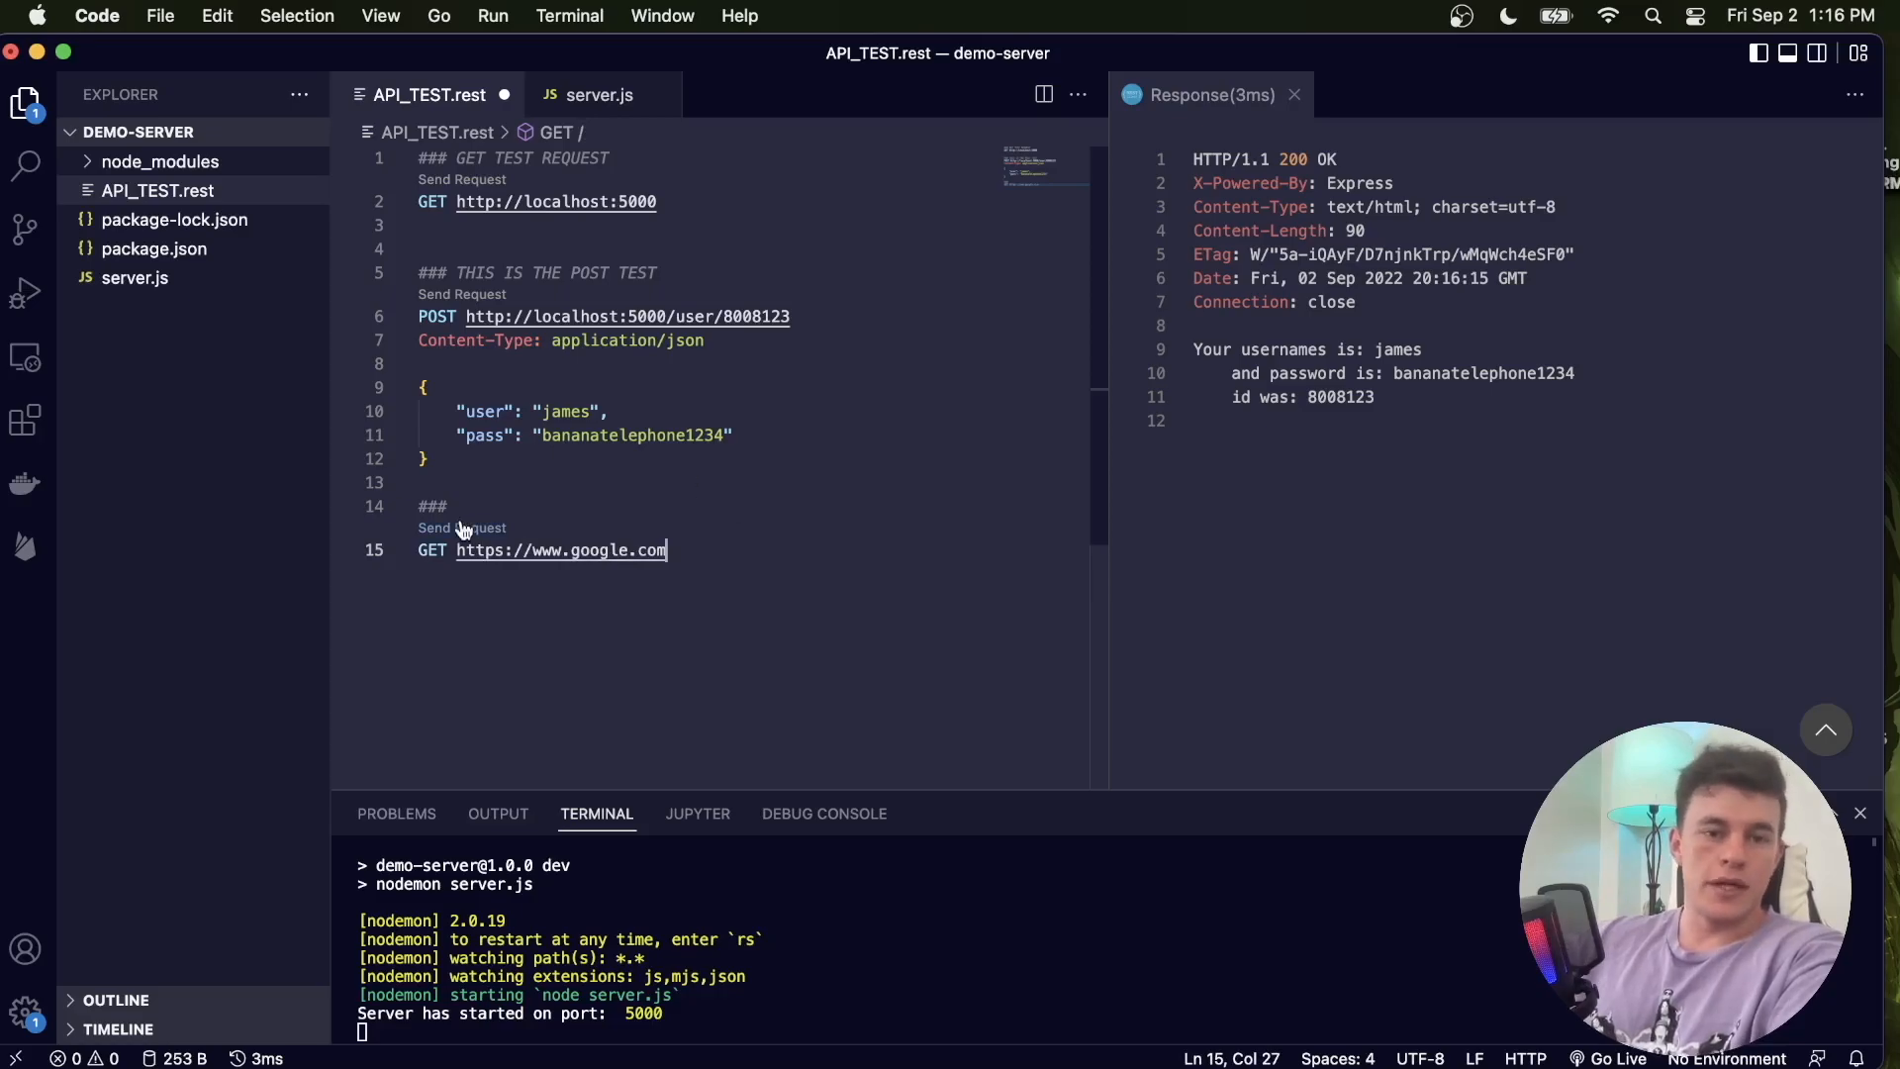
Send the google.com GET and review the 200 OK headers and HTML
{"action": "left_click", "coordinate": [462, 528]}
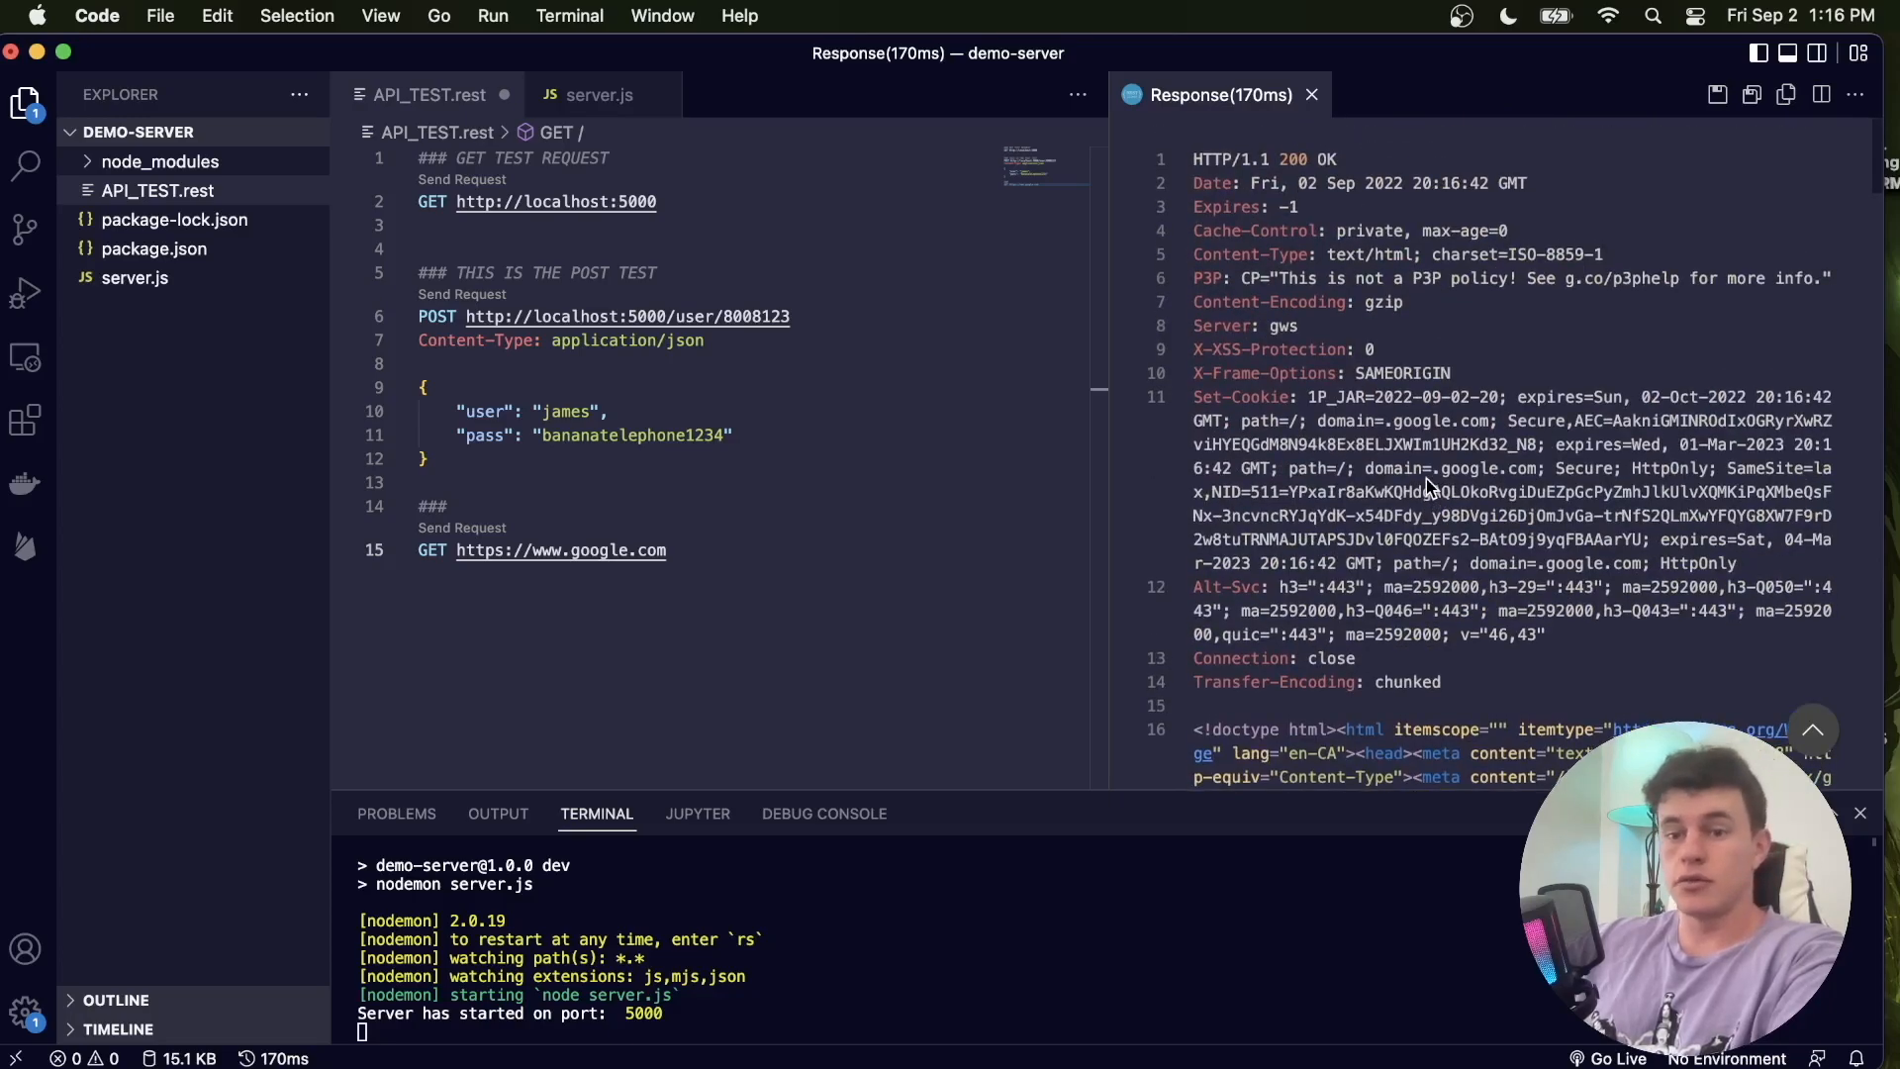
{"action": "mouse_move", "coordinate": [708, 557]}
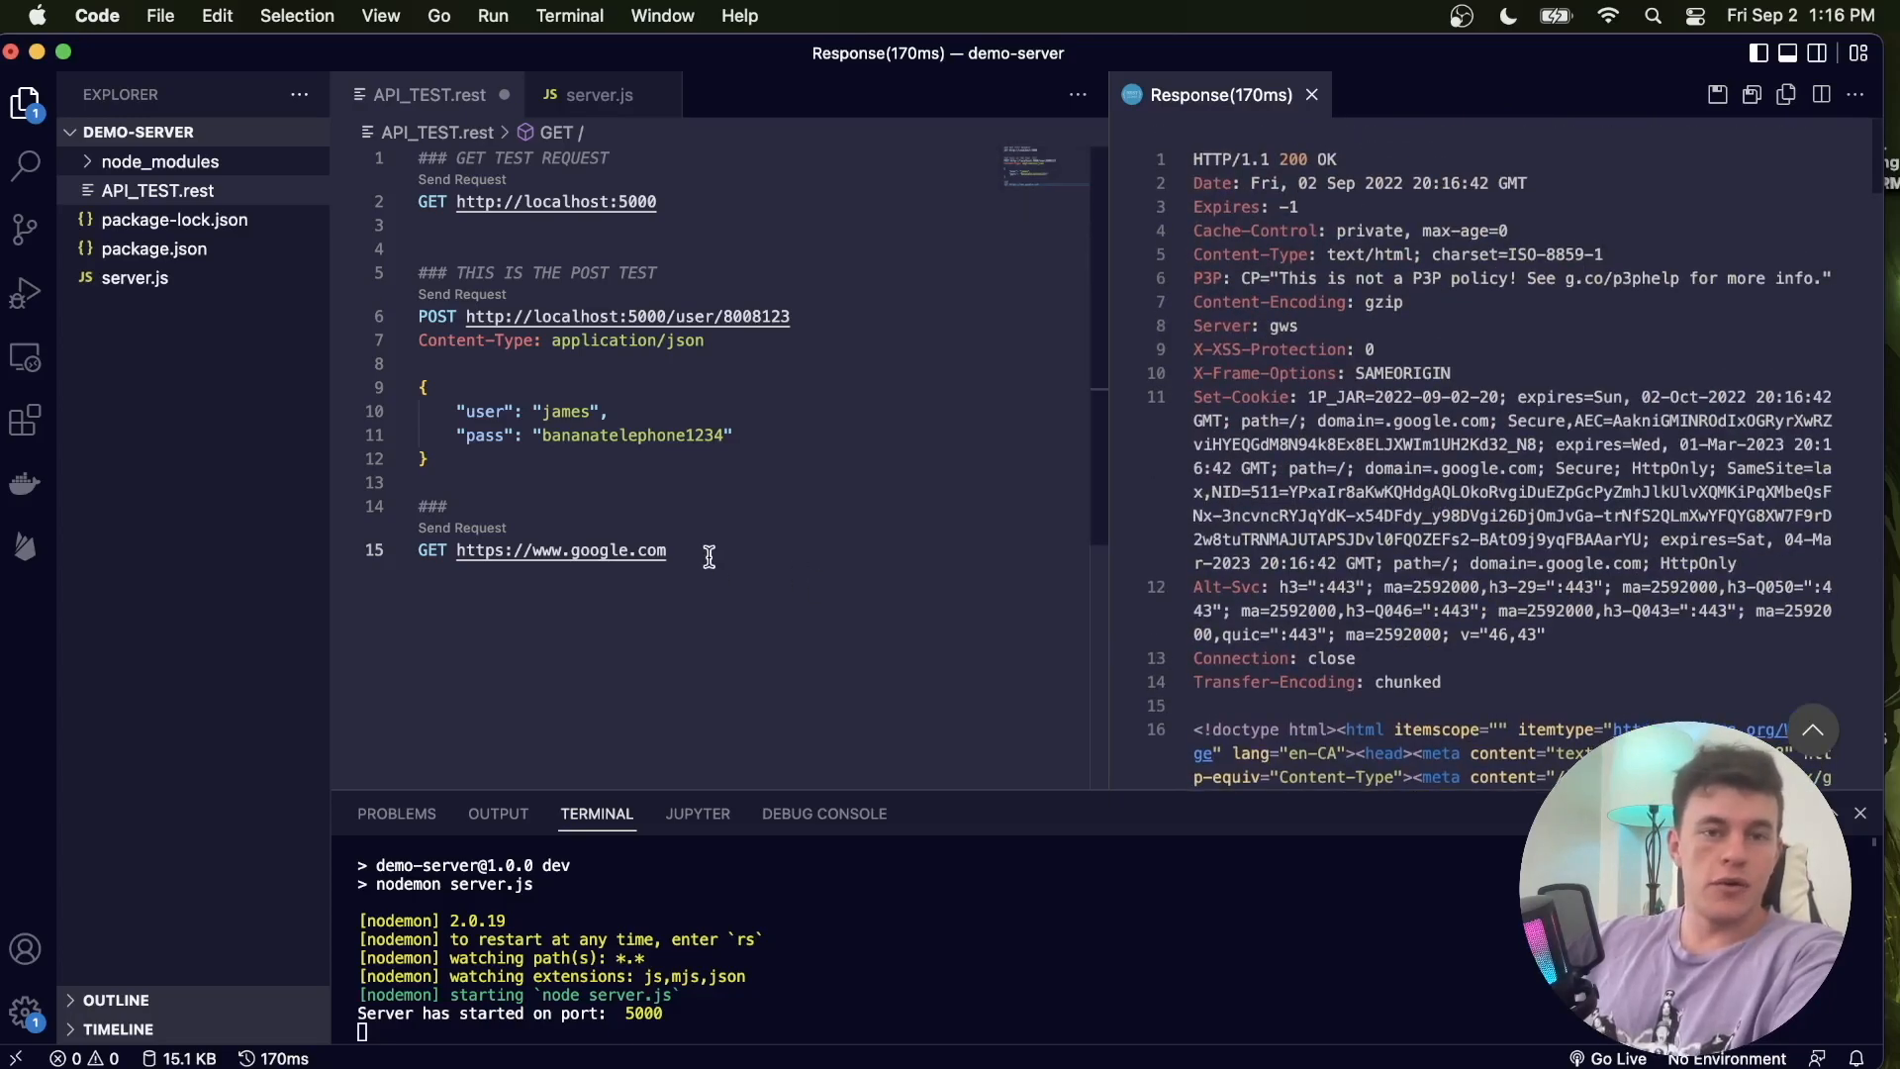
{"action": "left_click", "coordinate": [423, 459]}
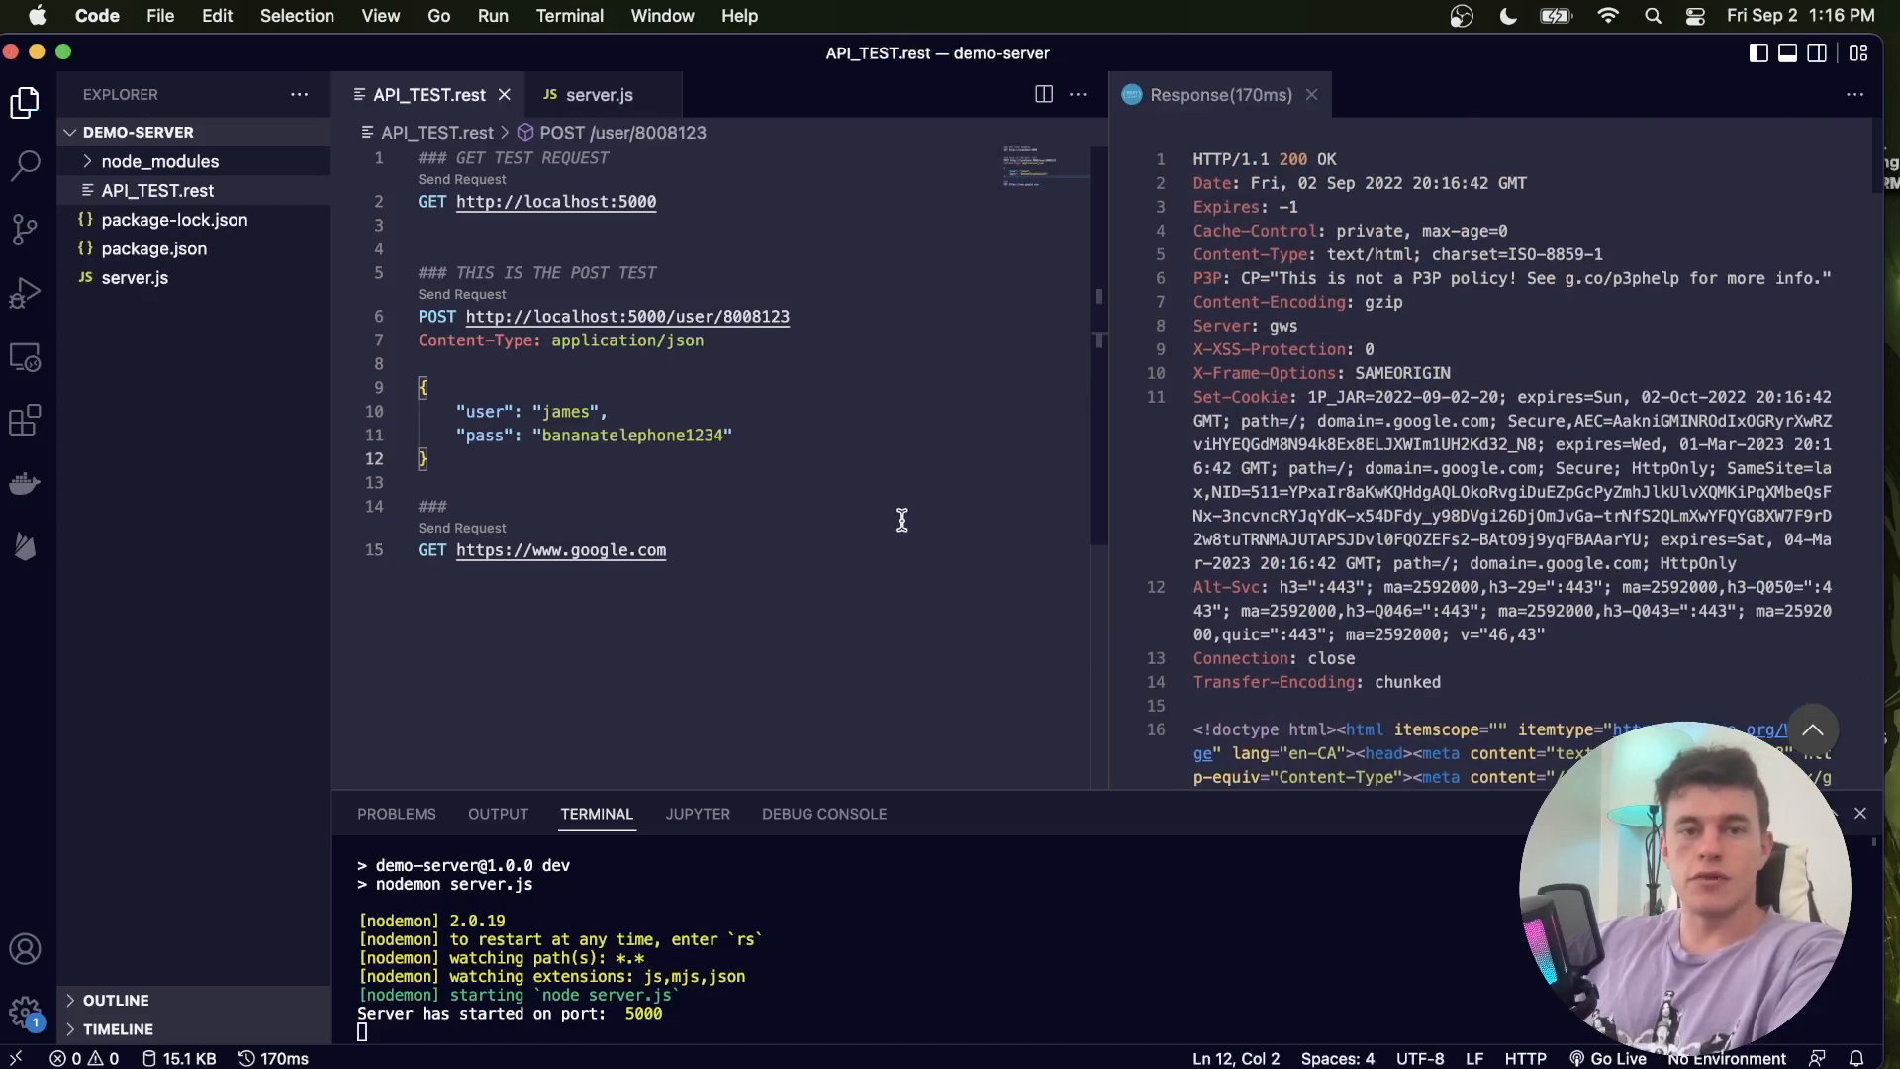
{"action": "mouse_move", "coordinate": [600, 95]}
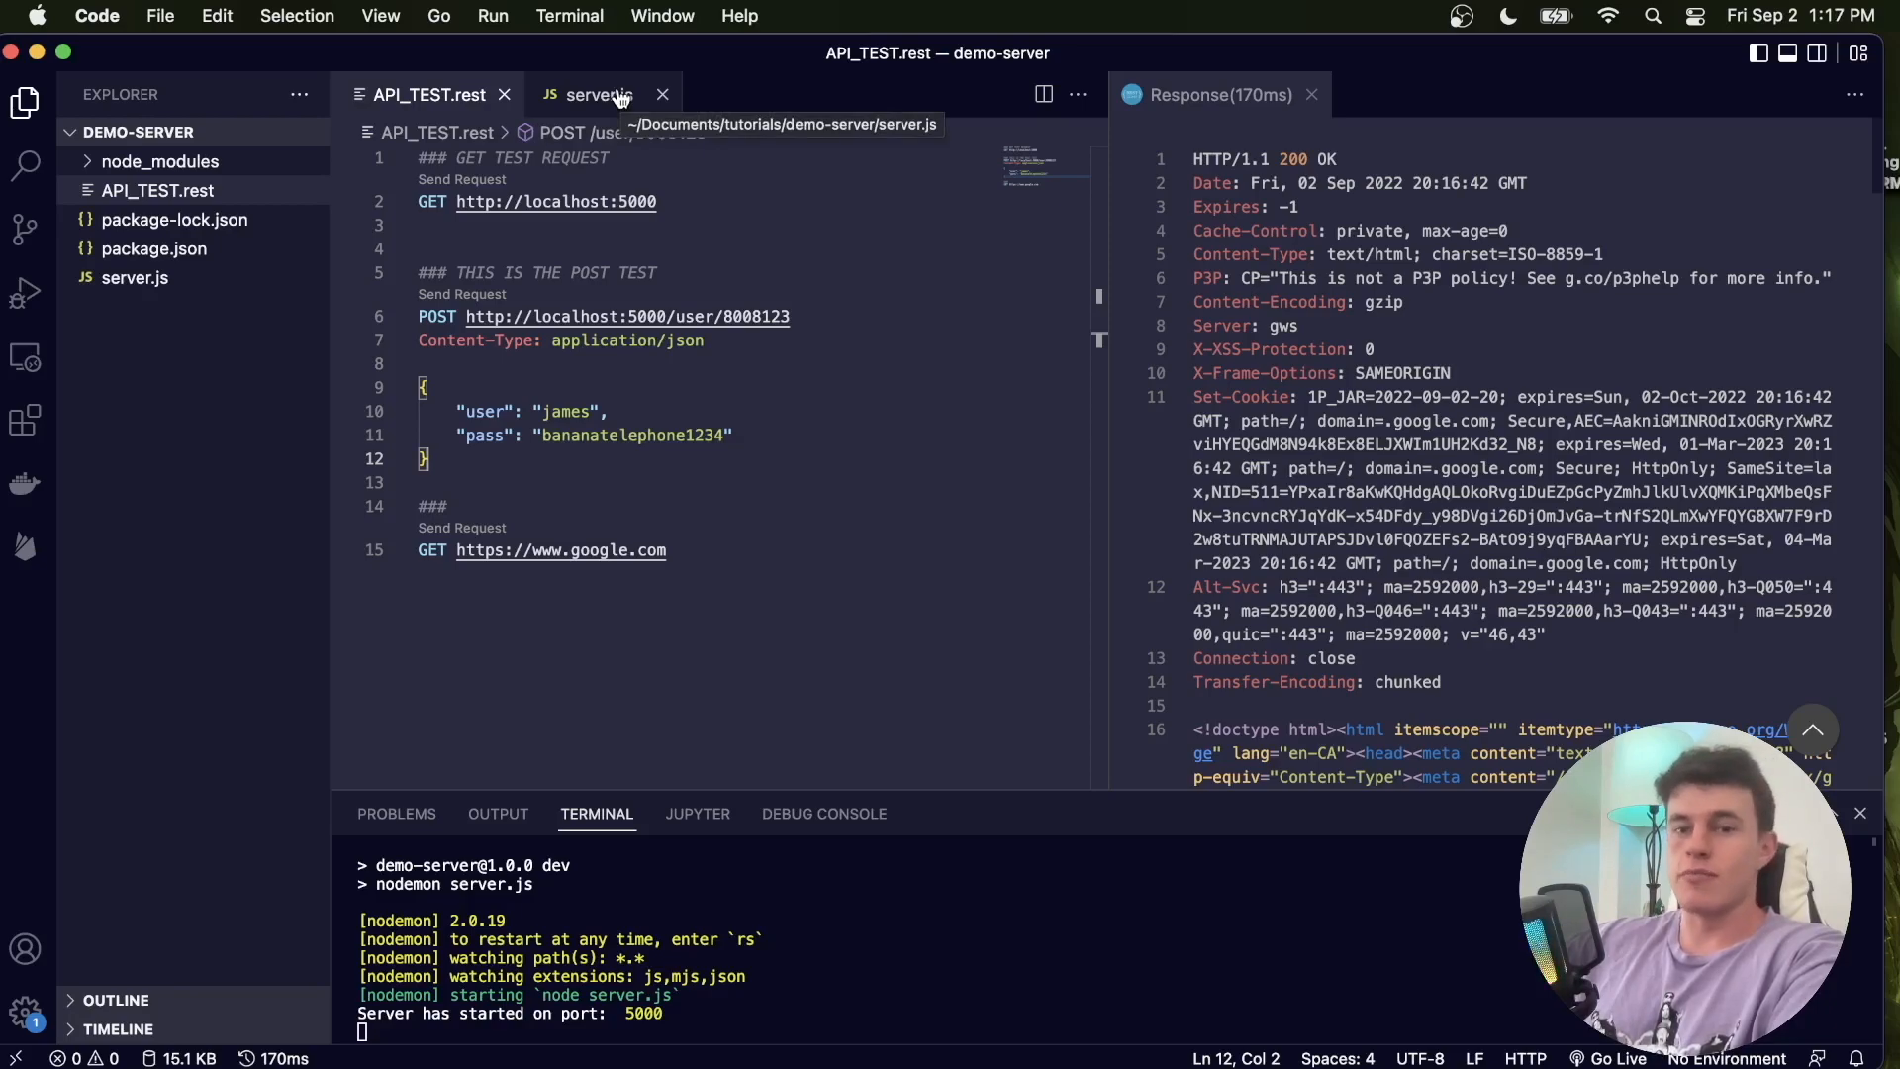
{"action": "left_click", "coordinate": [429, 95]}
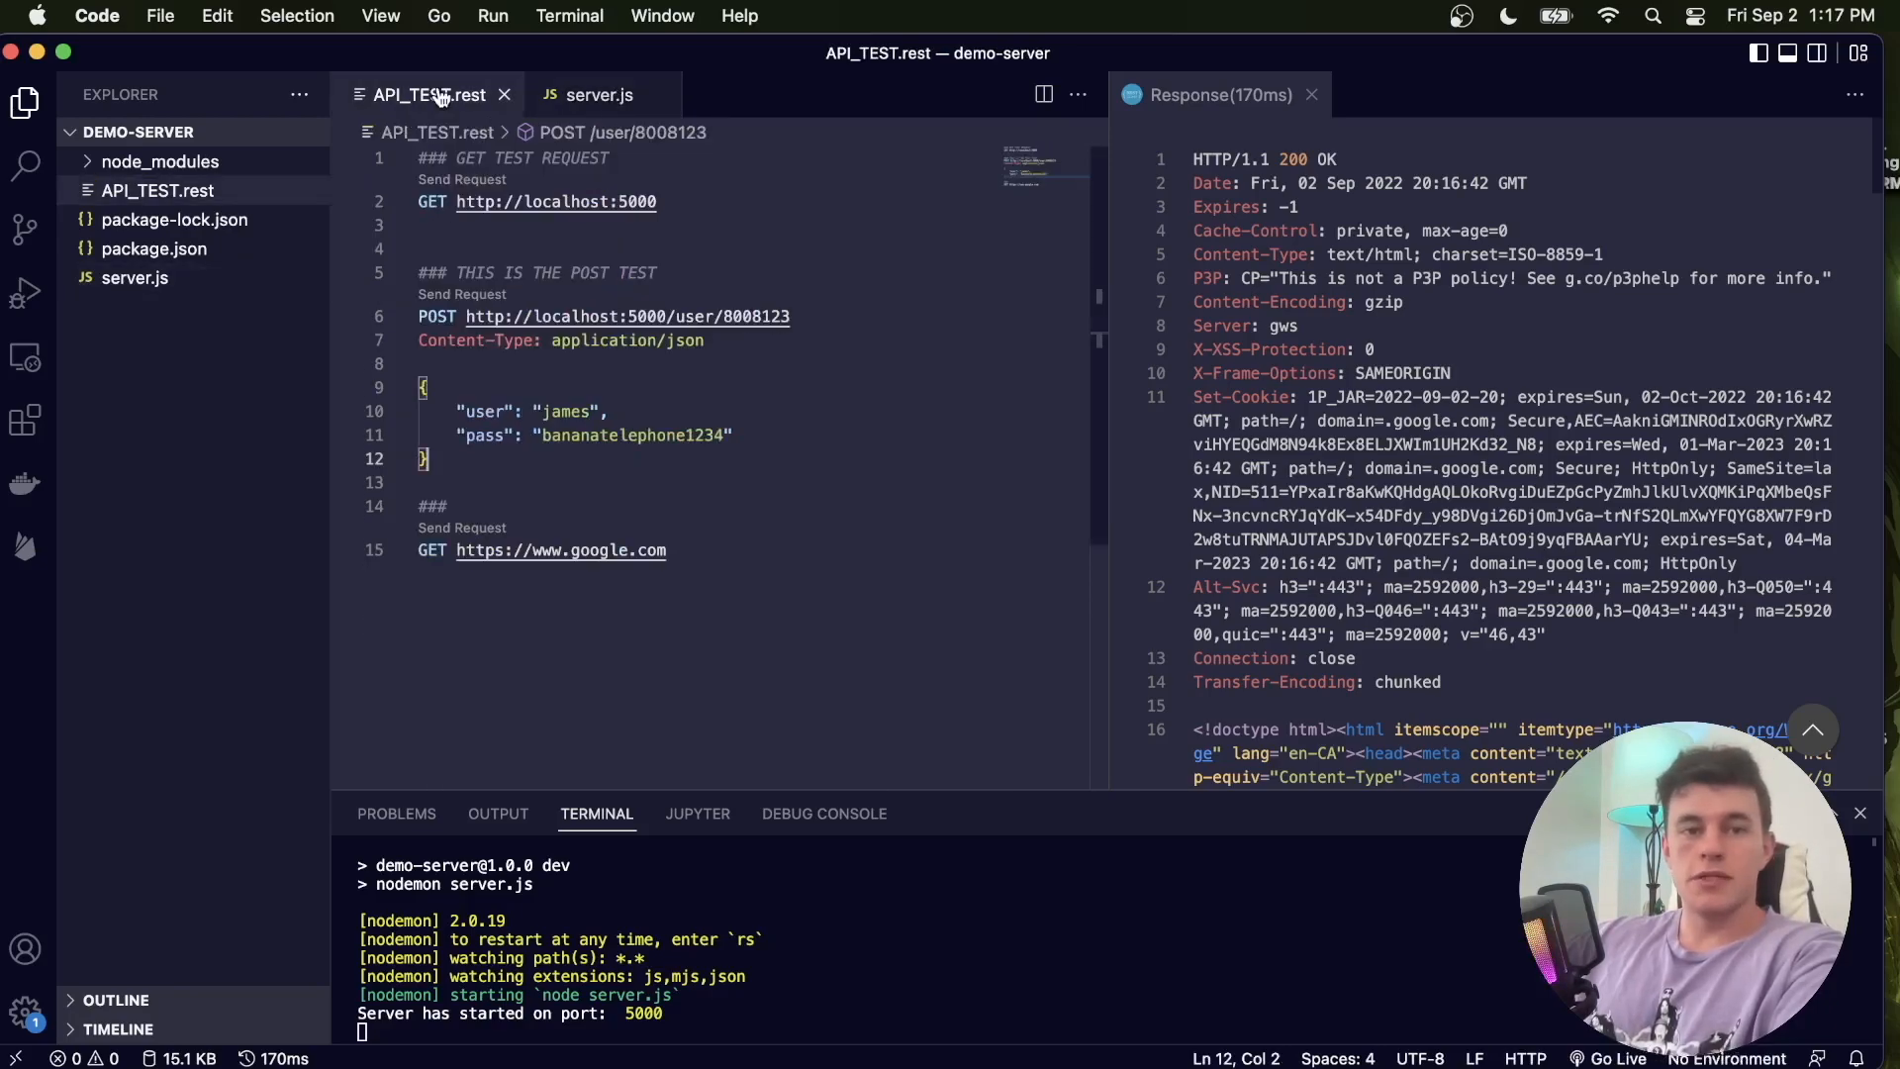